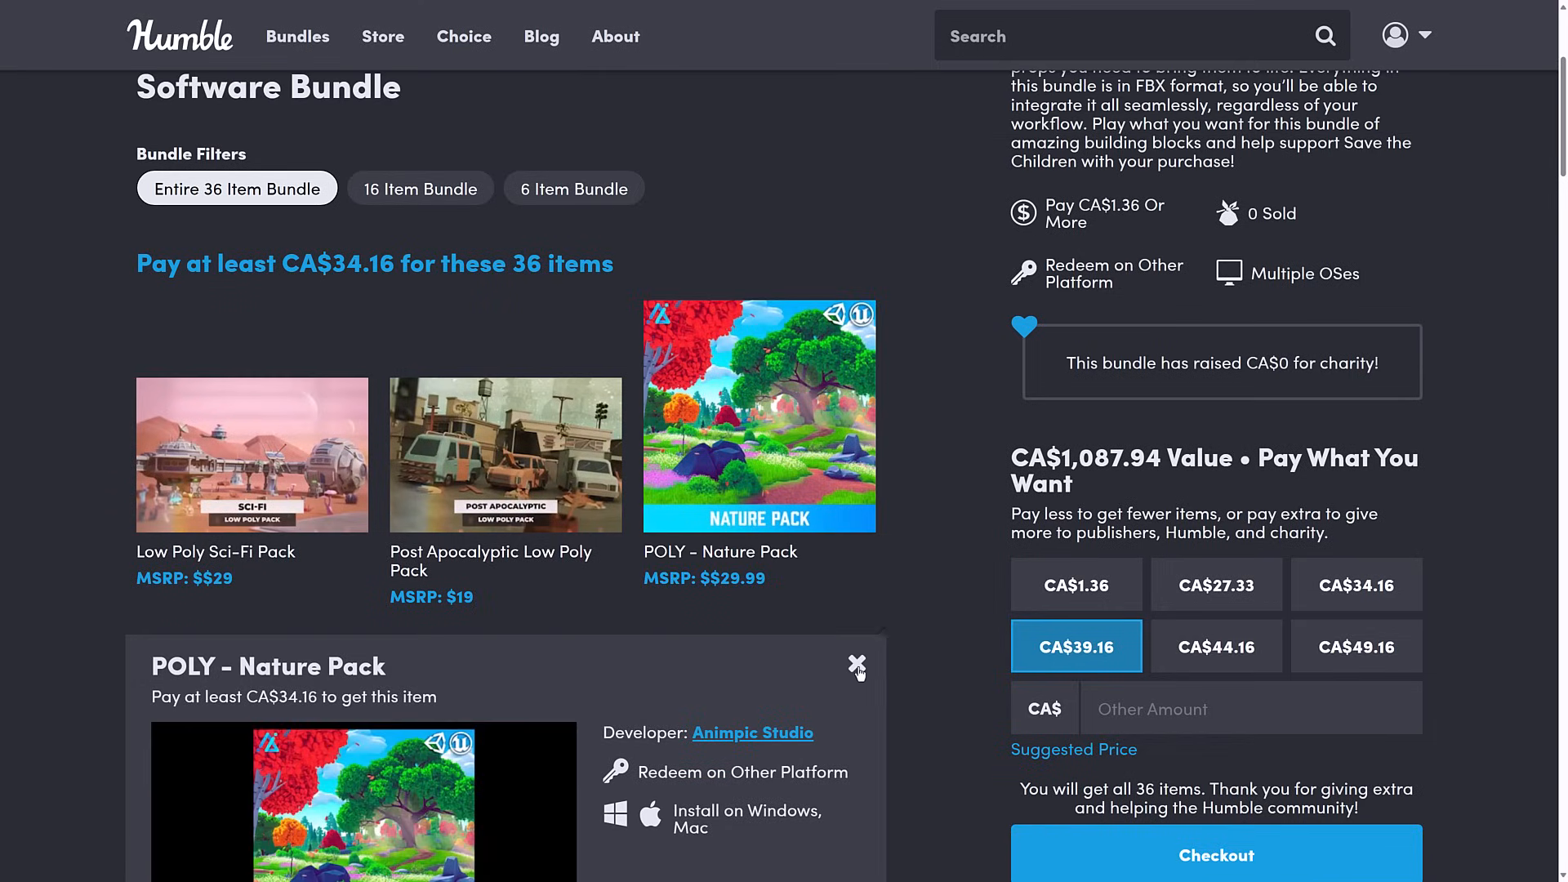
Step: Close the POLY - Nature Pack detail panel and scroll back up to the bundle header
click(856, 664)
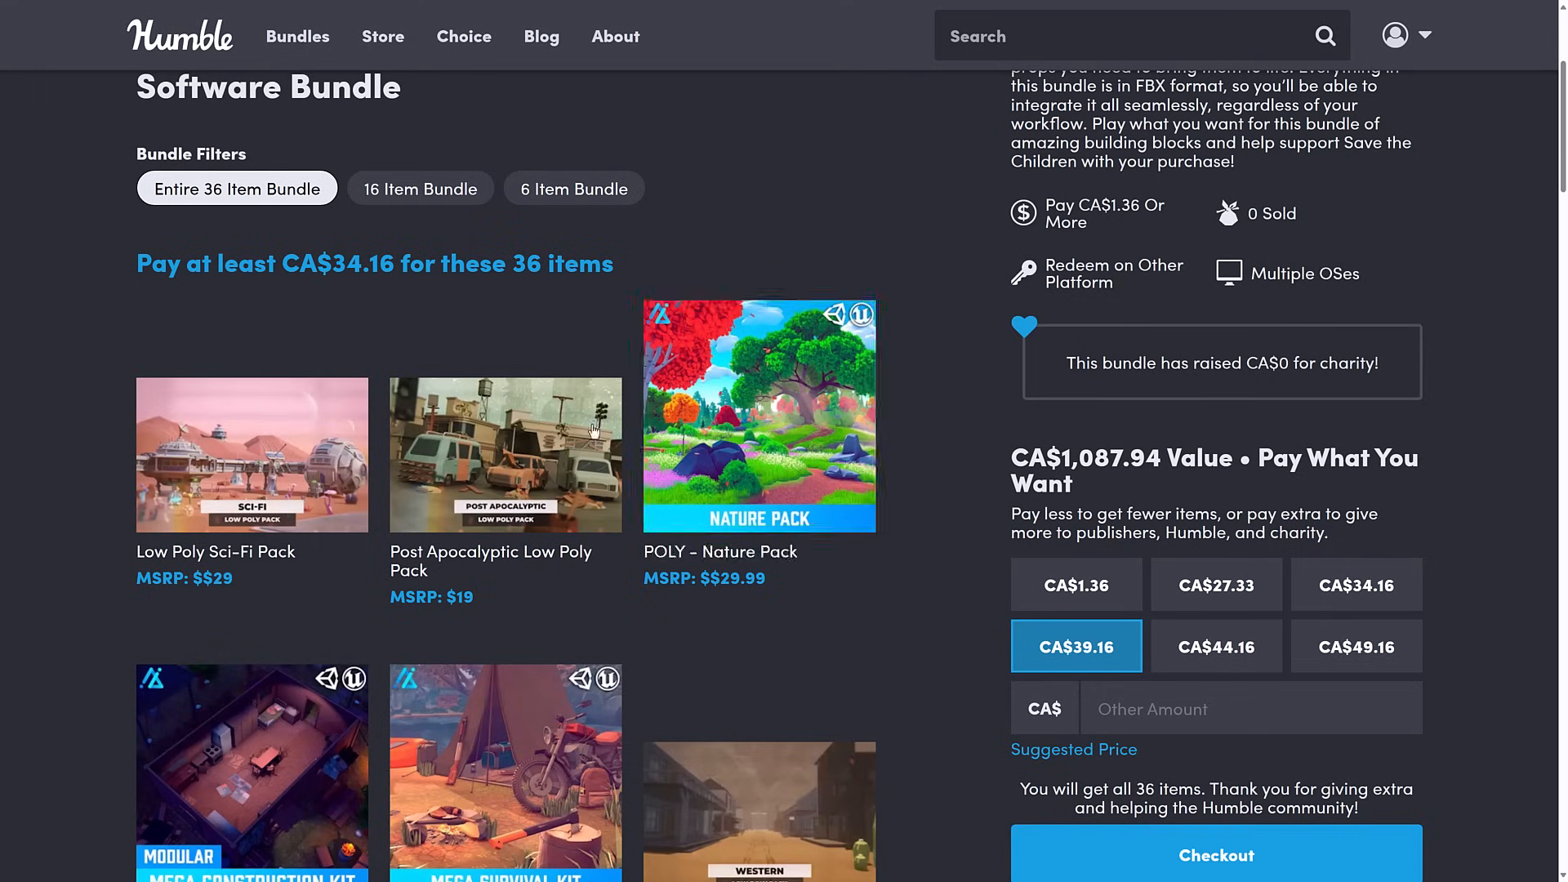
scroll(up, 3)
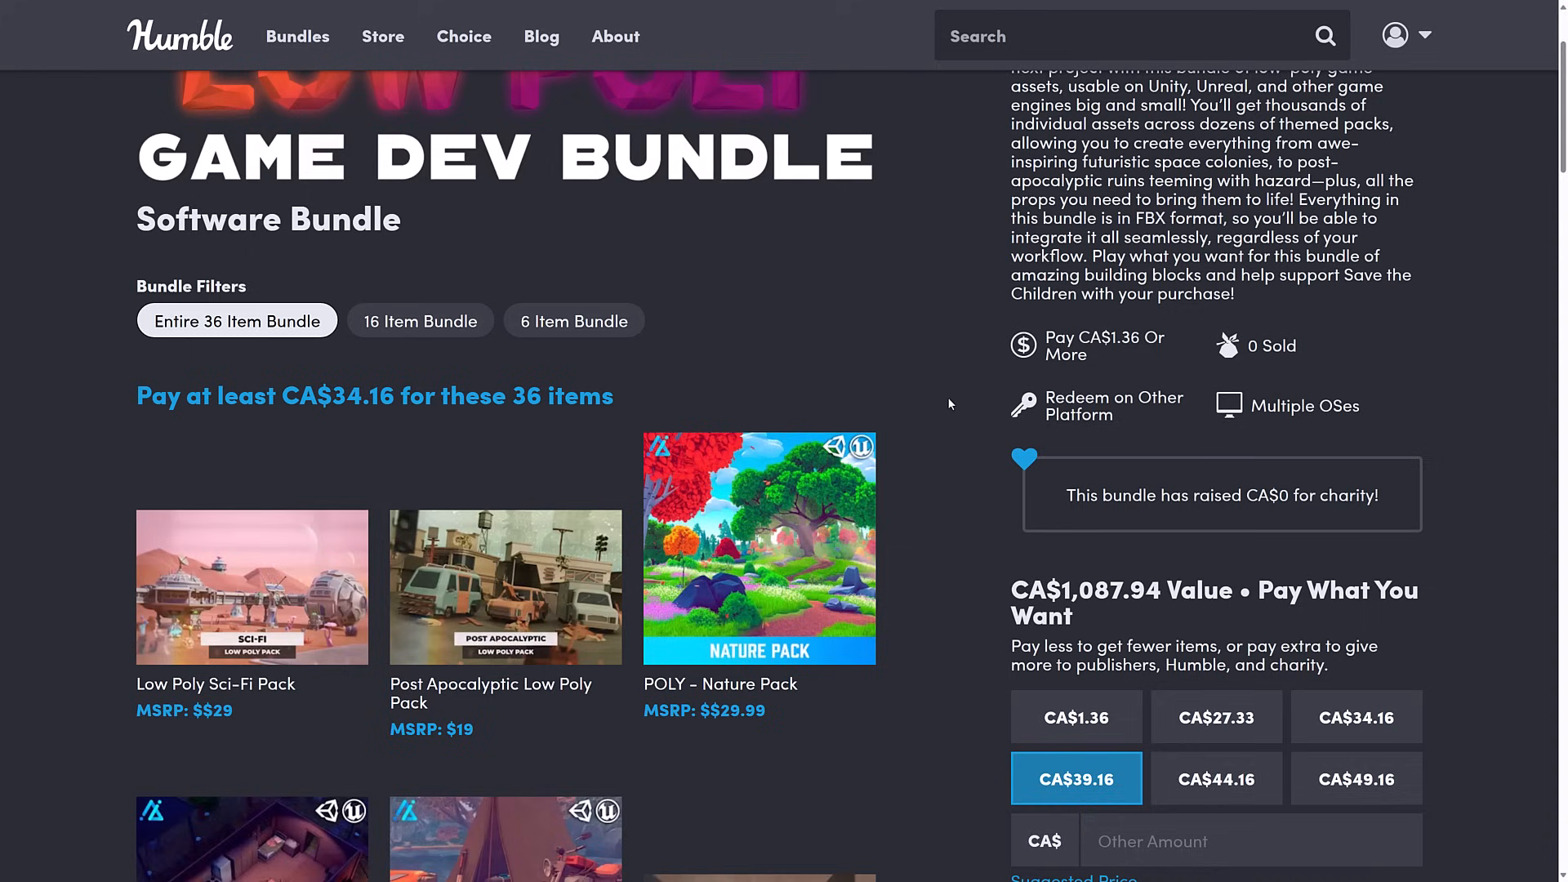
scroll(up, 3)
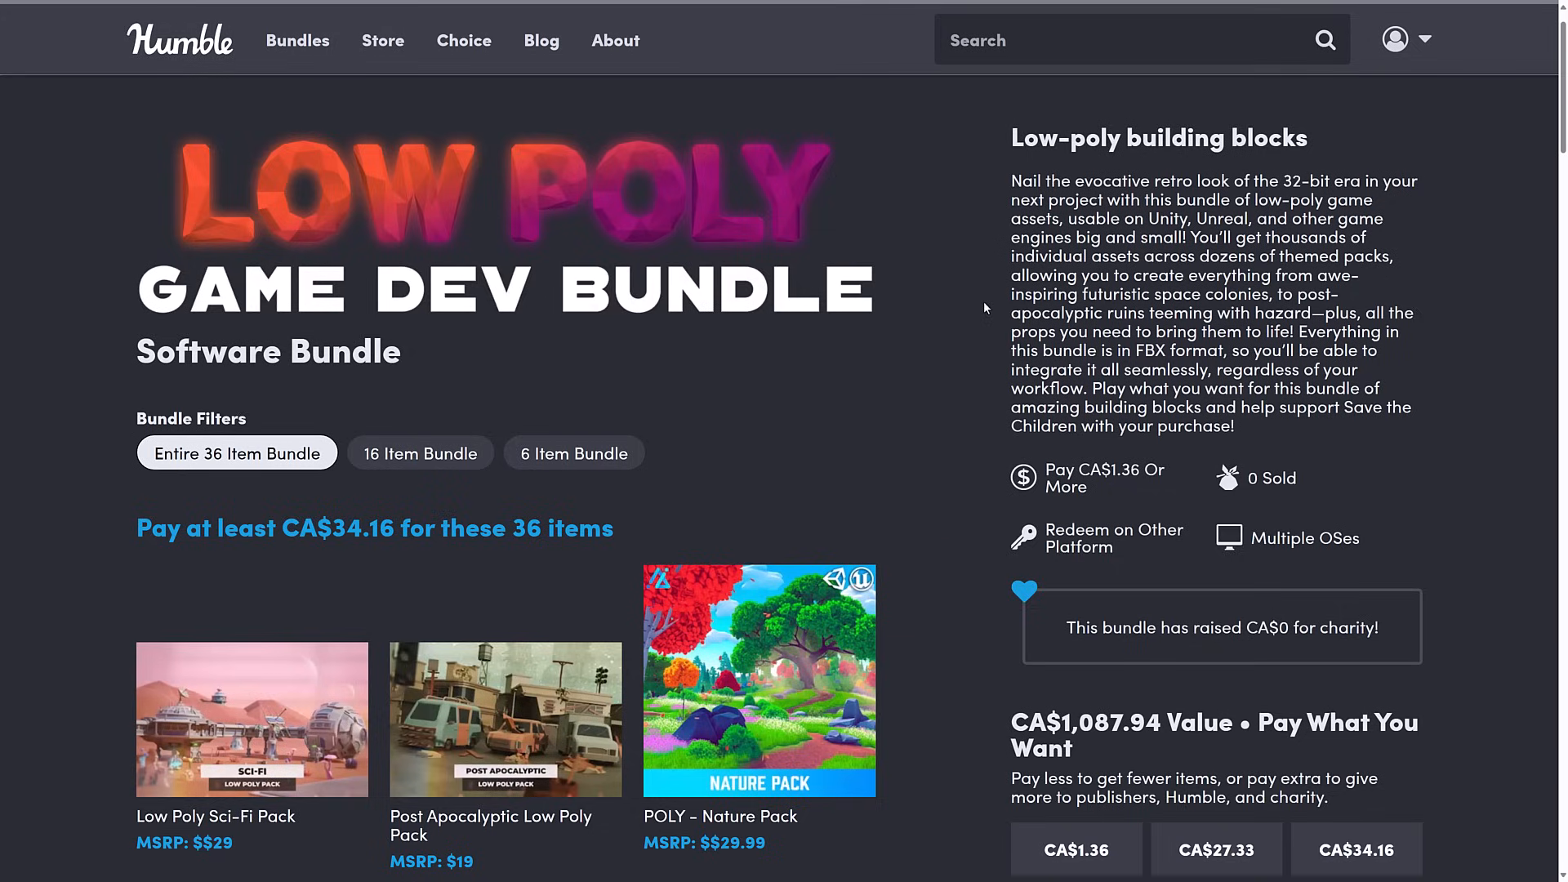
mouse_move(921, 370)
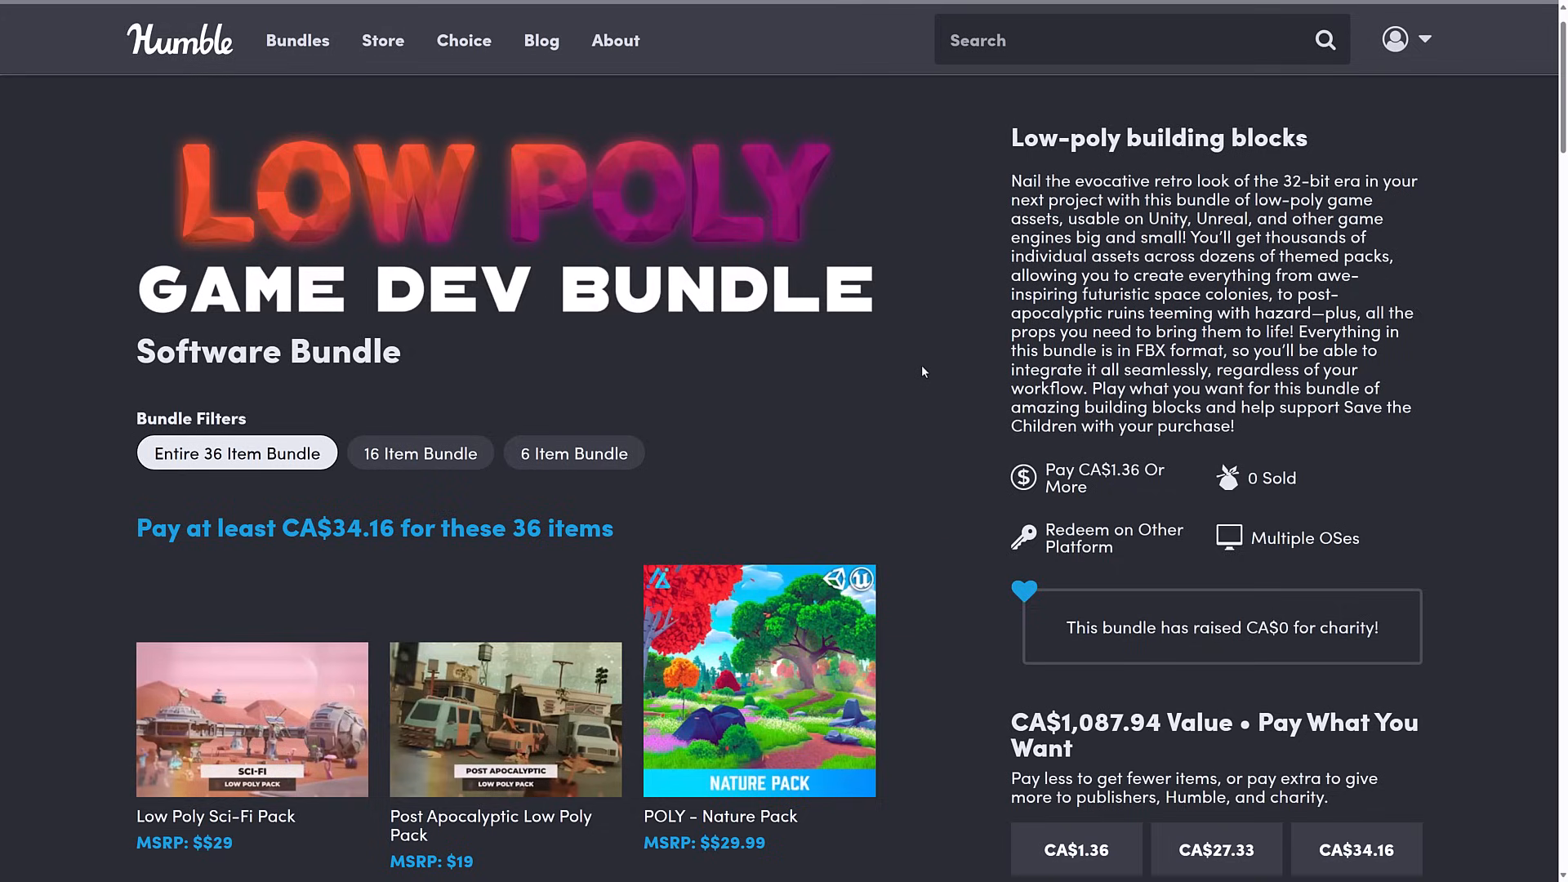
mouse_move(520, 506)
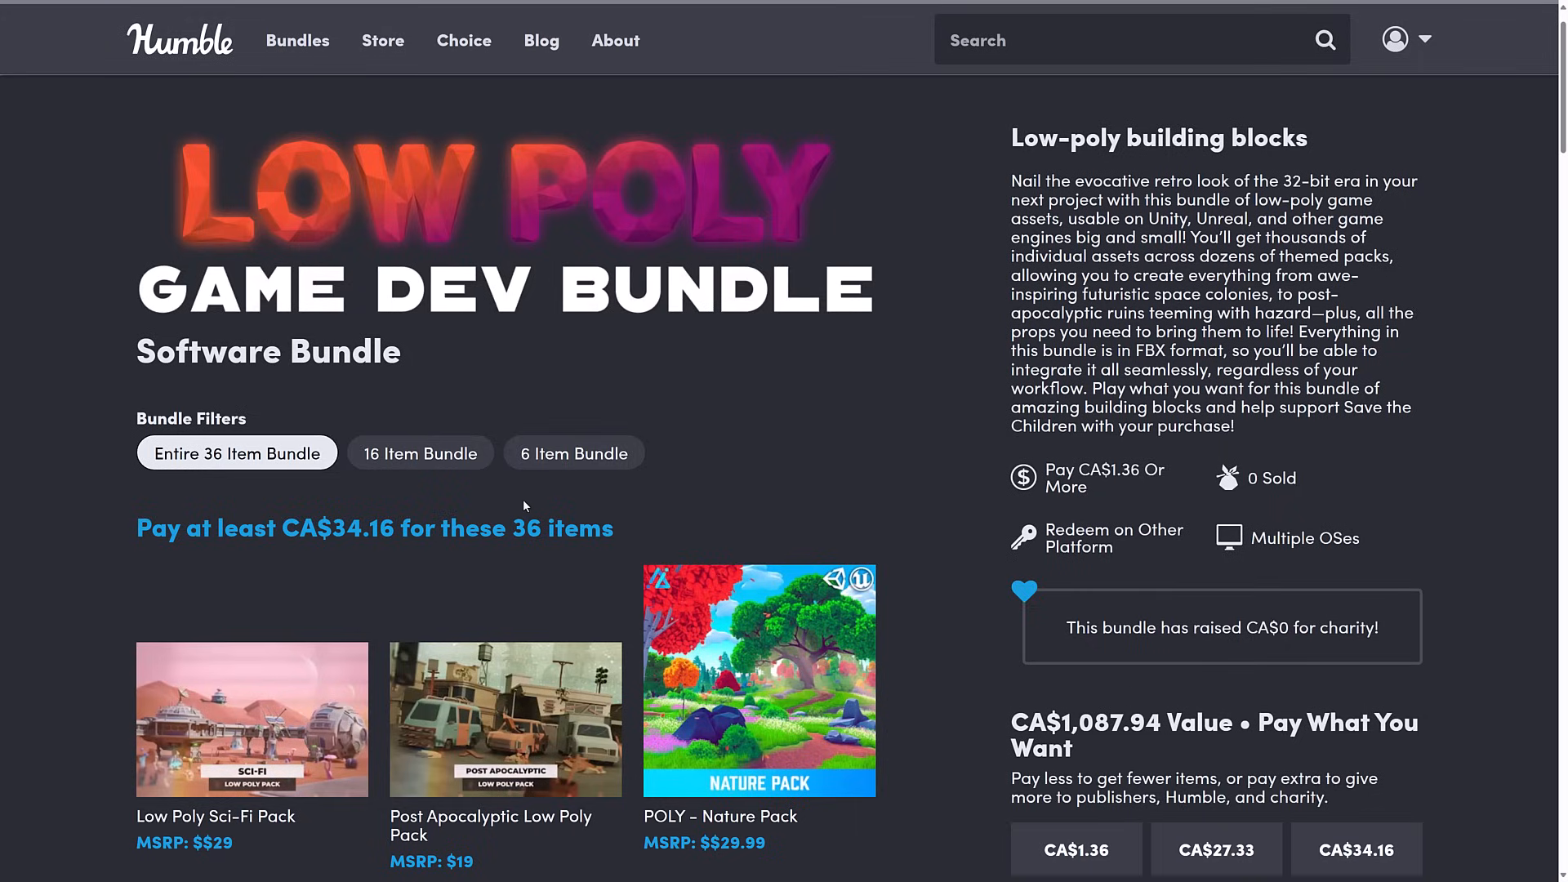
mouse_move(945, 437)
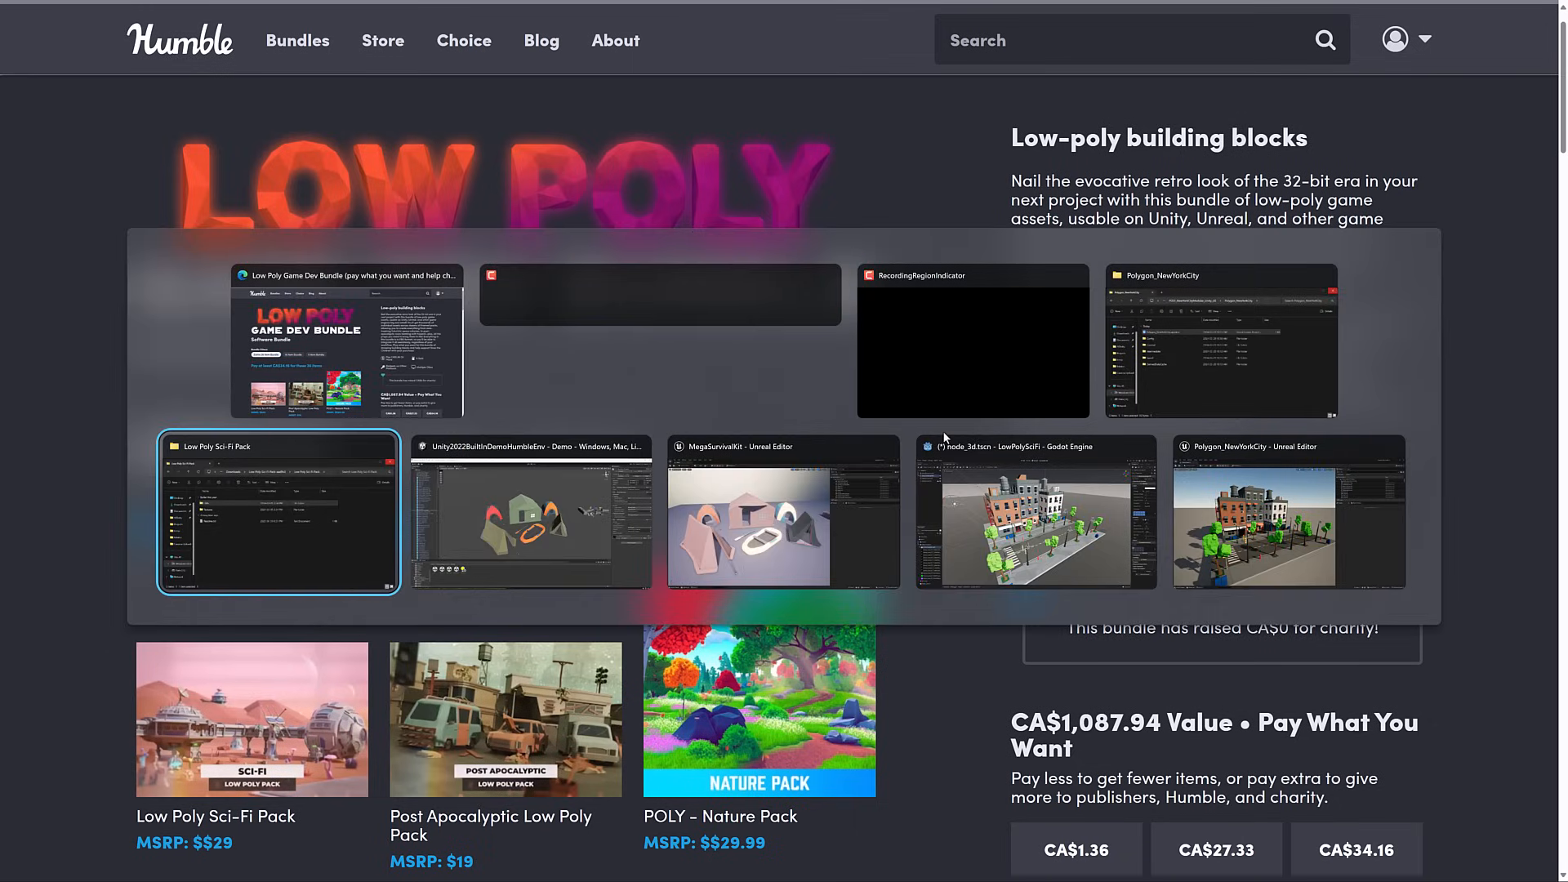
Step: Switch to the Unity2022BuiltInDemoHumbleEnv window showing the Polygon Mega Survival demo scene
click(529, 511)
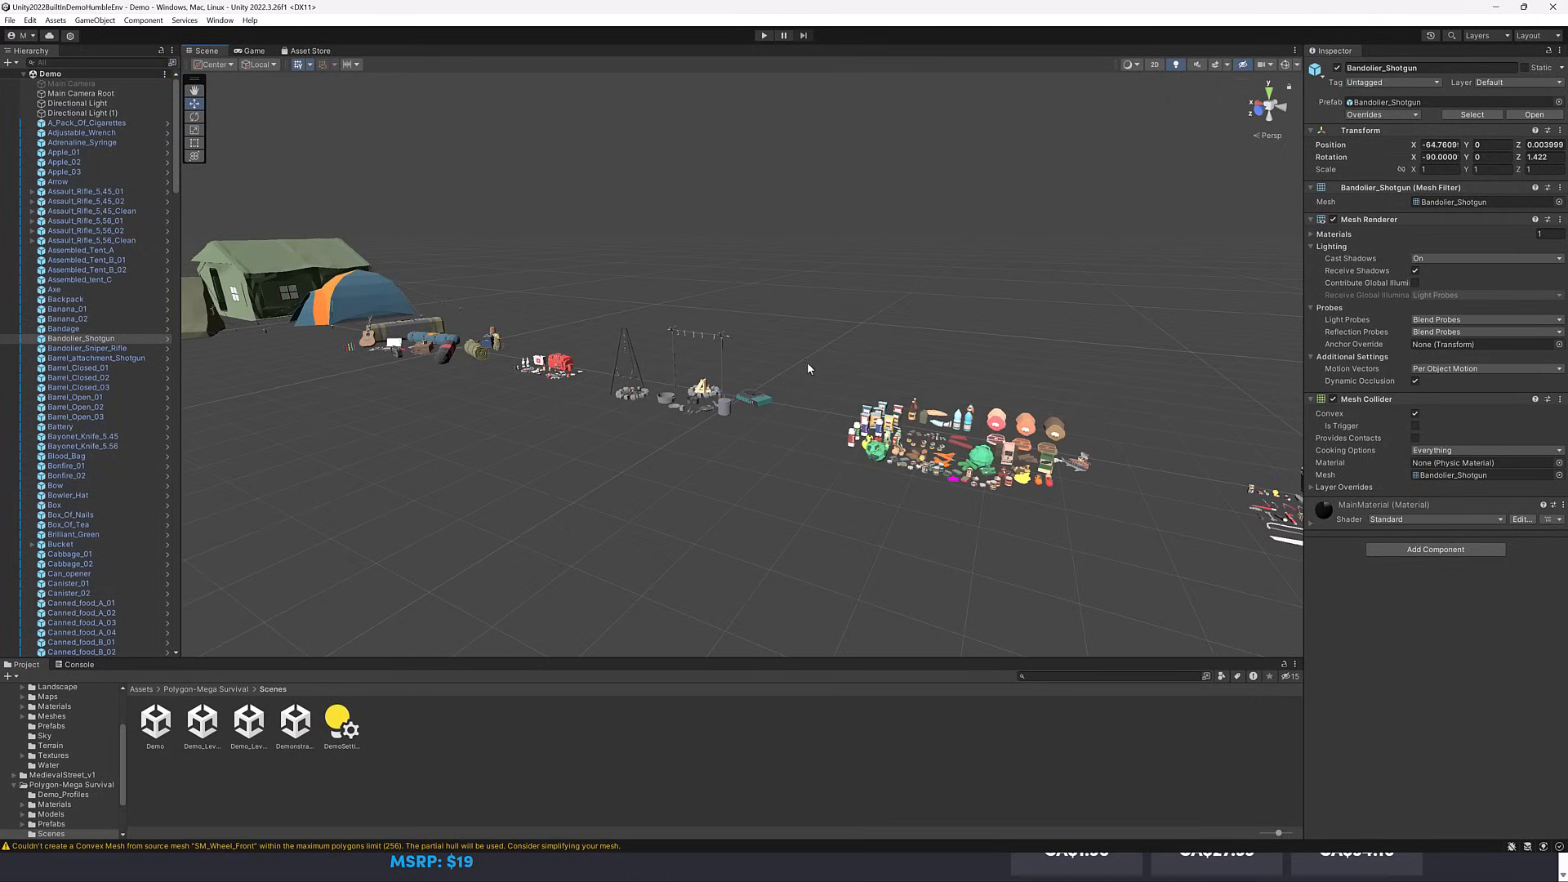
Step: Switch to the MegaSurvivalKit Unreal Editor to view its Demo level of weapons and props
key(alt+tab)
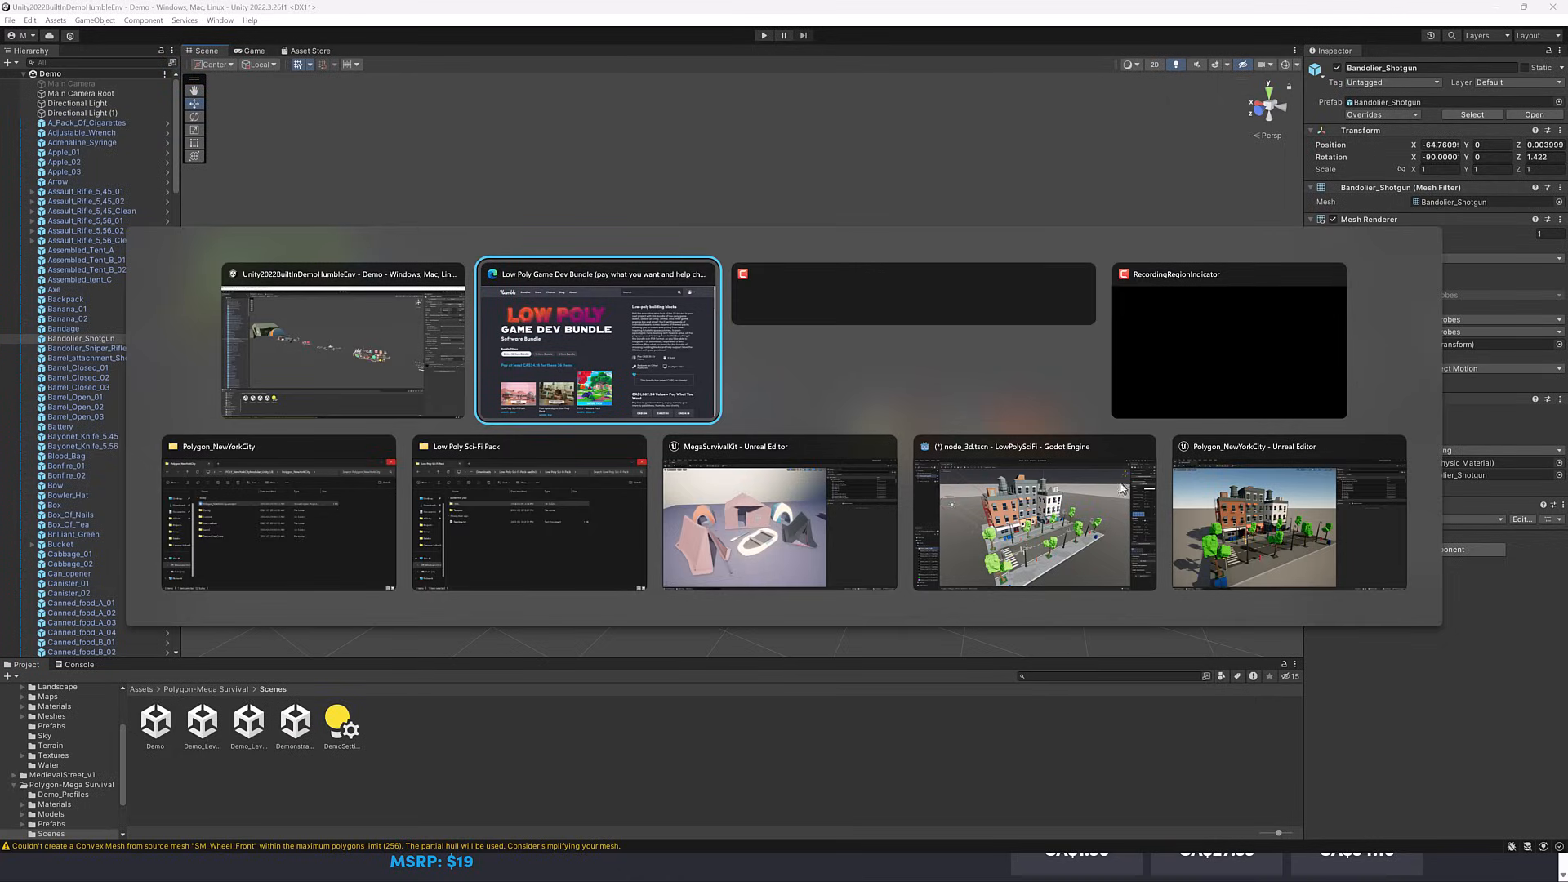
mouse_move(405, 385)
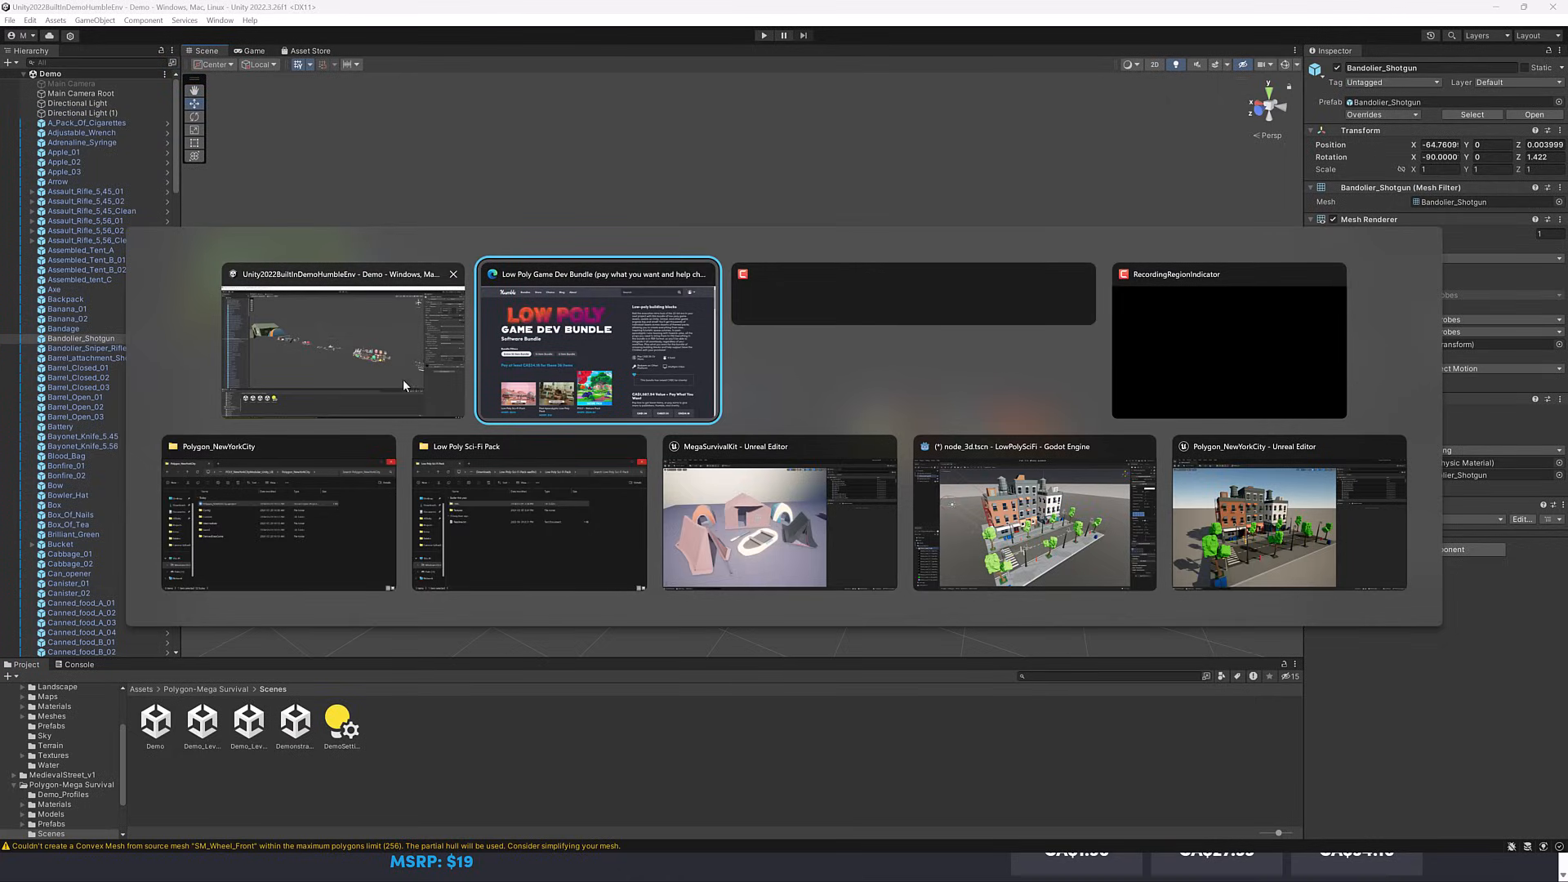
click(779, 516)
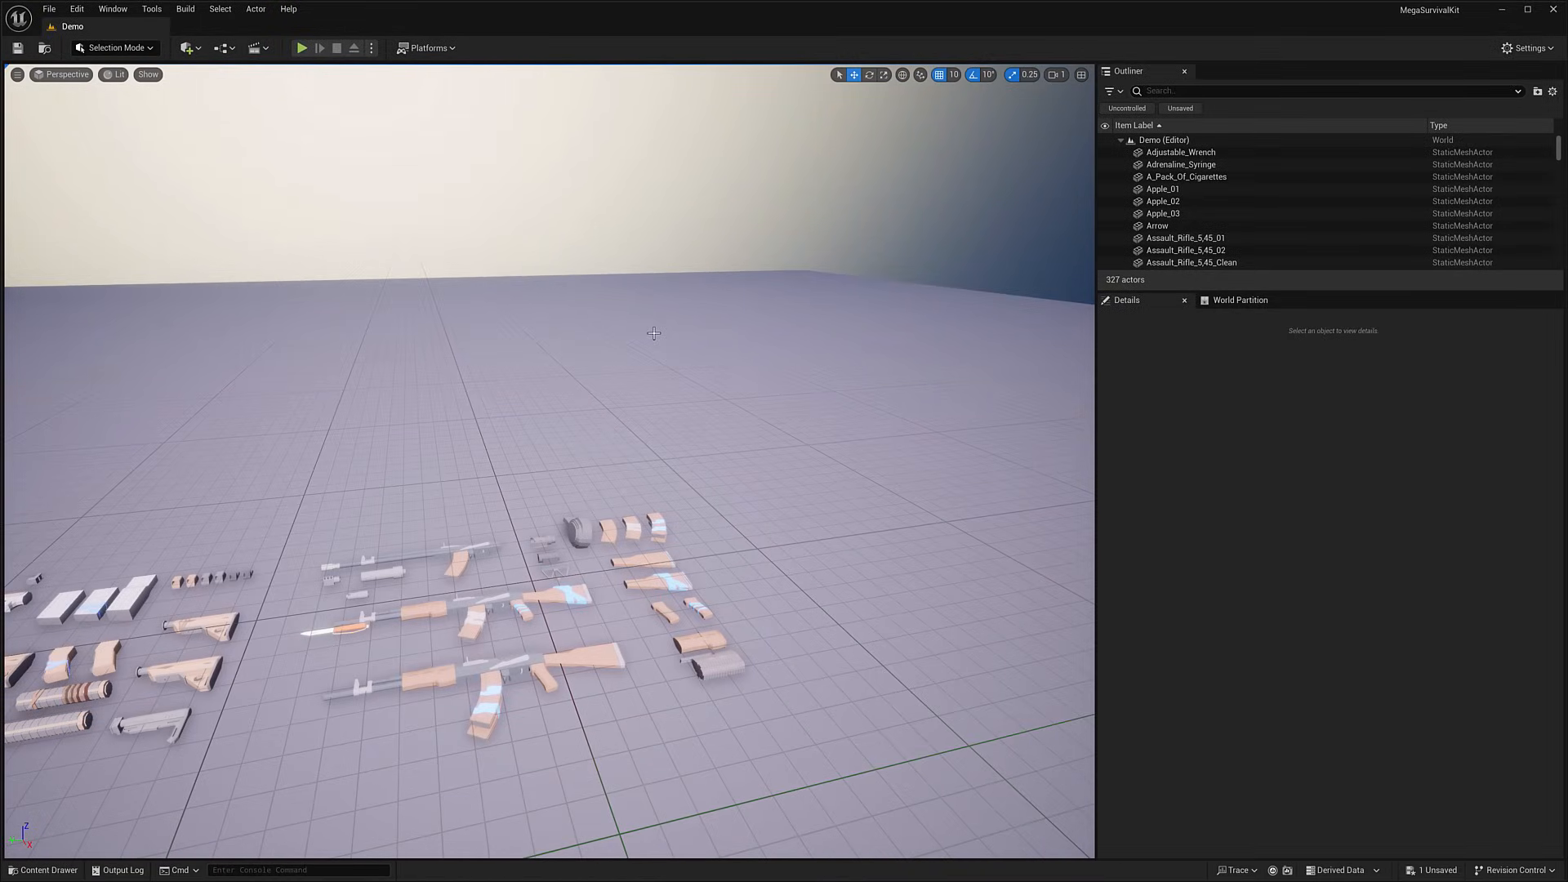
key(alt+tab)
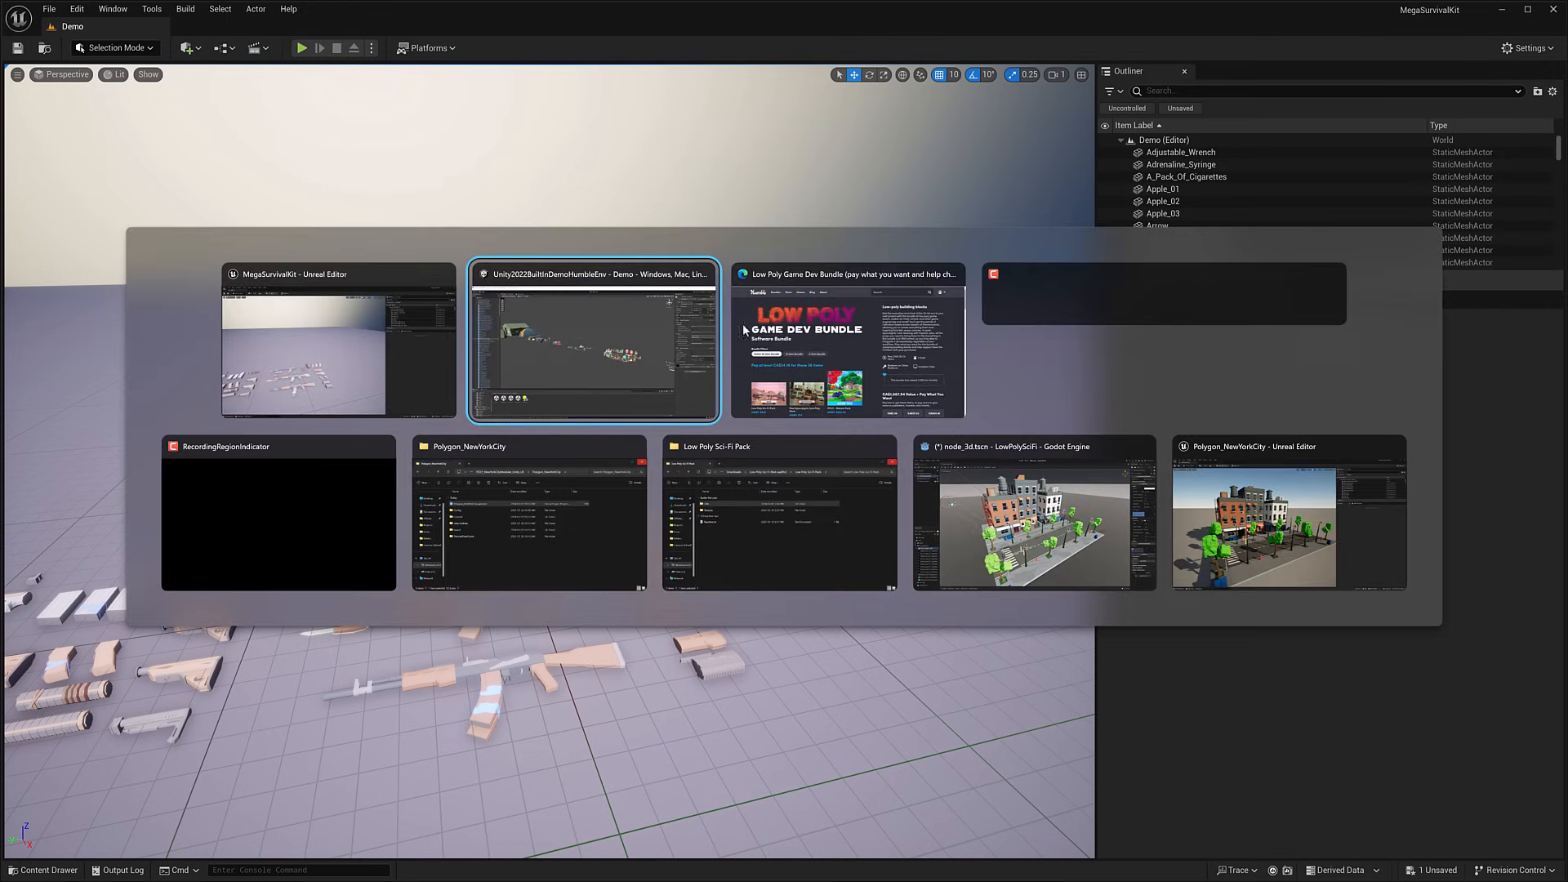
Step: View the Polygon_NewYorkCity street level in Unreal Editor, then switch back to the browser
click(847, 343)
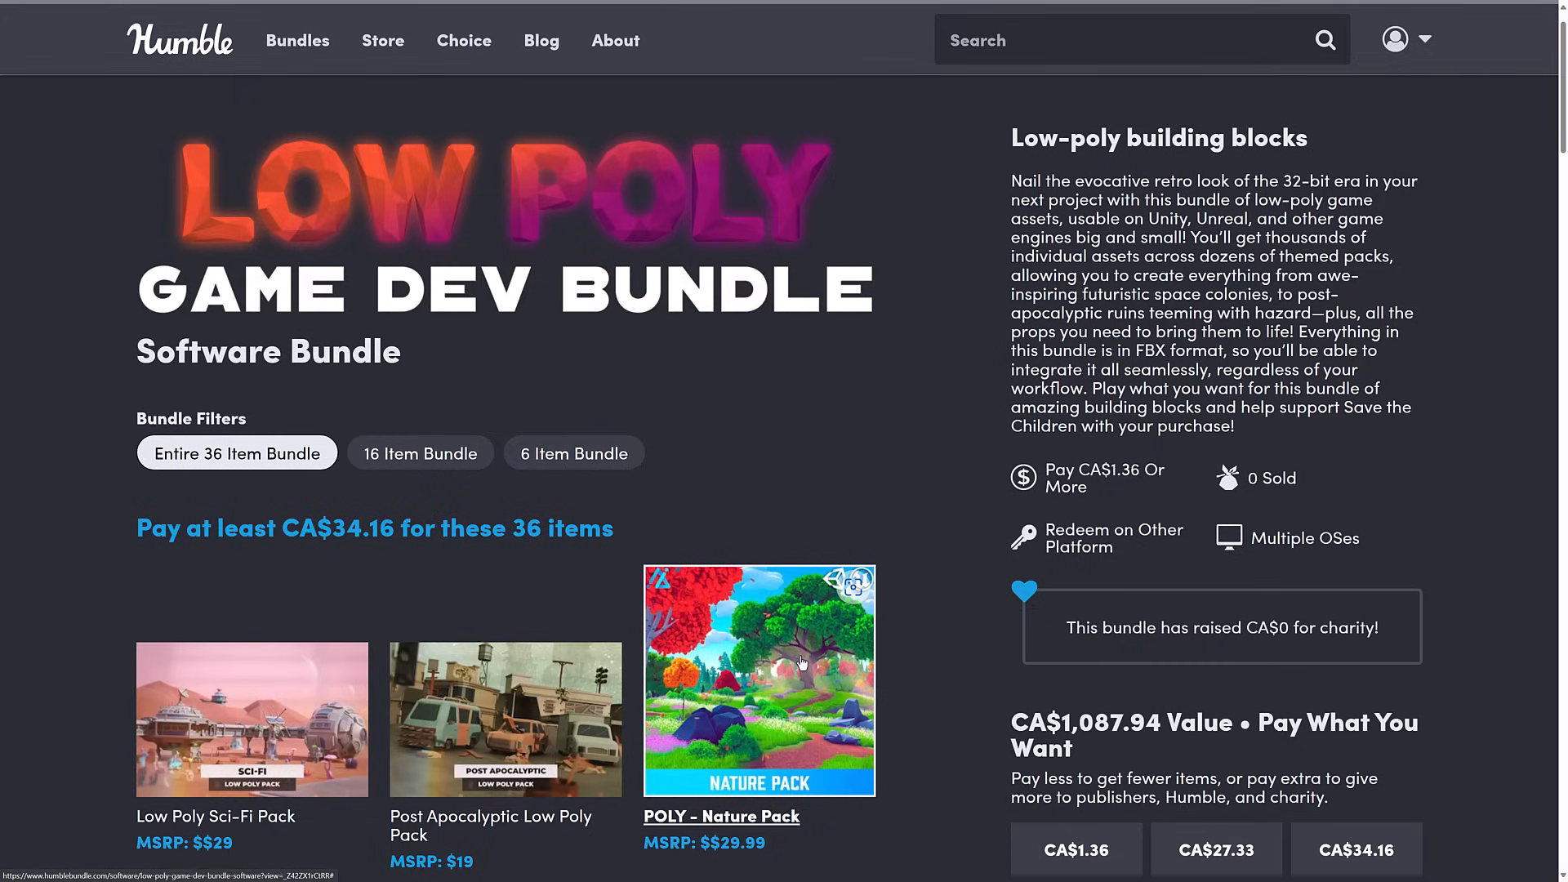
key(alt+tab)
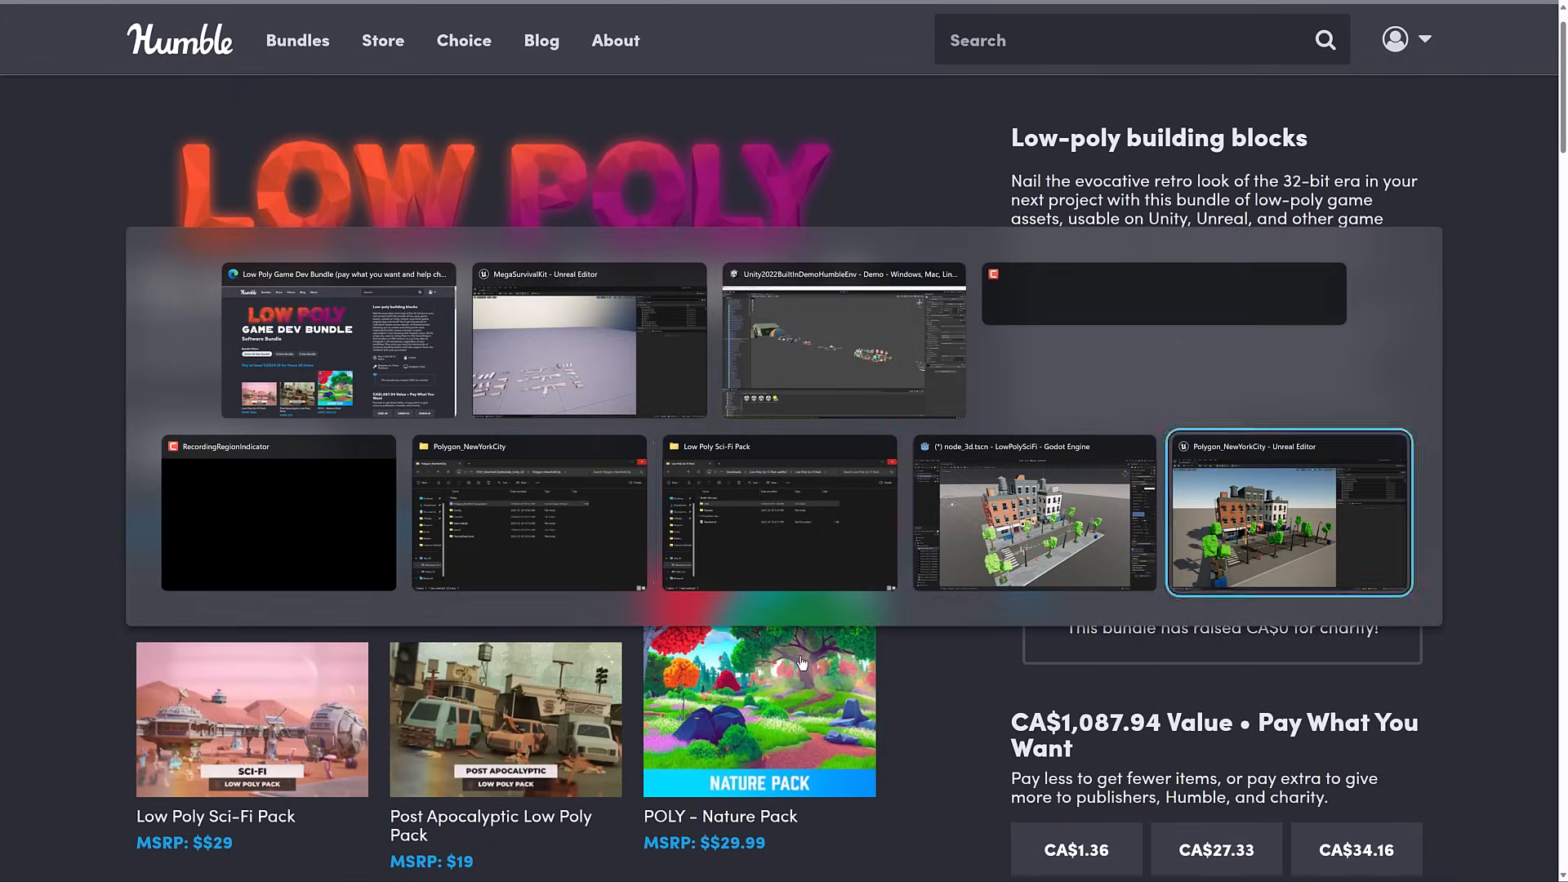
click(1287, 513)
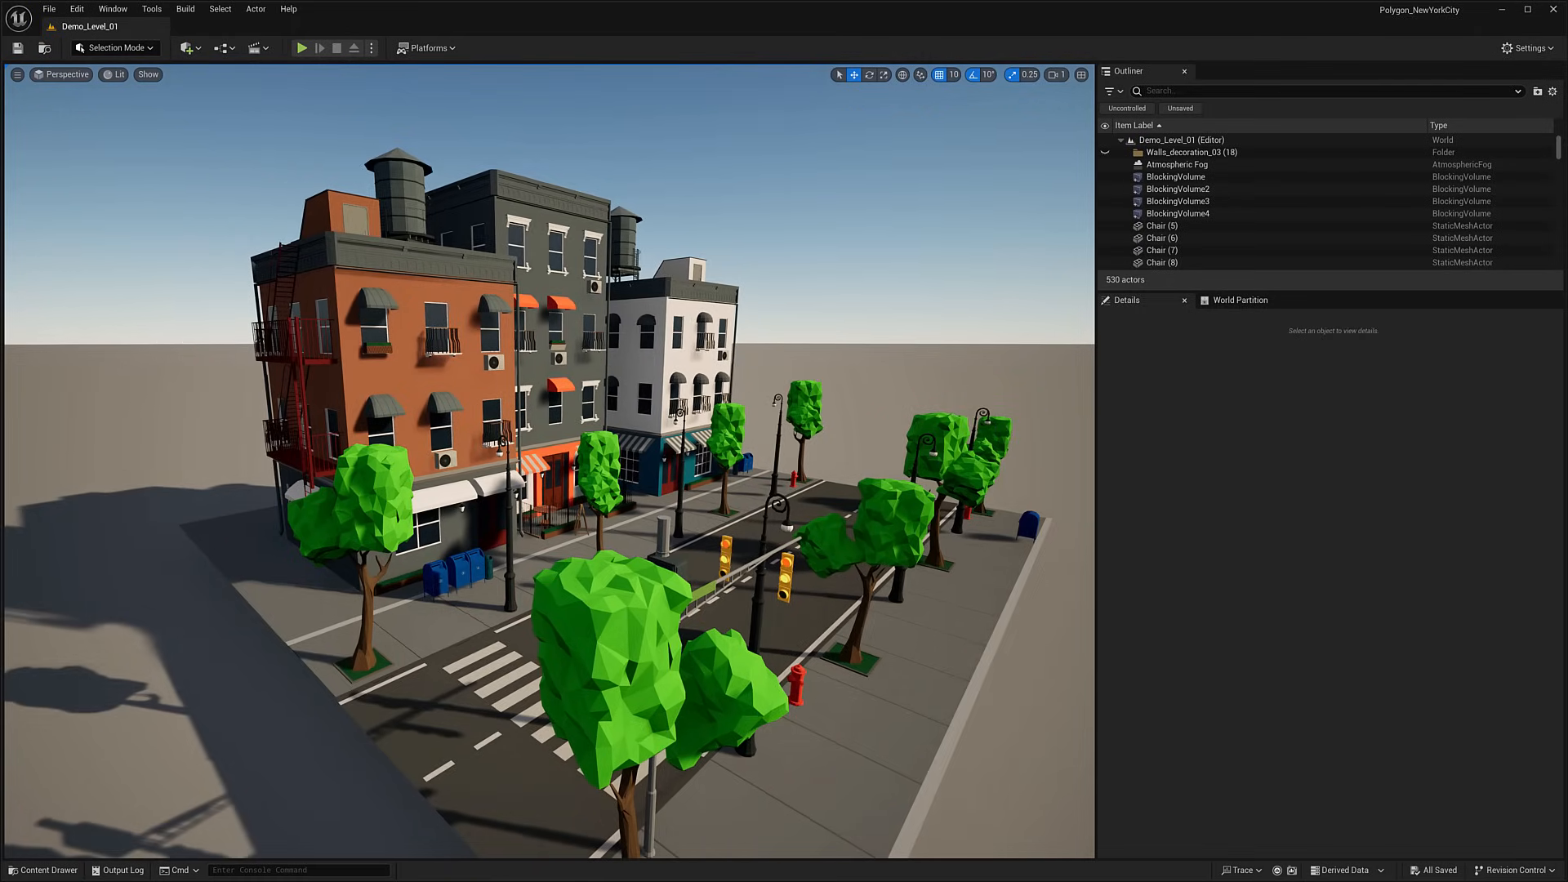
key(alt+tab)
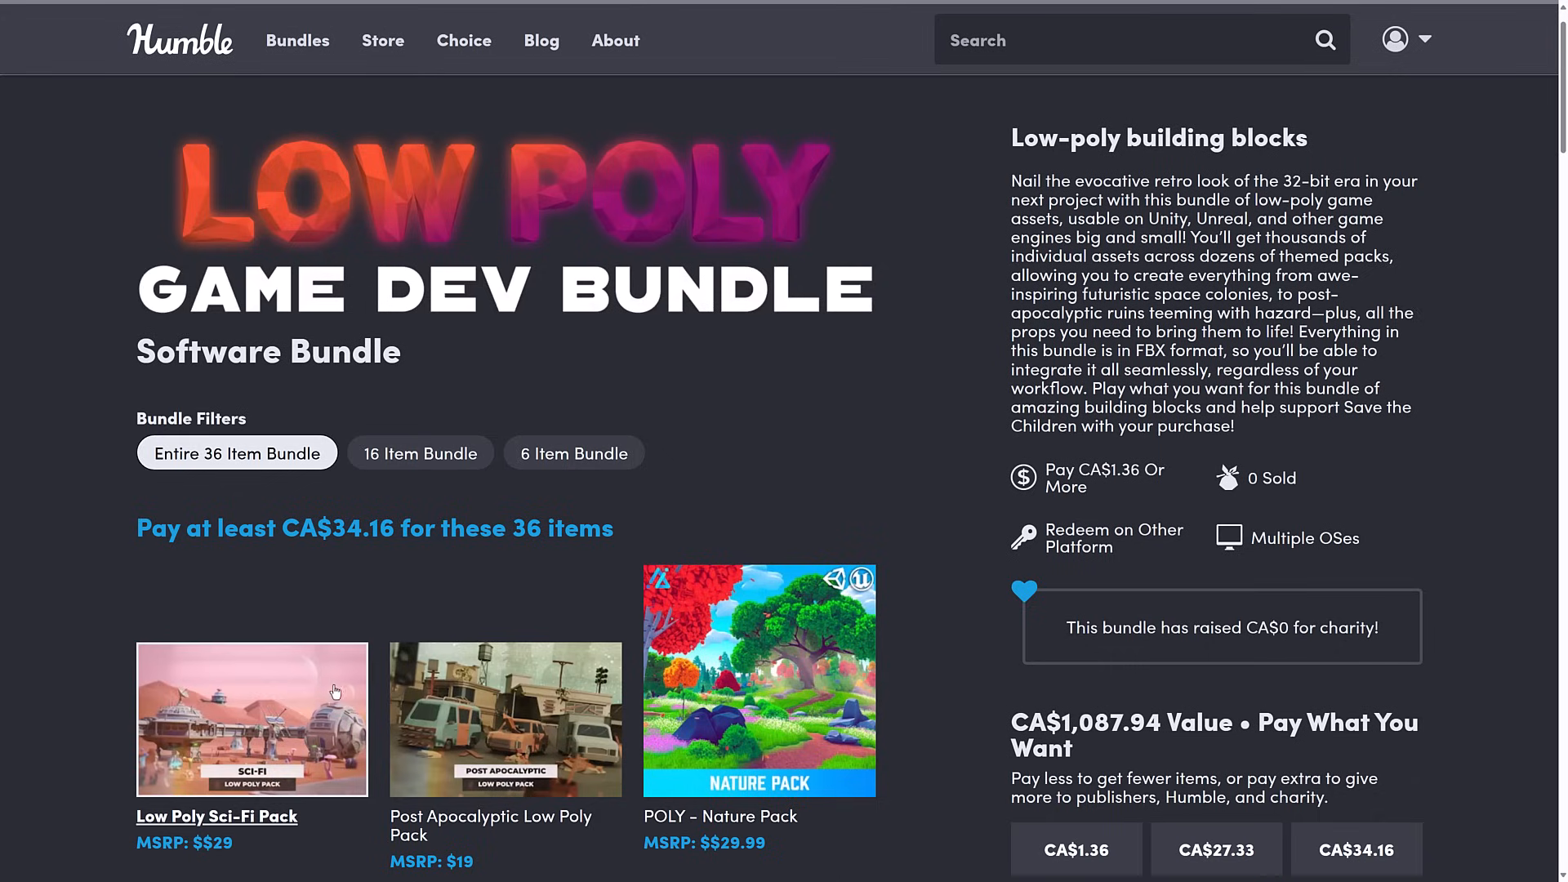
Step: Show the Low Poly Sci-Fi Pack details and switch to its File Explorer folder
click(251, 718)
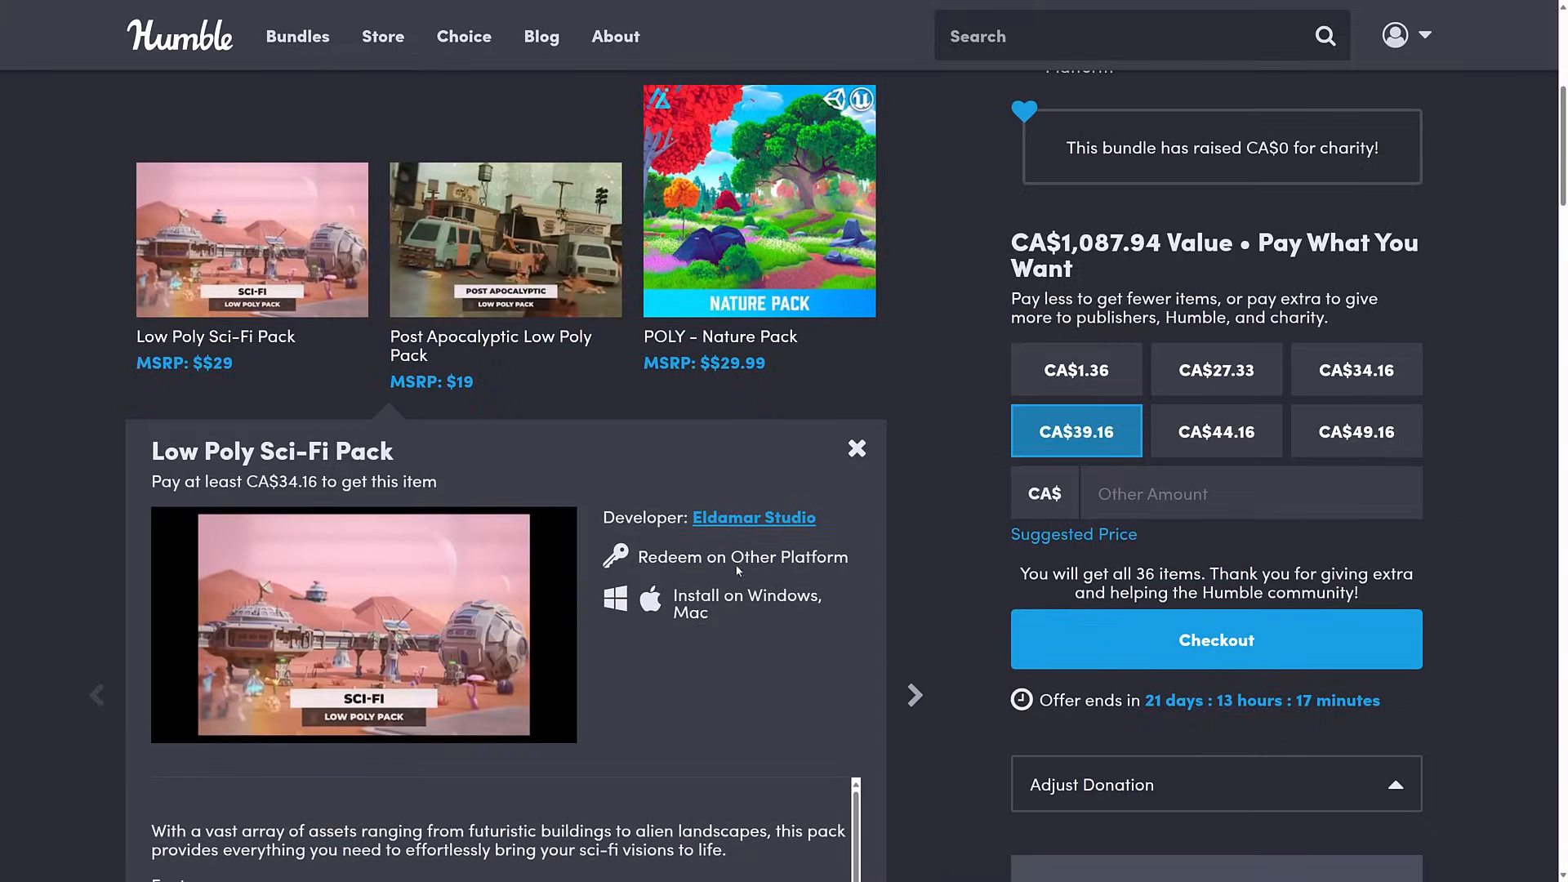
key(alt+tab)
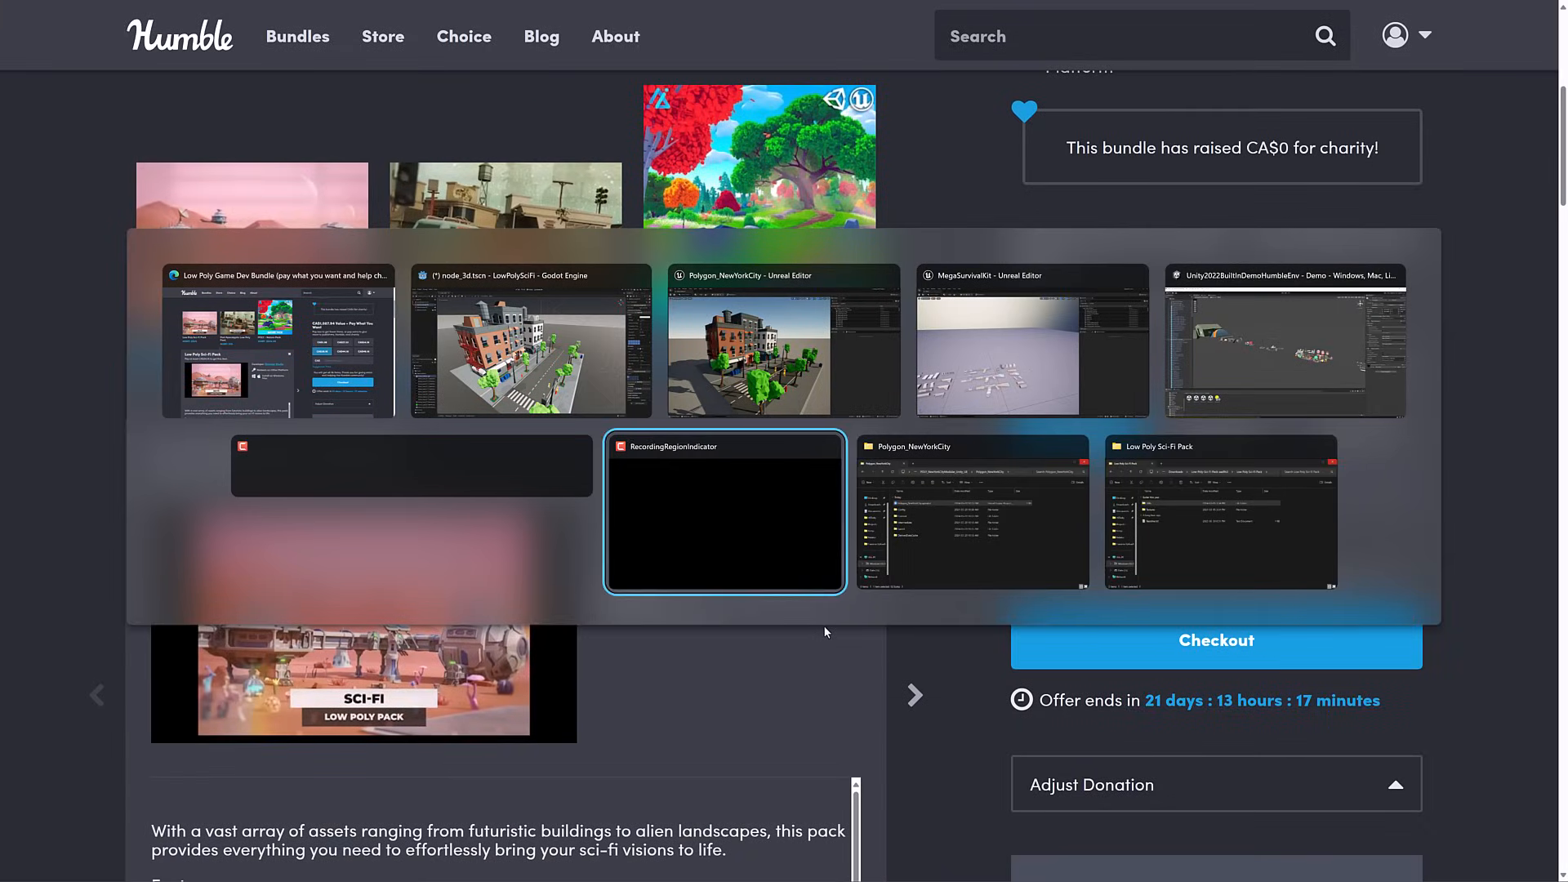
click(1220, 509)
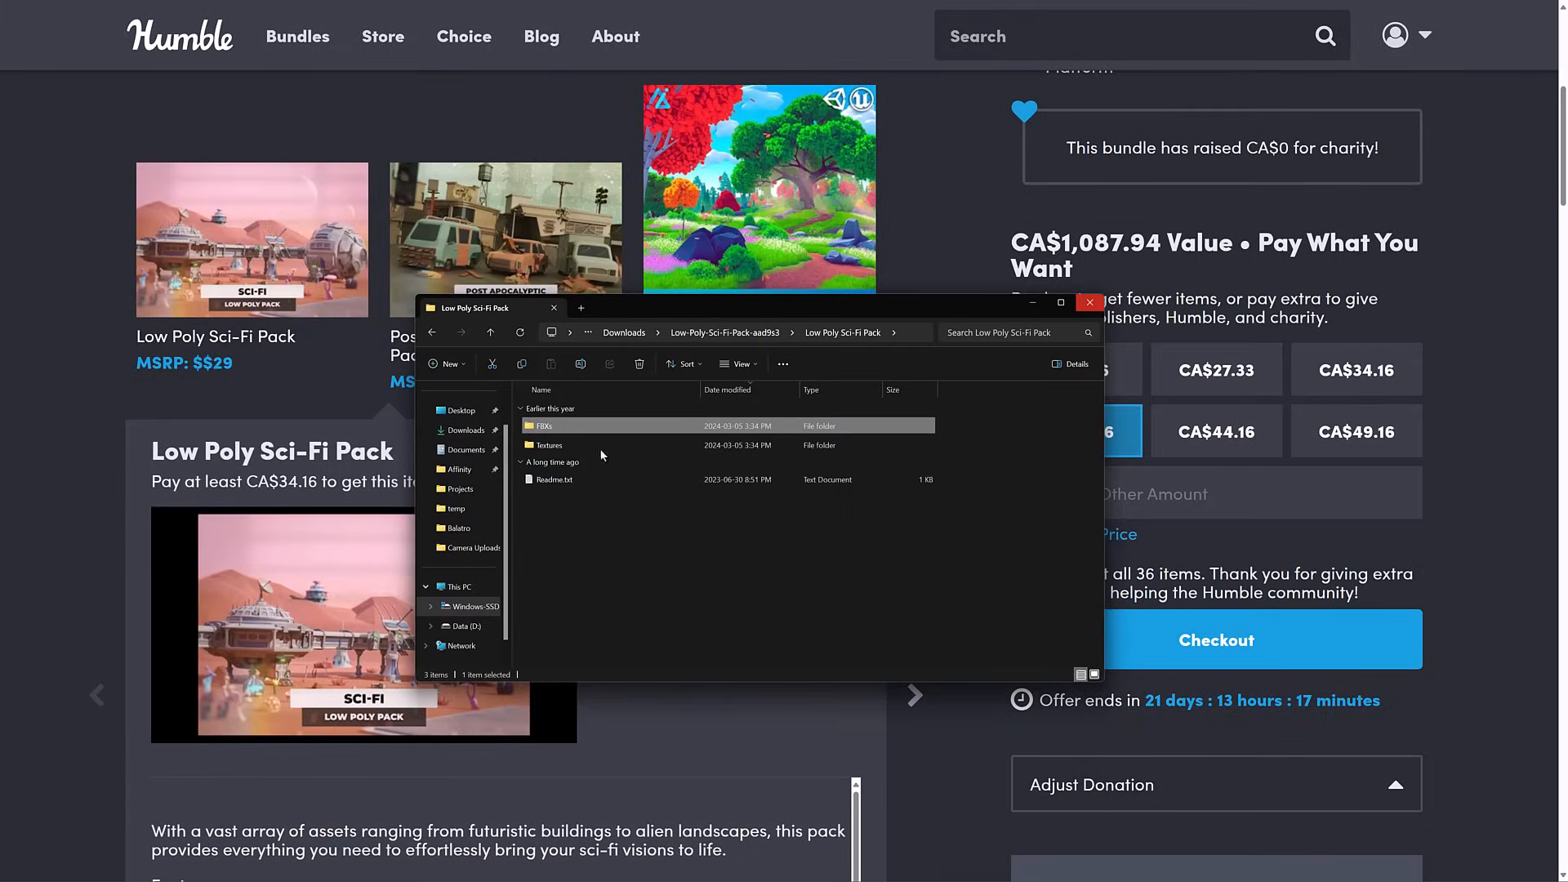
Step: Open the pack's nested Textures folder to reveal its PNG texture files
click(553, 479)
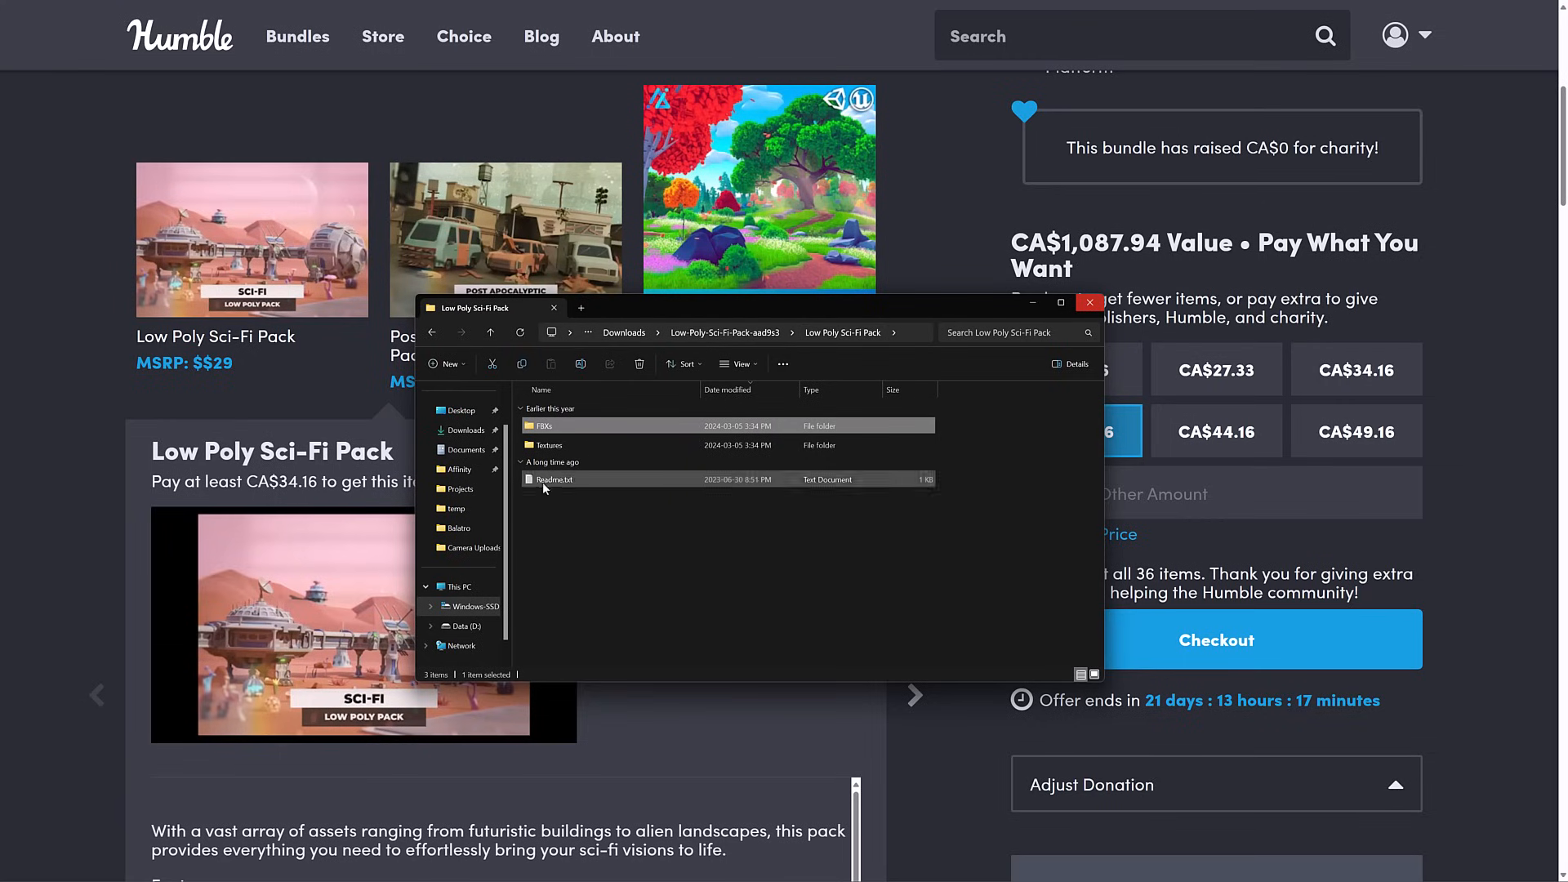
double_click(543, 426)
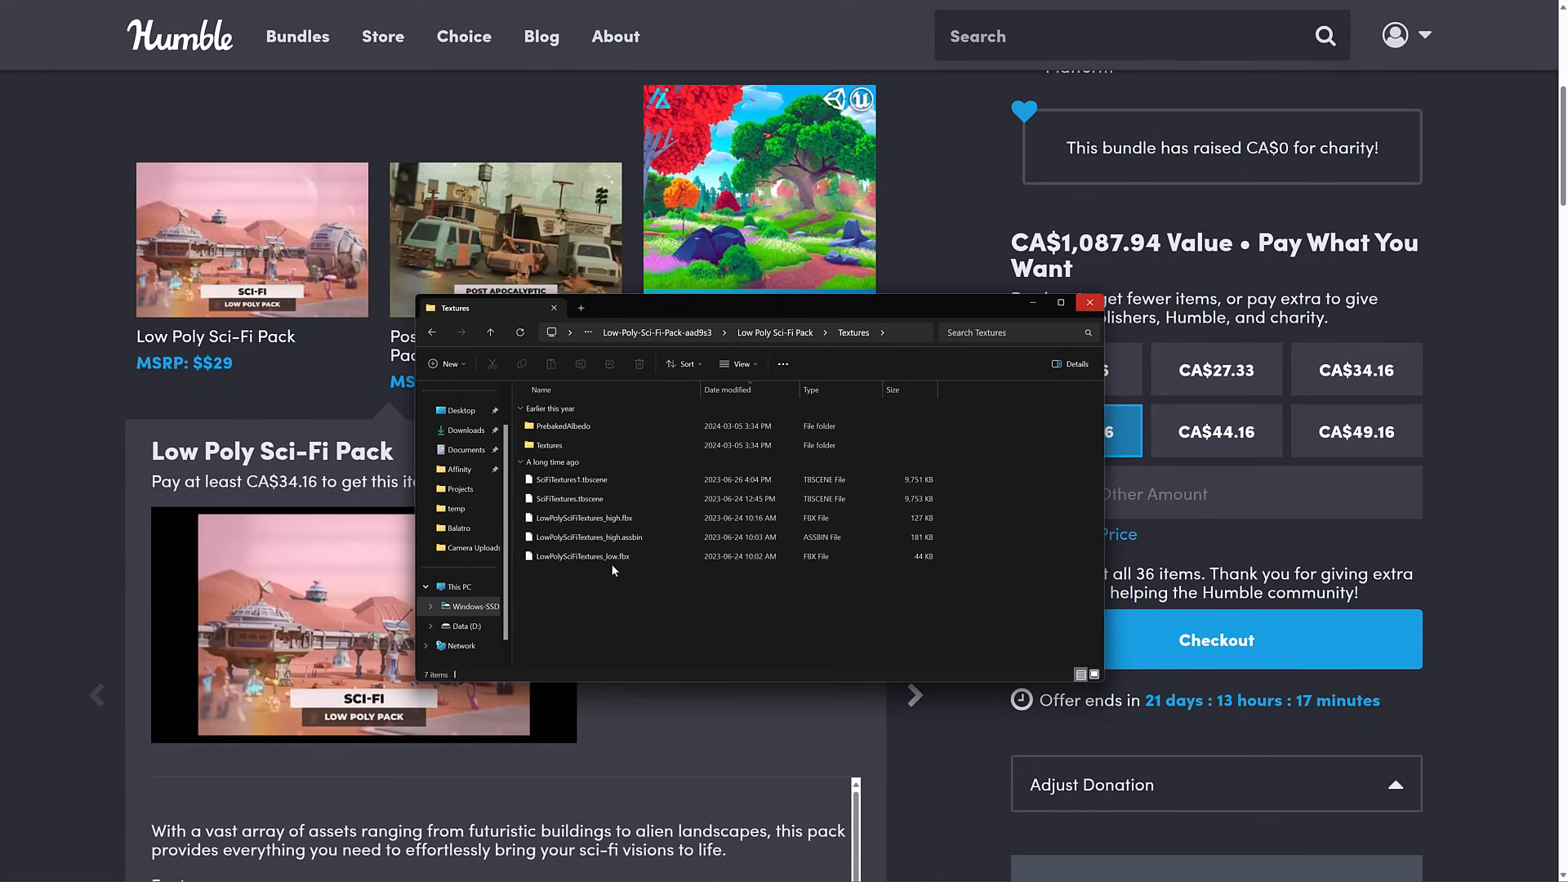
click(588, 537)
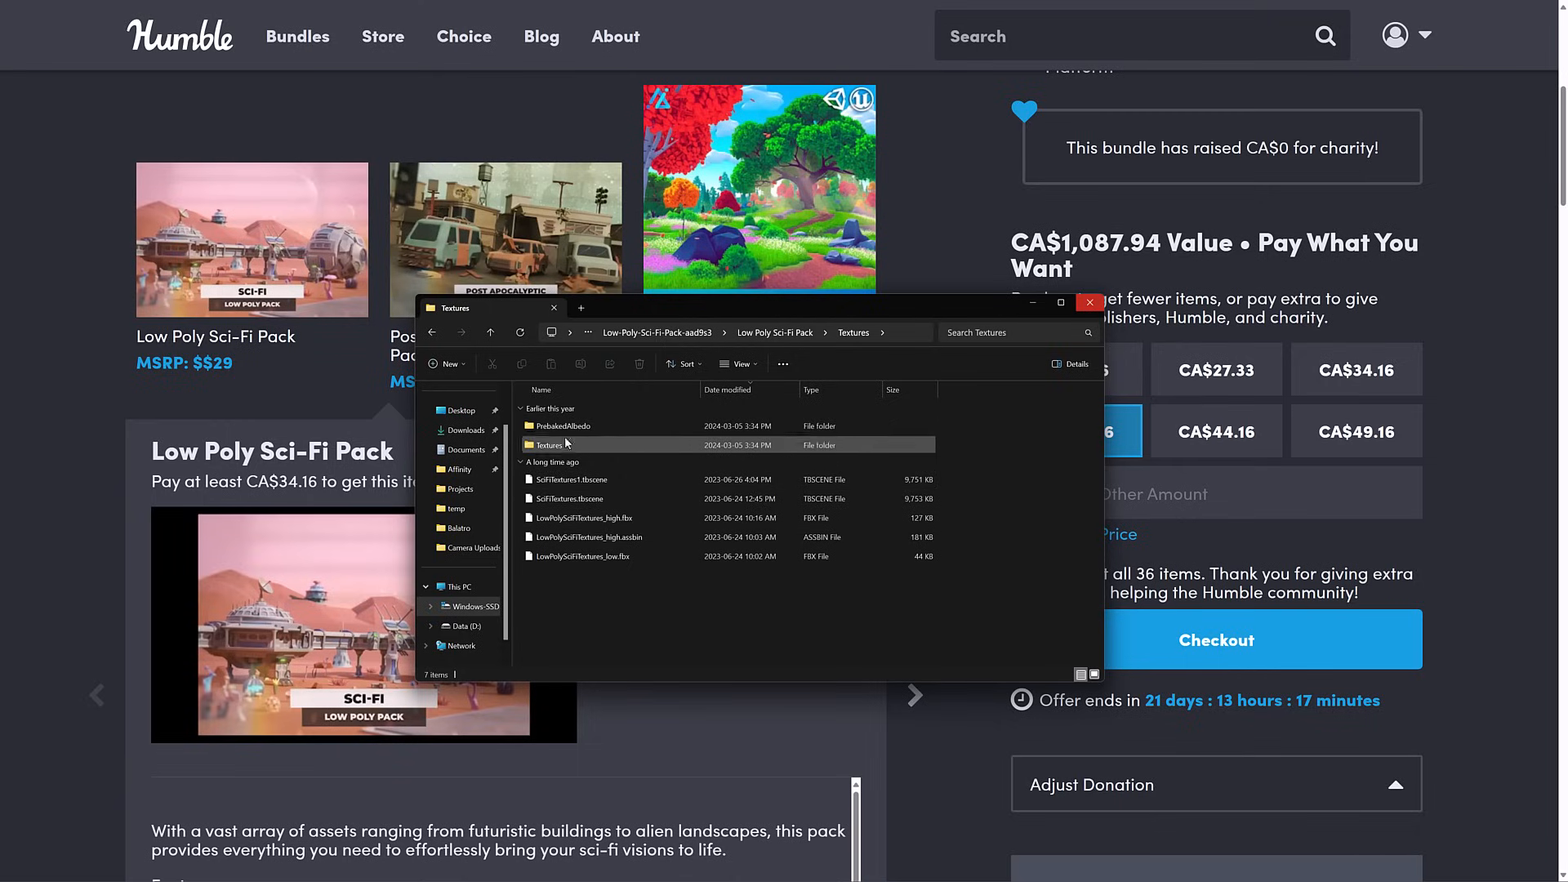
double_click(560, 425)
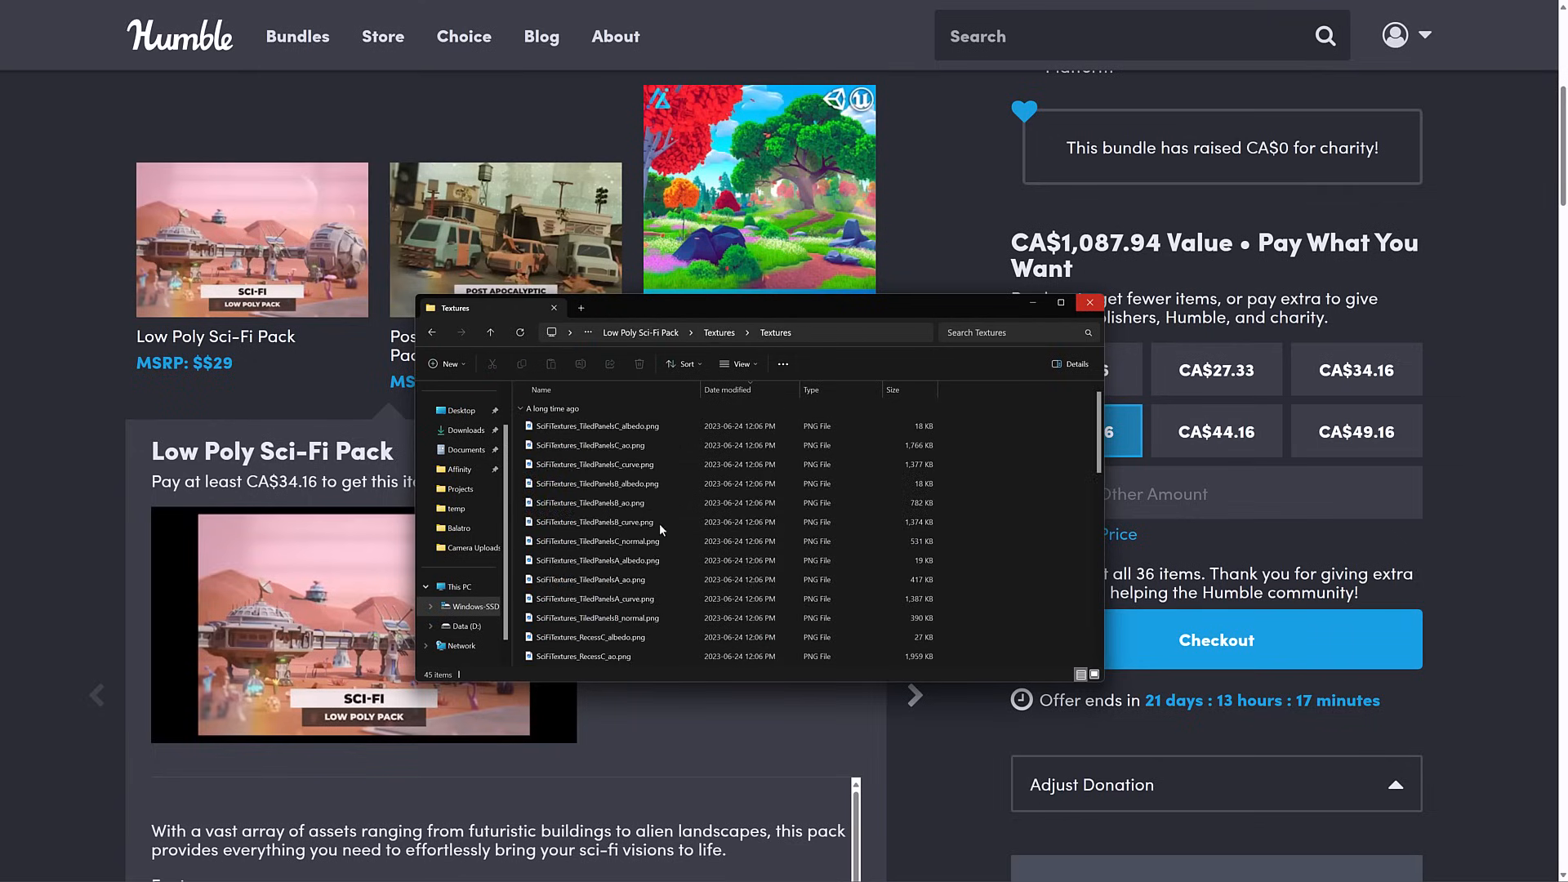
click(595, 618)
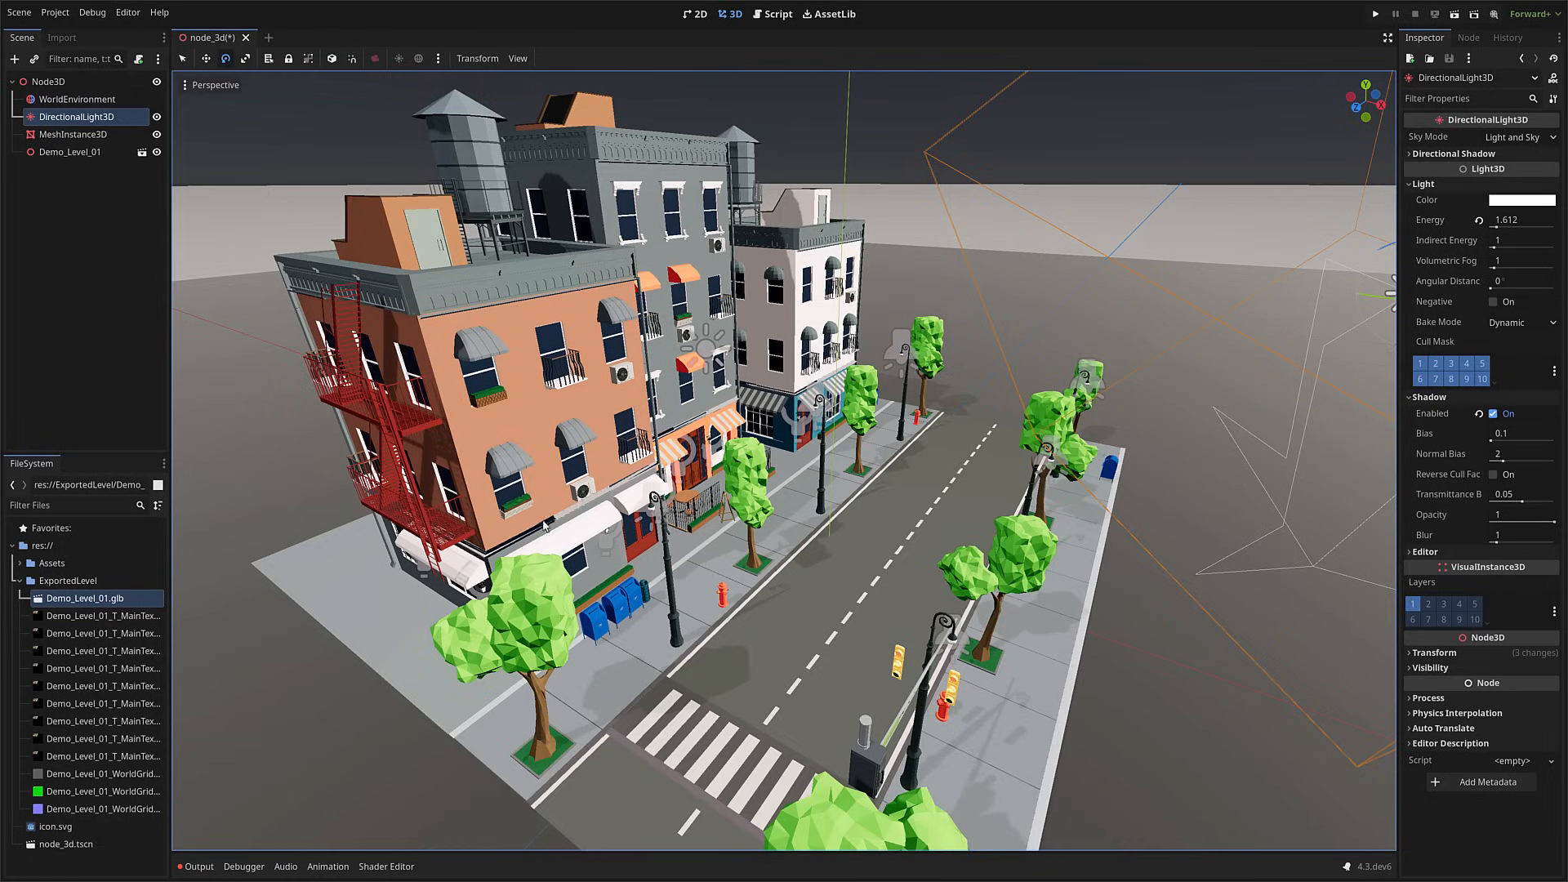
Step: Expand the Assets folder and add the LPSciFi_Observatory and PlanetRockA_001 models to the scene
click(49, 561)
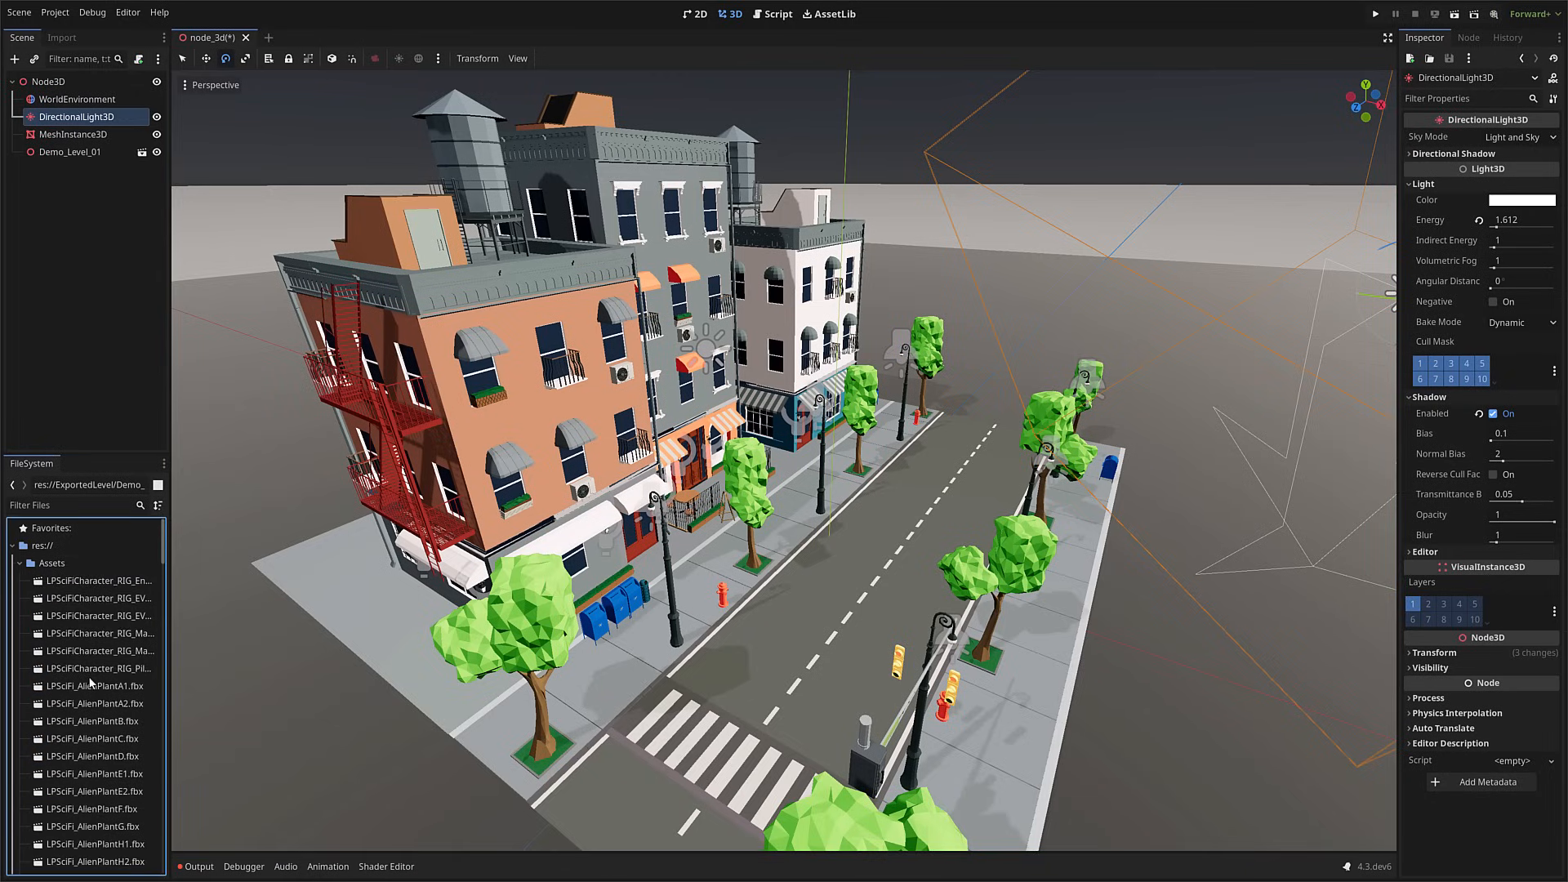
click(92, 560)
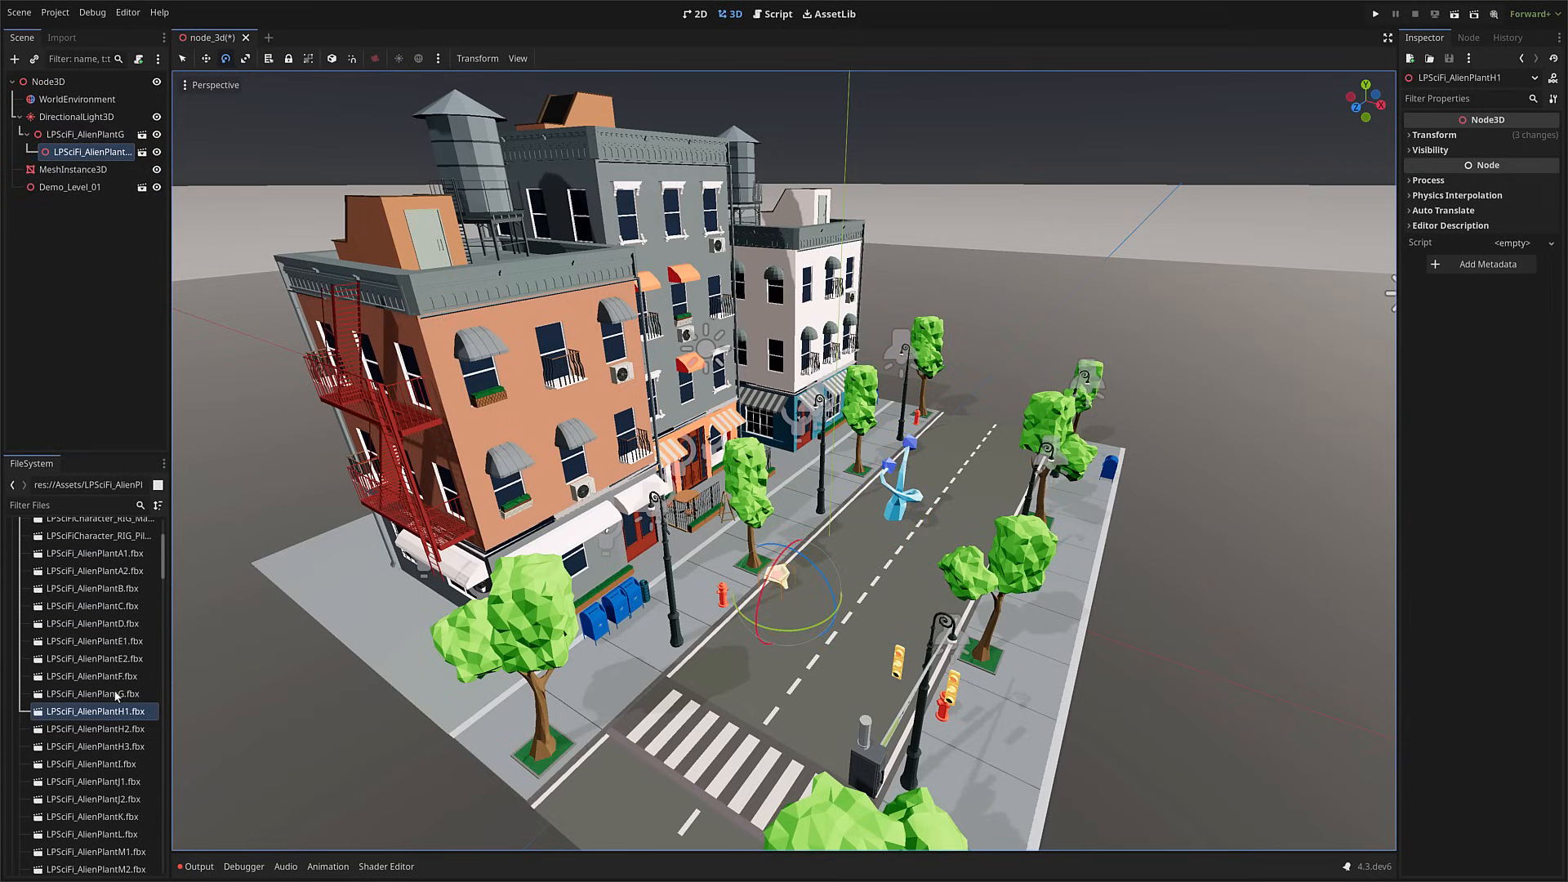
scroll(up, 3)
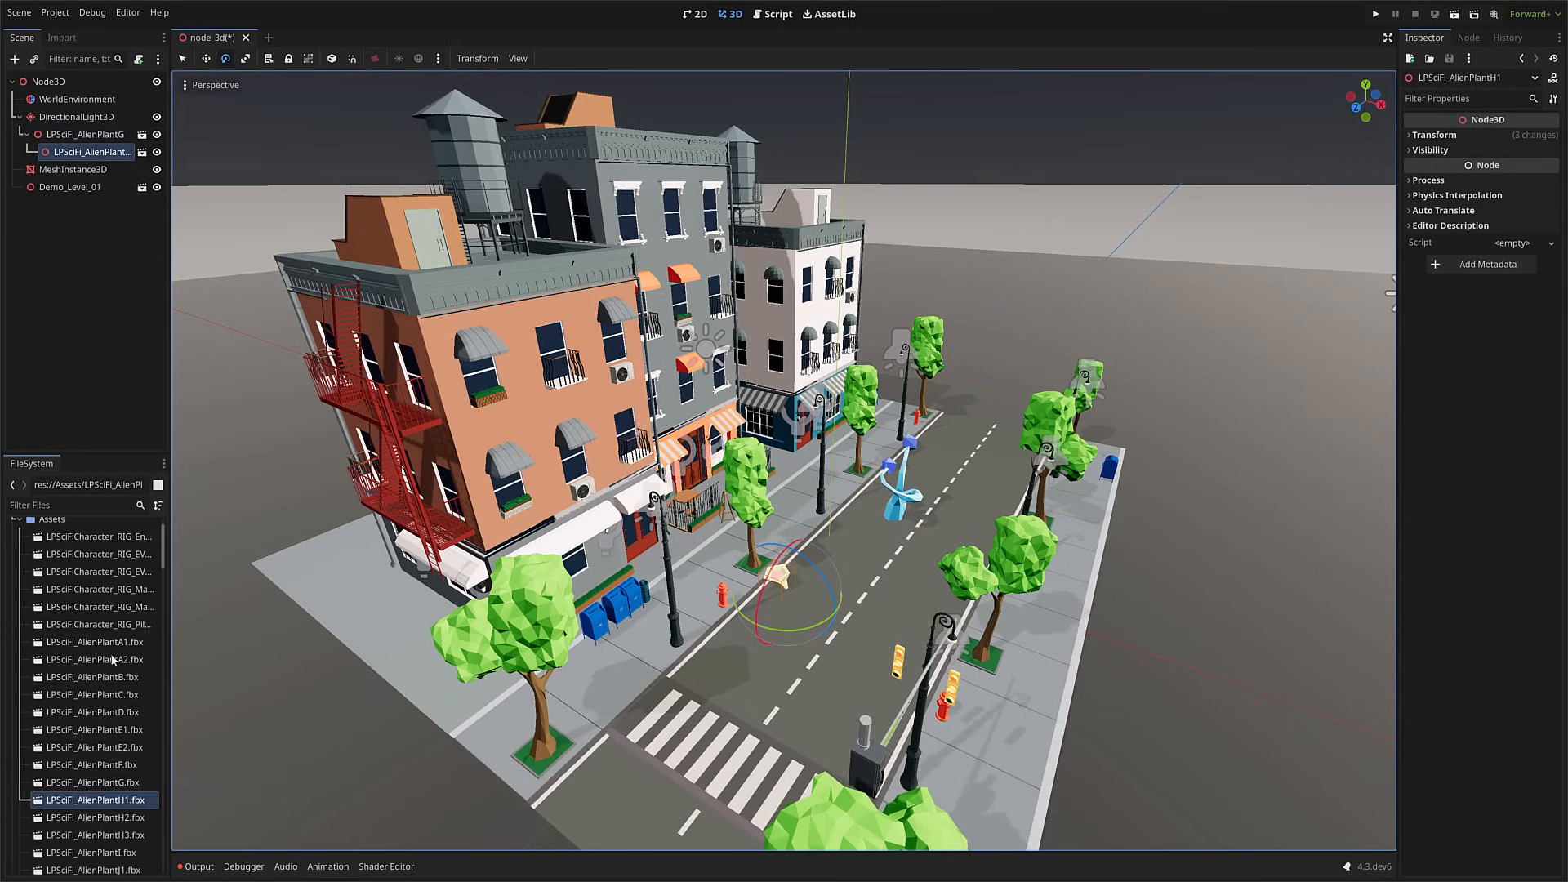
scroll(down, 3)
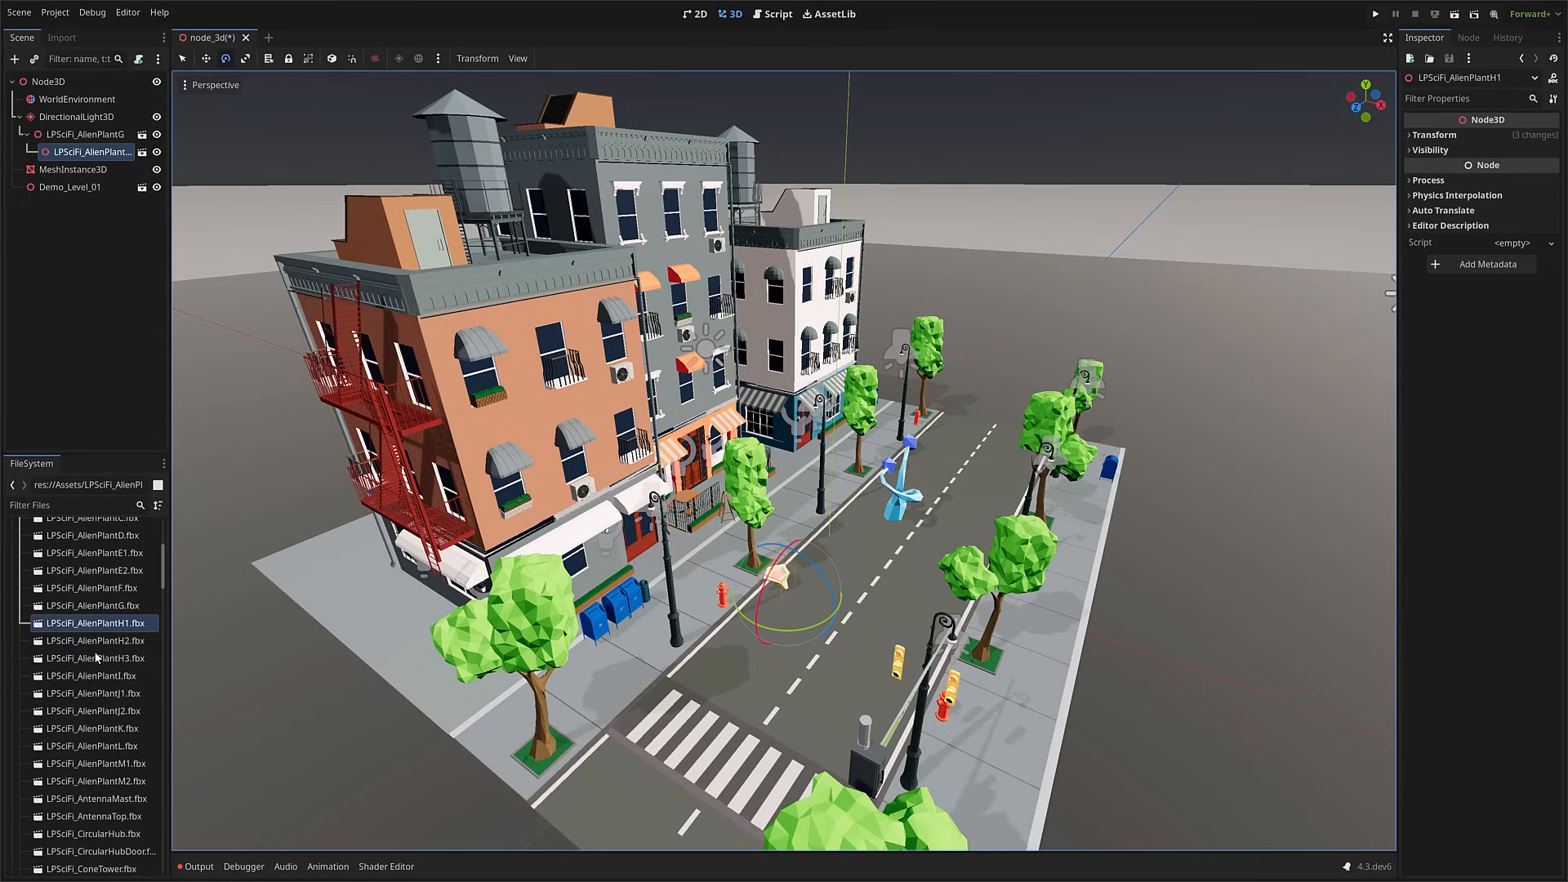
scroll(down, 3)
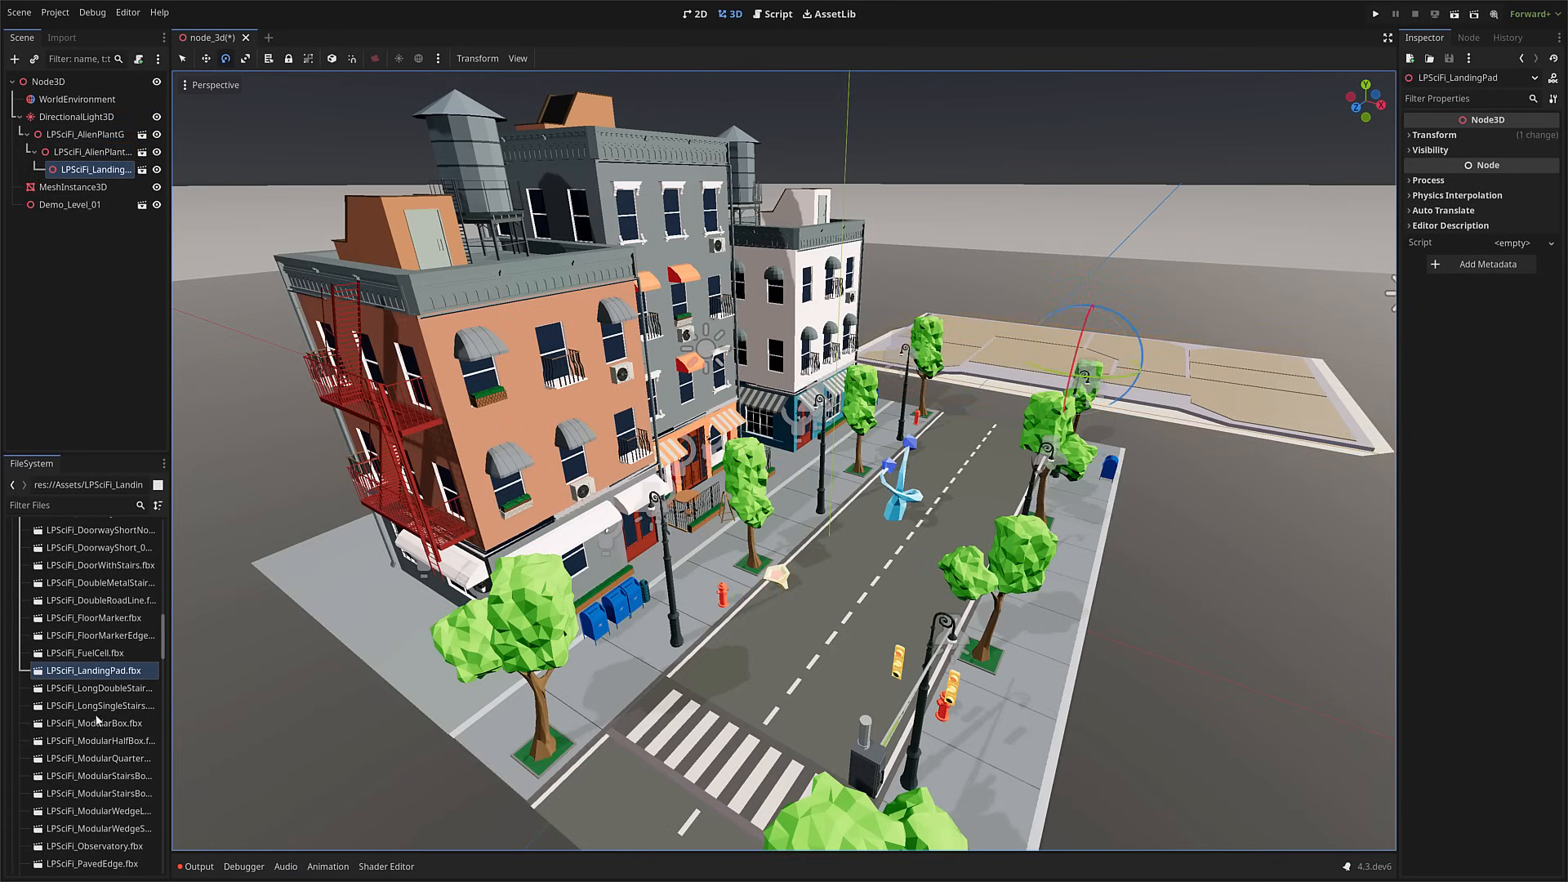
mouse_move(72, 751)
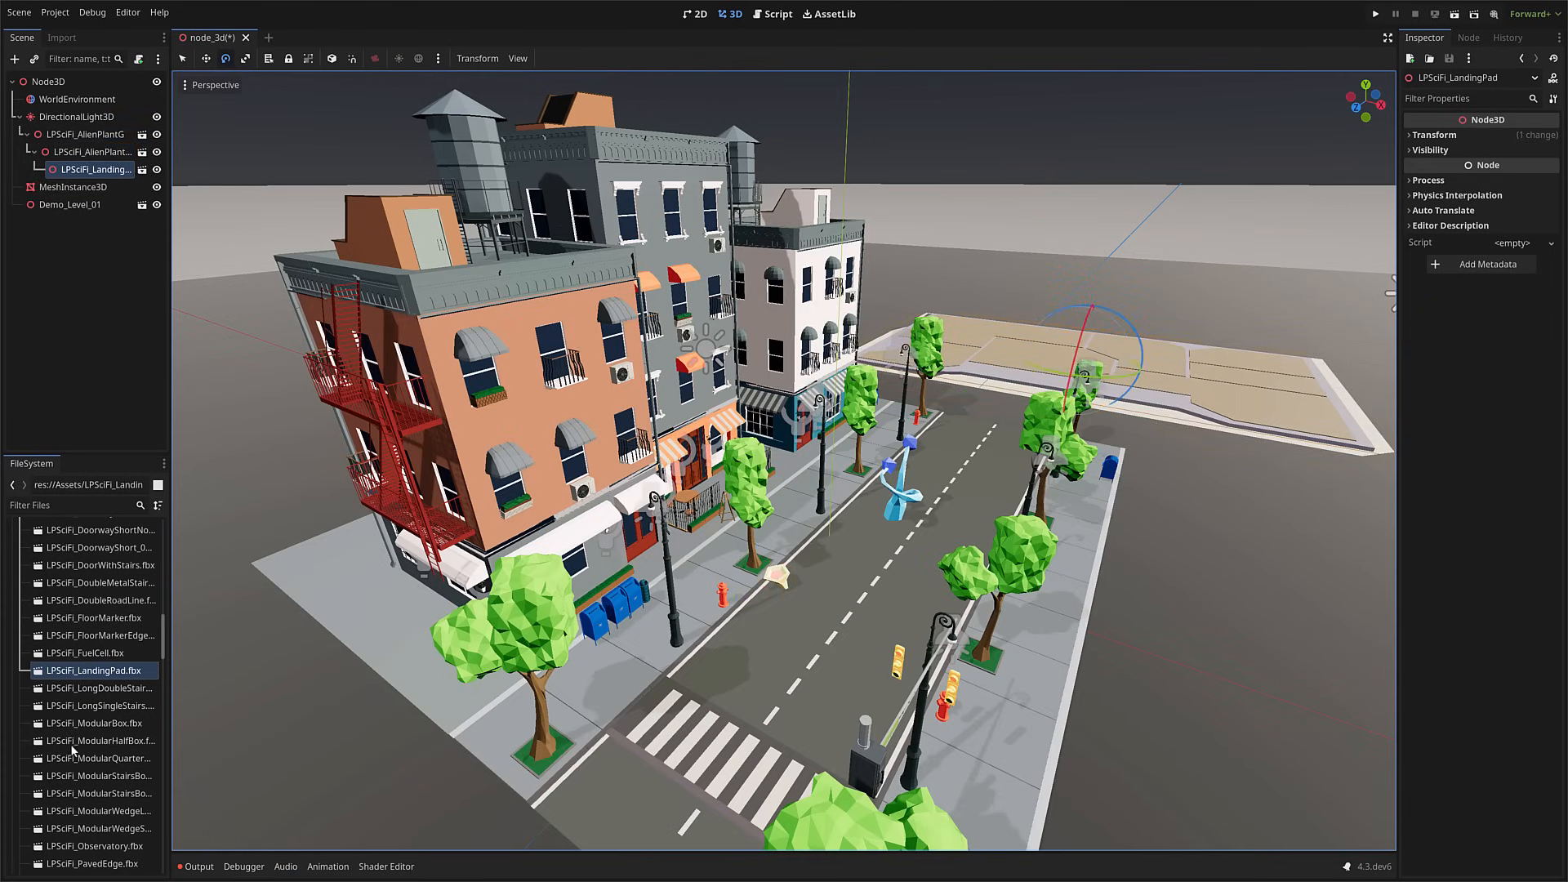
scroll(down, 3)
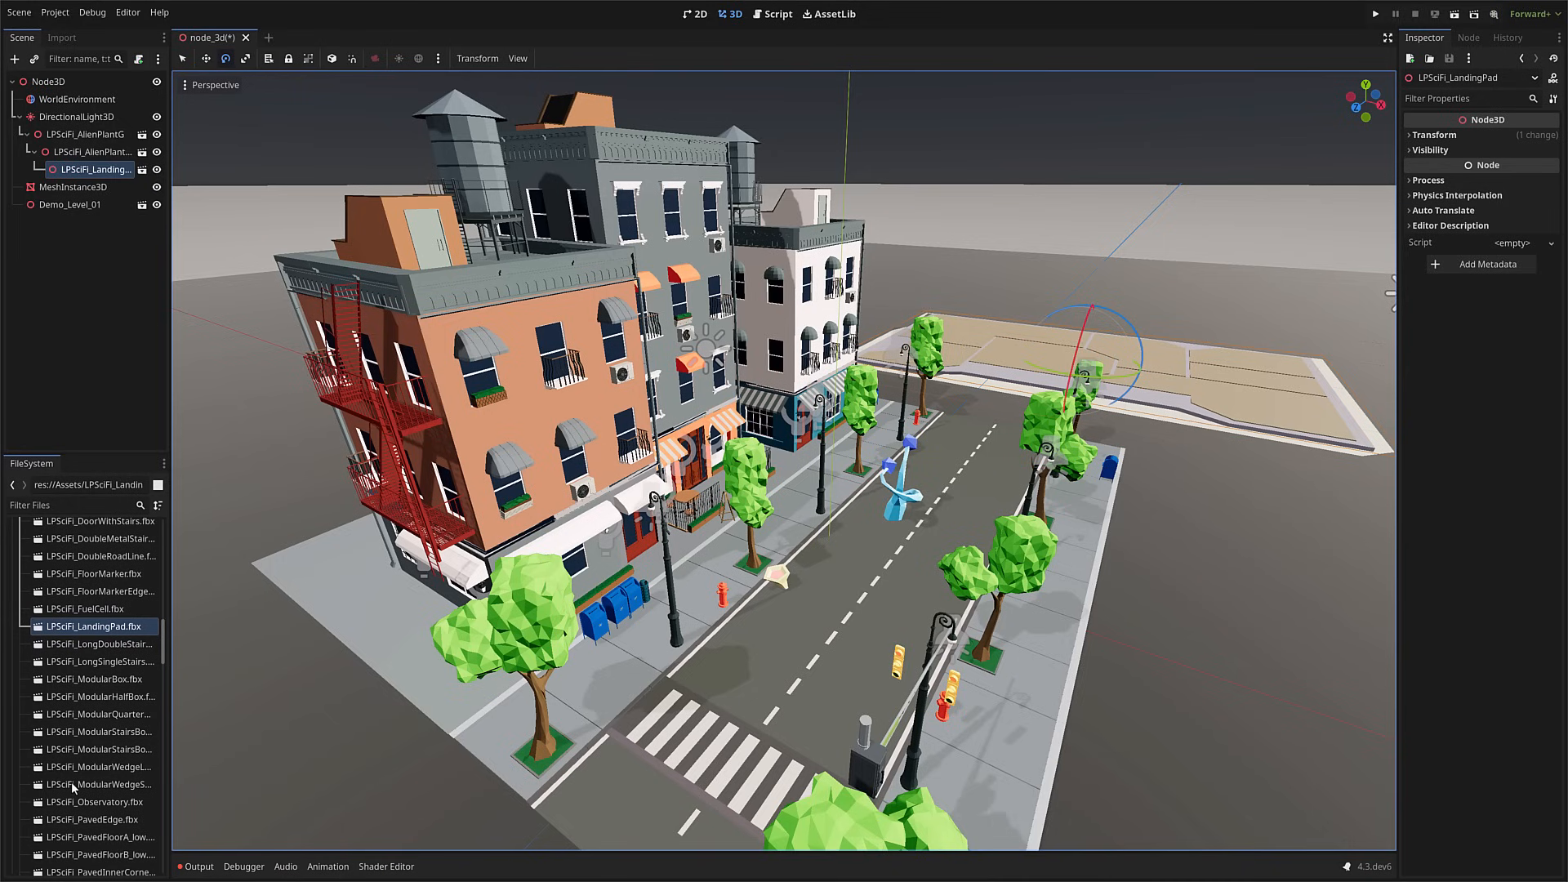
click(96, 801)
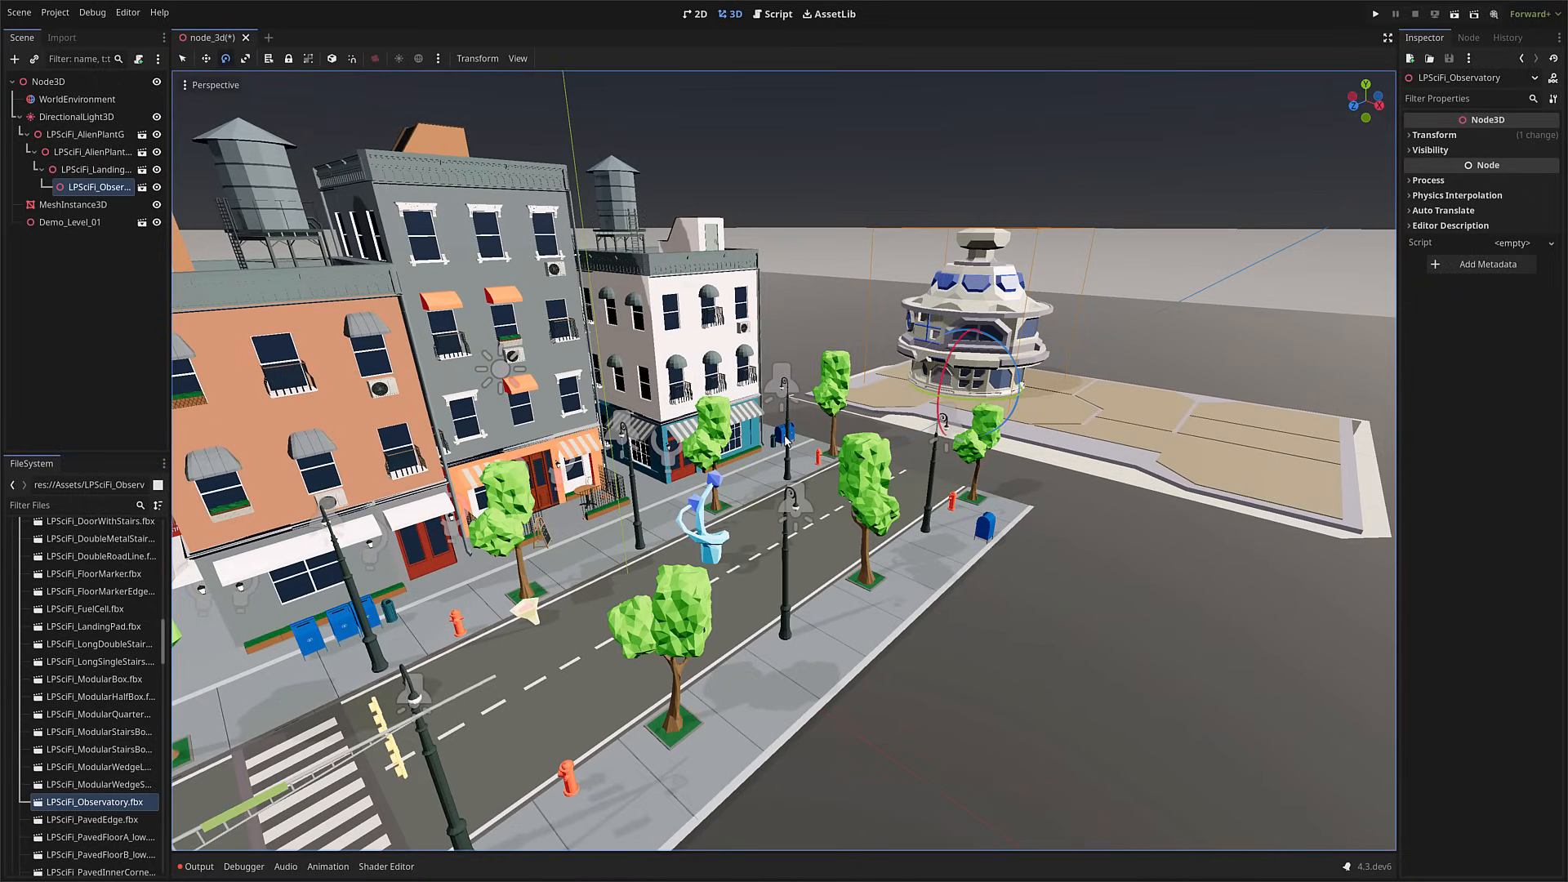
Step: Add the SciFiFloorTrim model to the city street scene
scroll(down, 3)
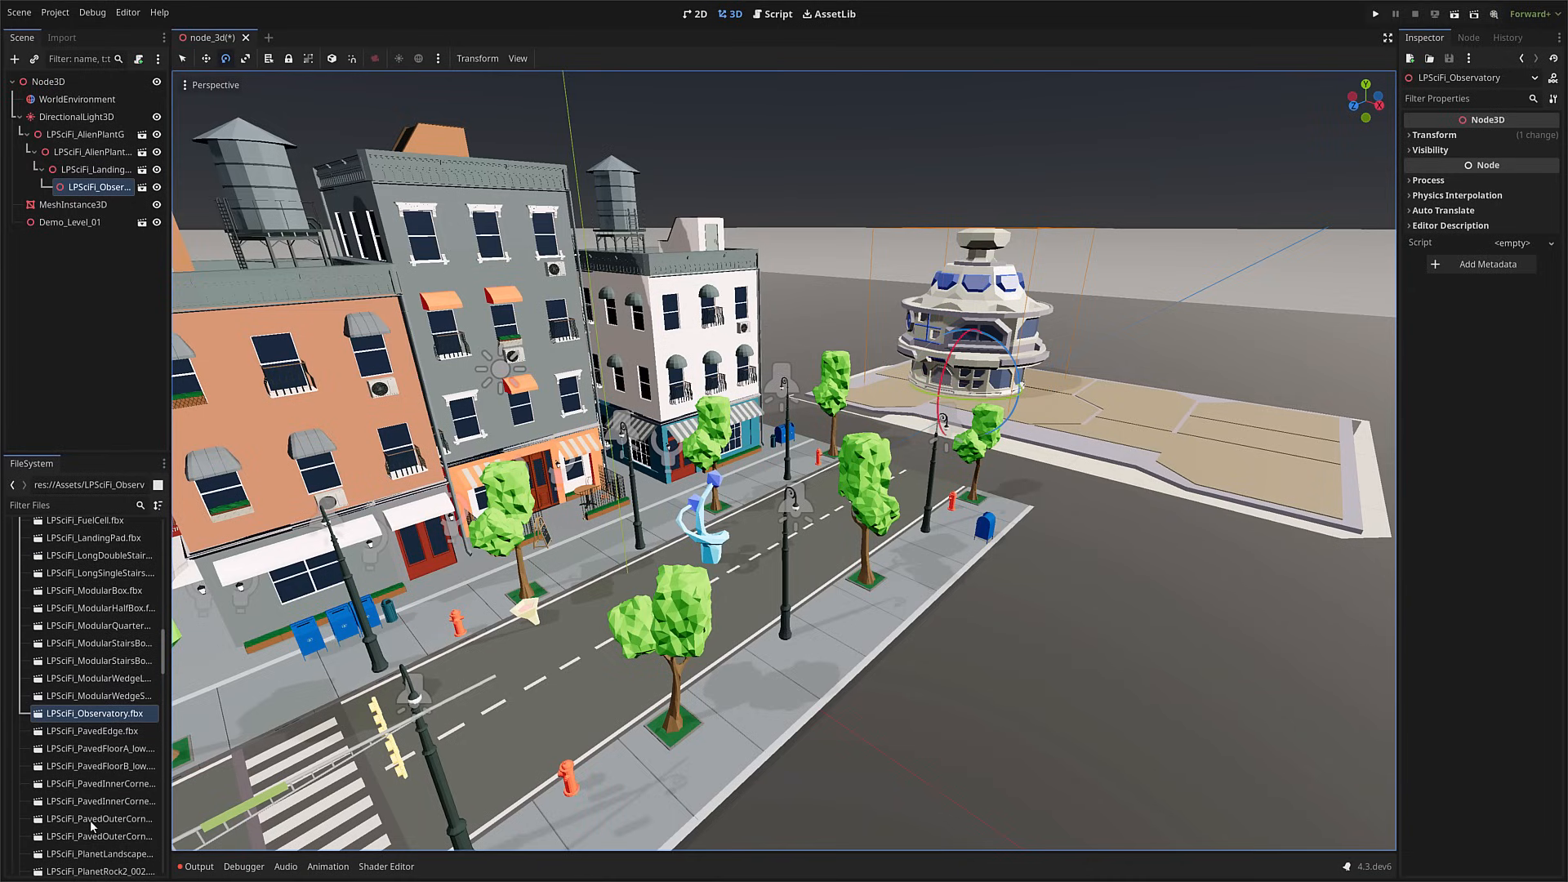
scroll(down, 3)
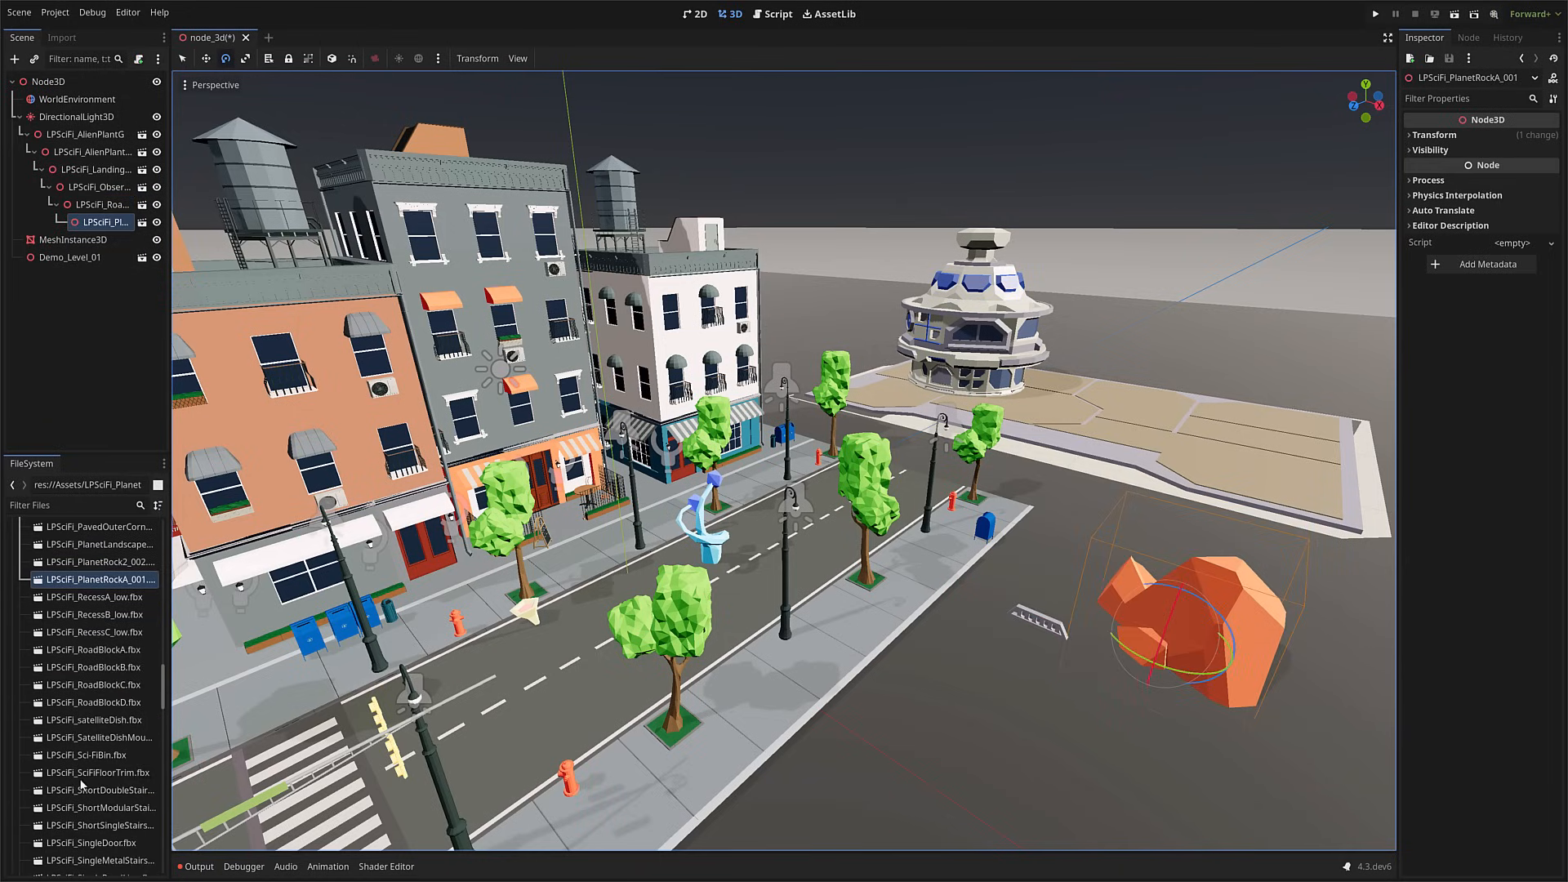
click(96, 771)
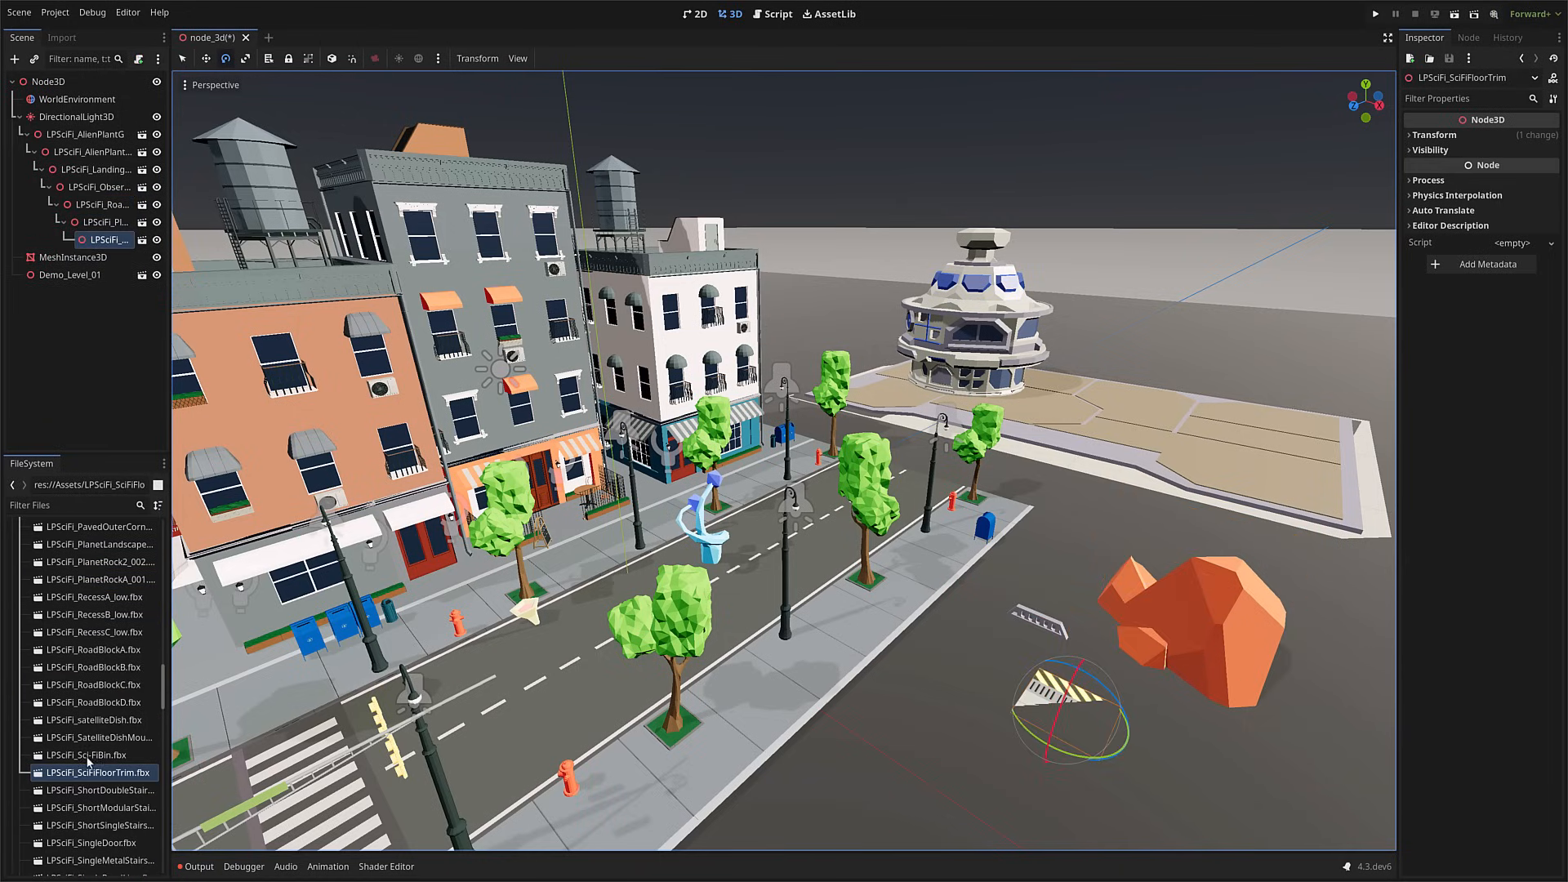
click(84, 754)
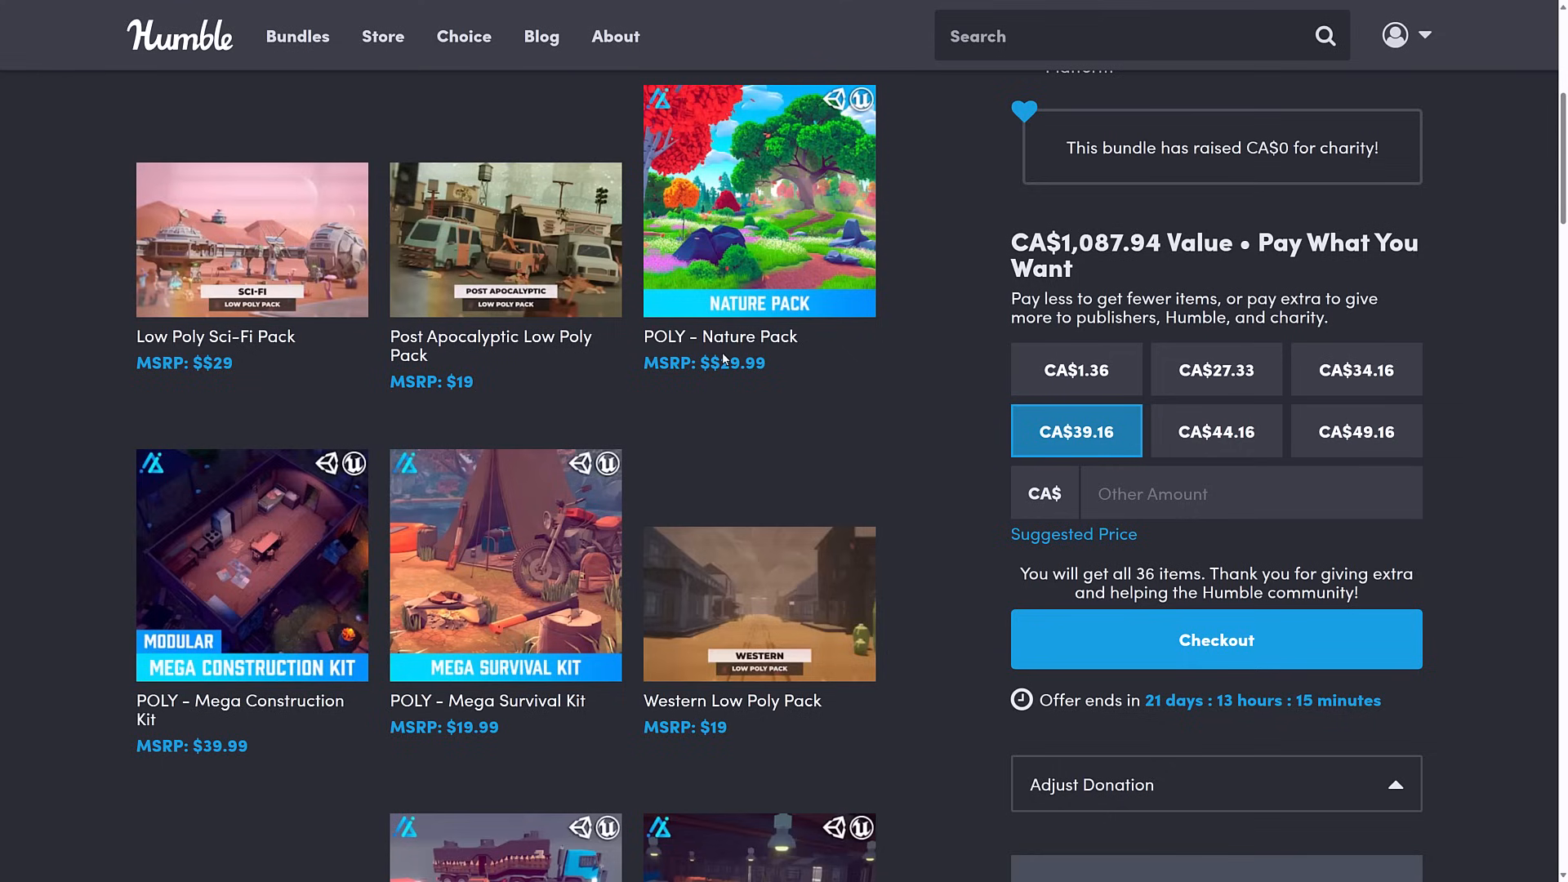
mouse_move(1044, 372)
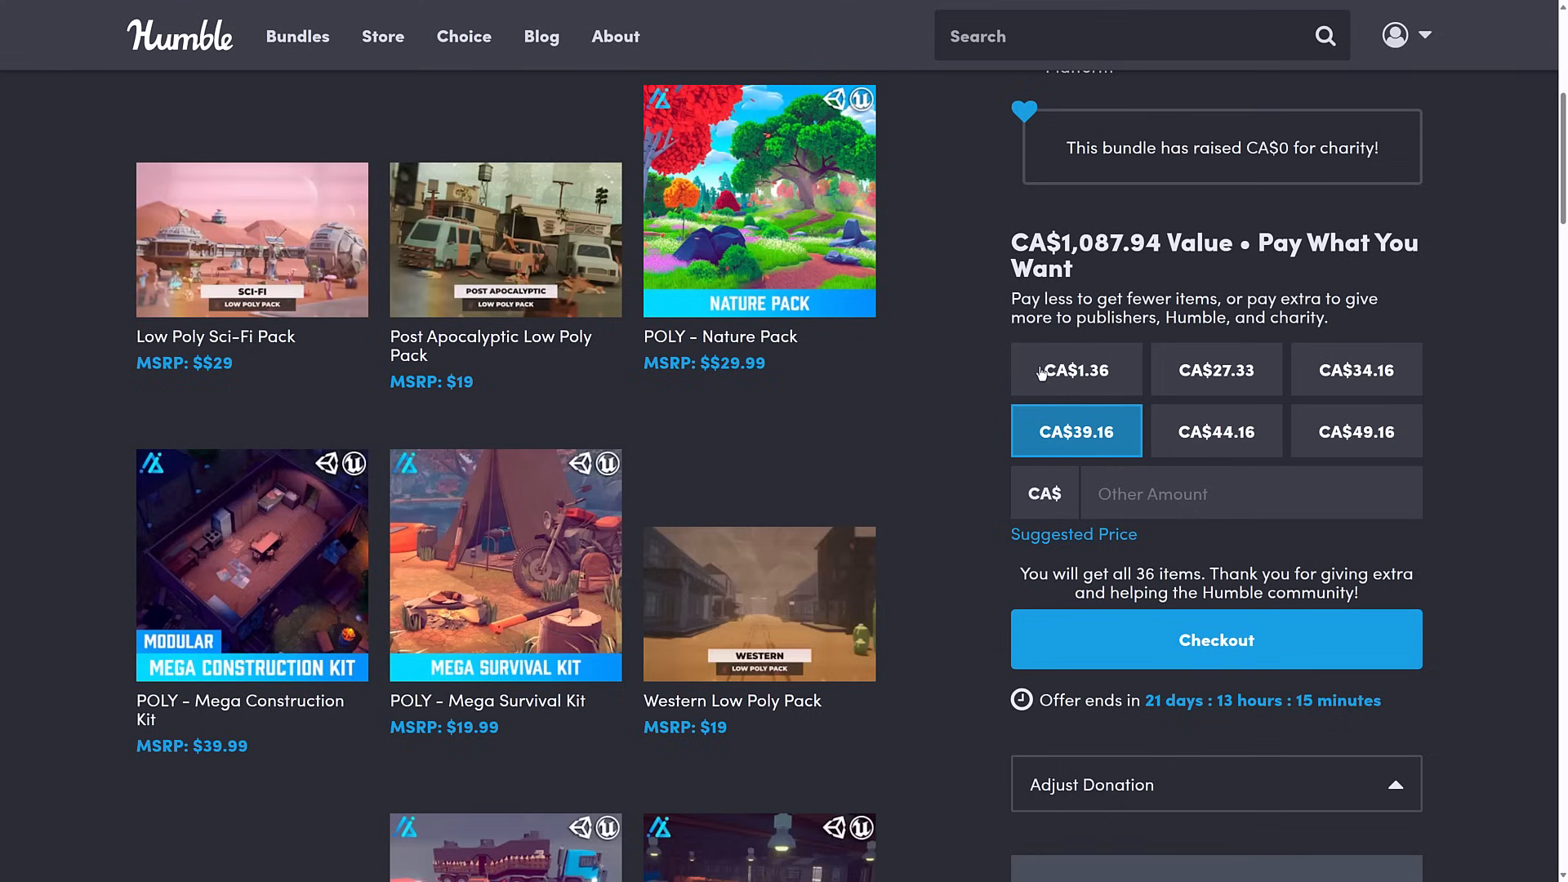
Step: Scroll through the bundle page's pack grid, price tiers and charity section
scroll(up, 3)
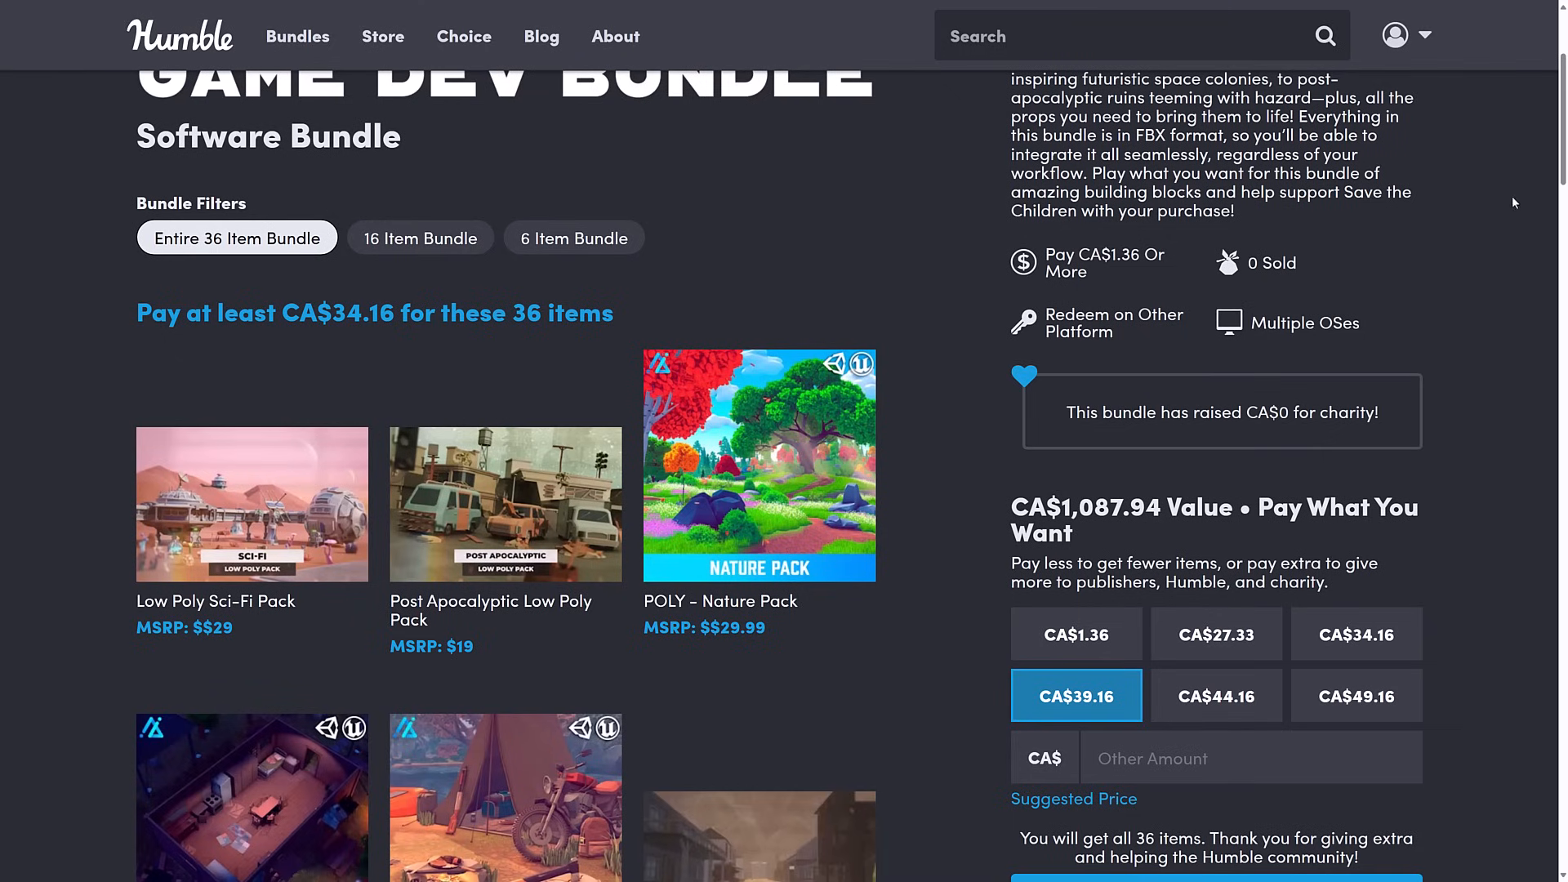
mouse_move(1558, 192)
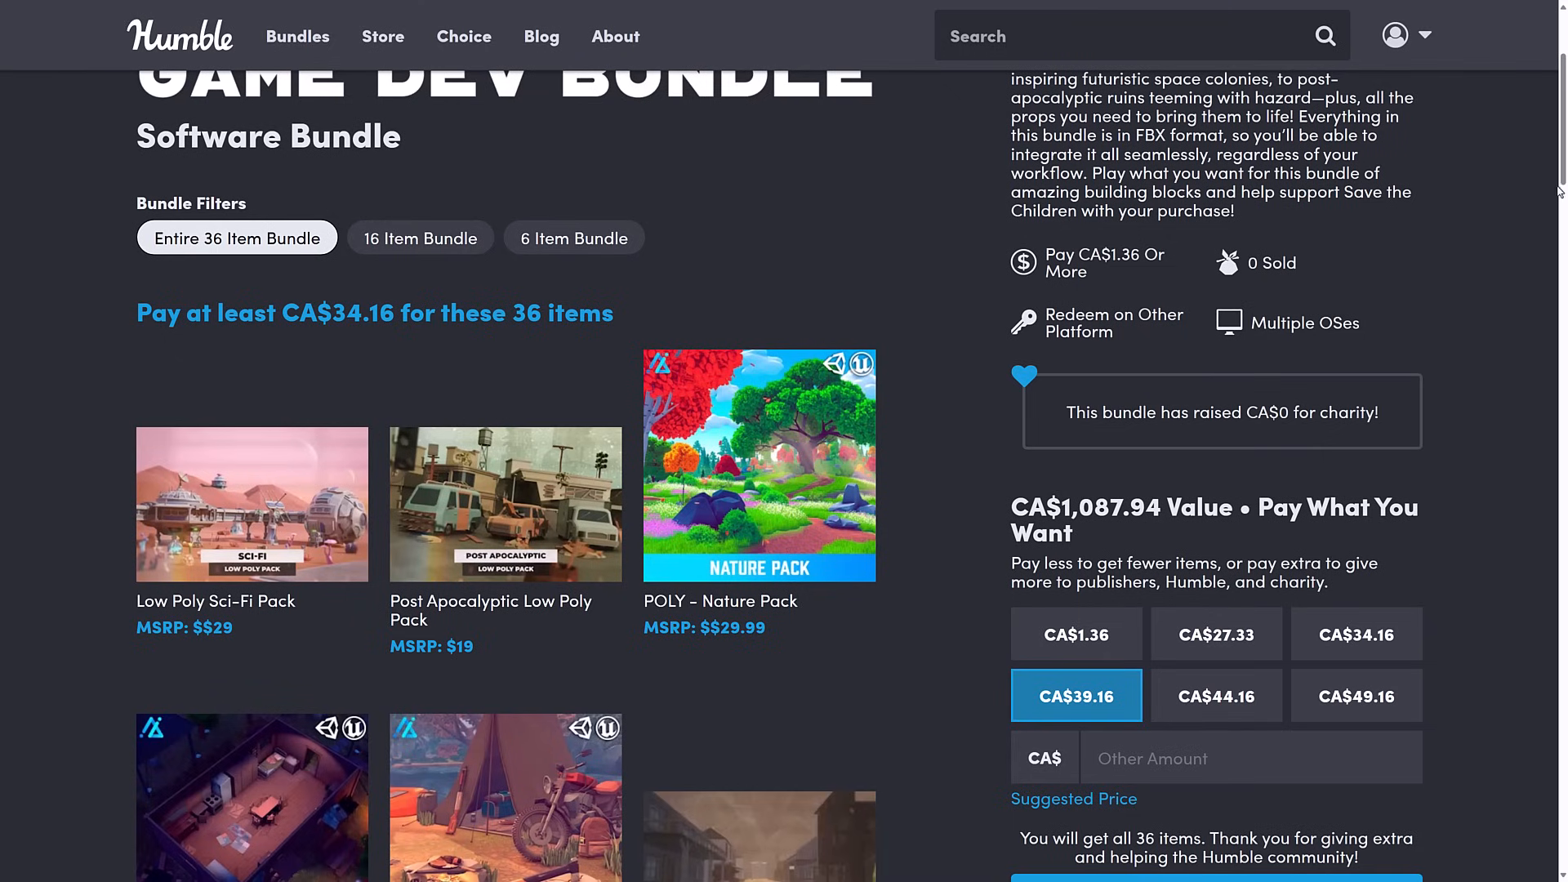
scroll(down, 3)
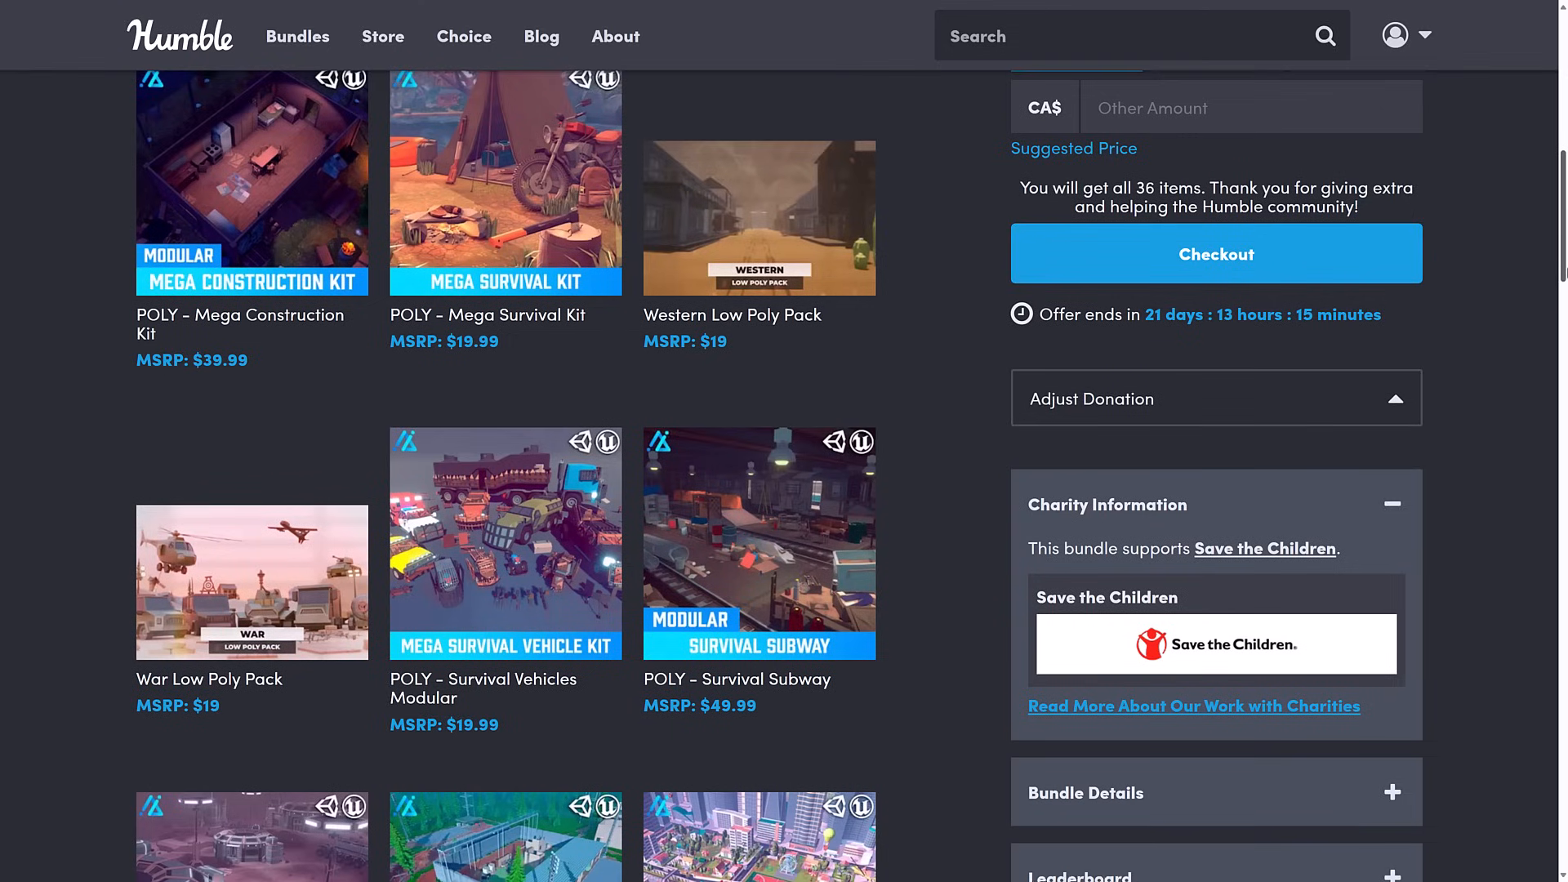
scroll(up, 3)
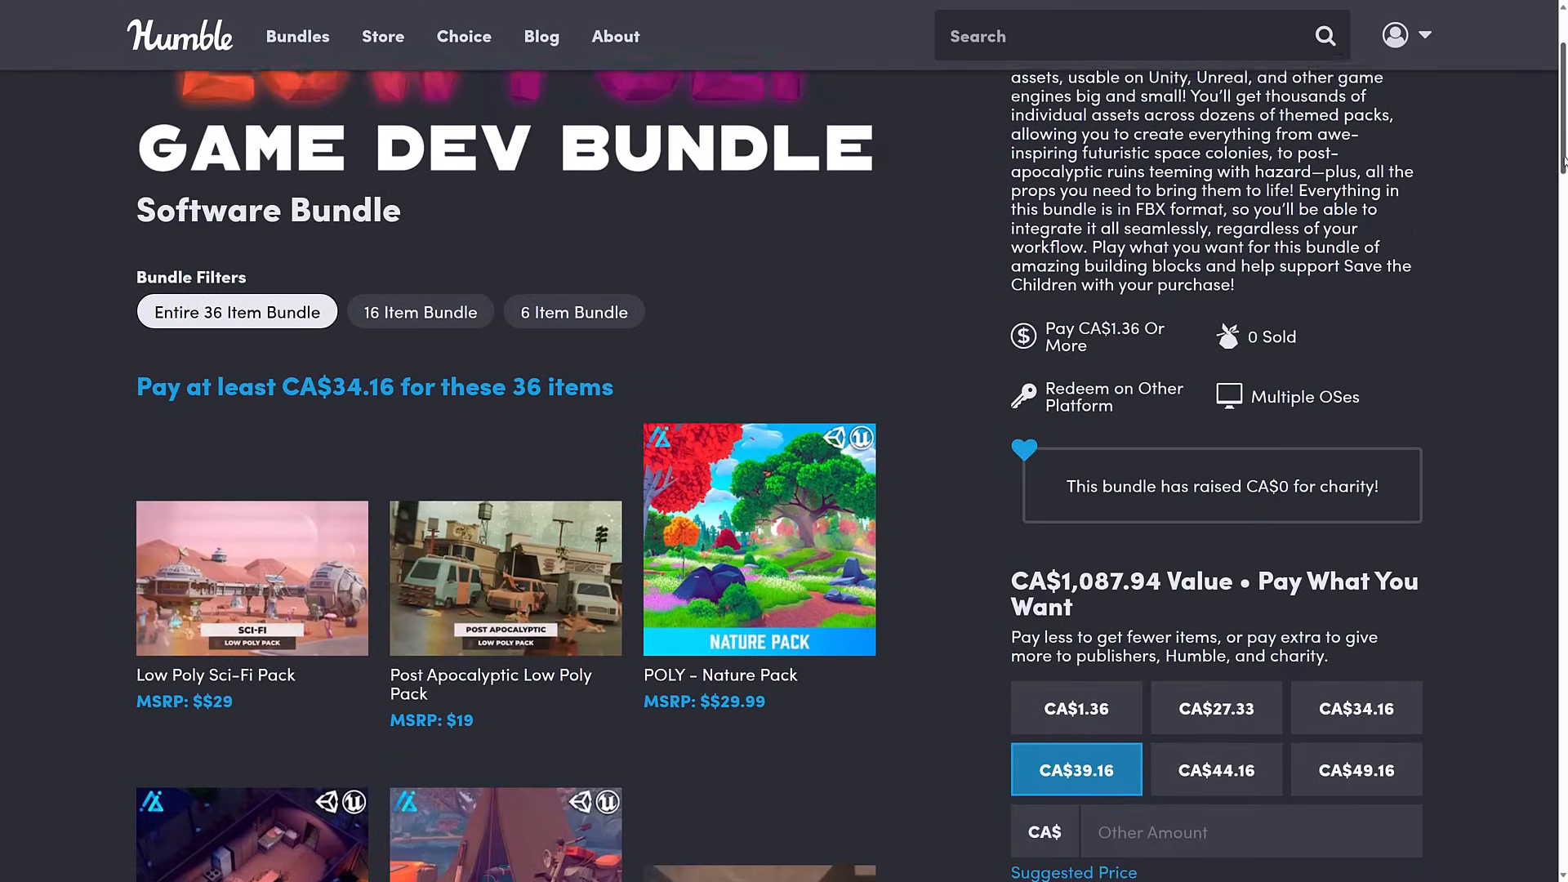
scroll(up, 3)
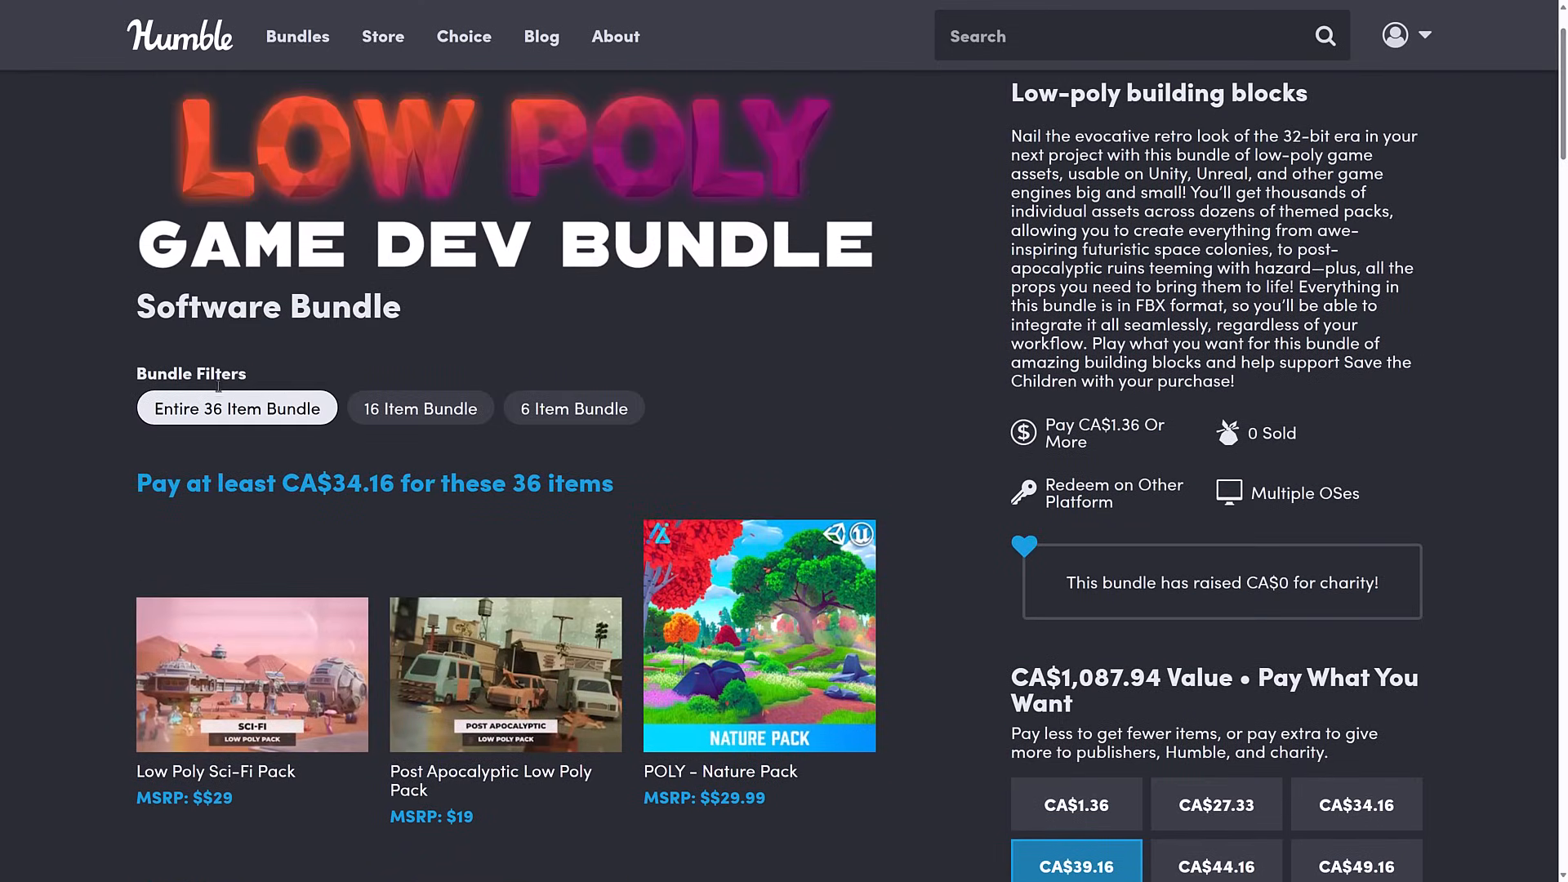
mouse_move(370, 498)
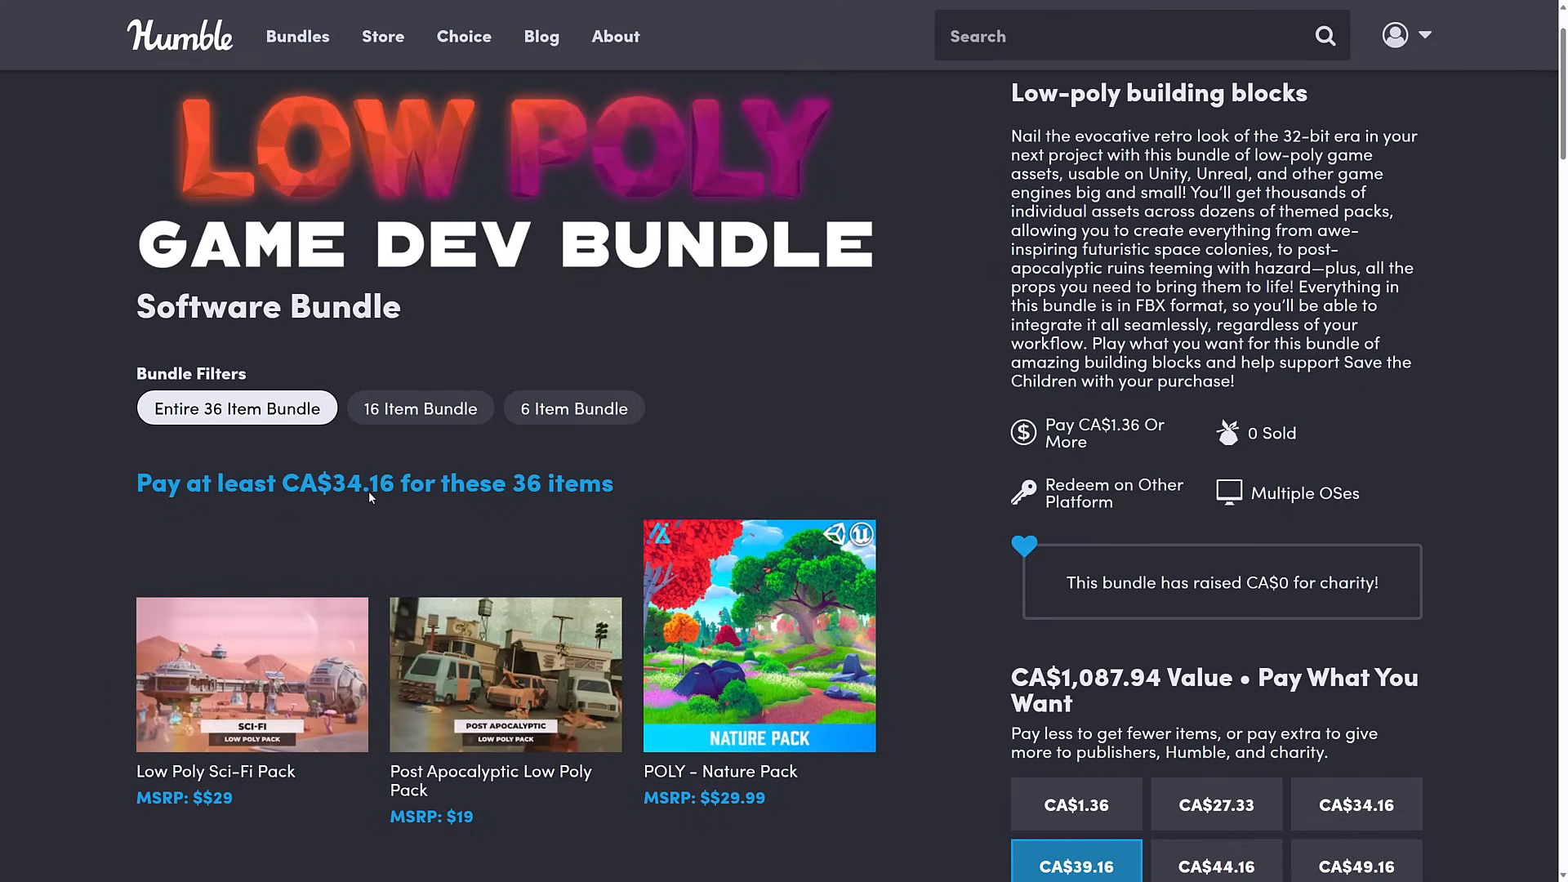
scroll(down, 3)
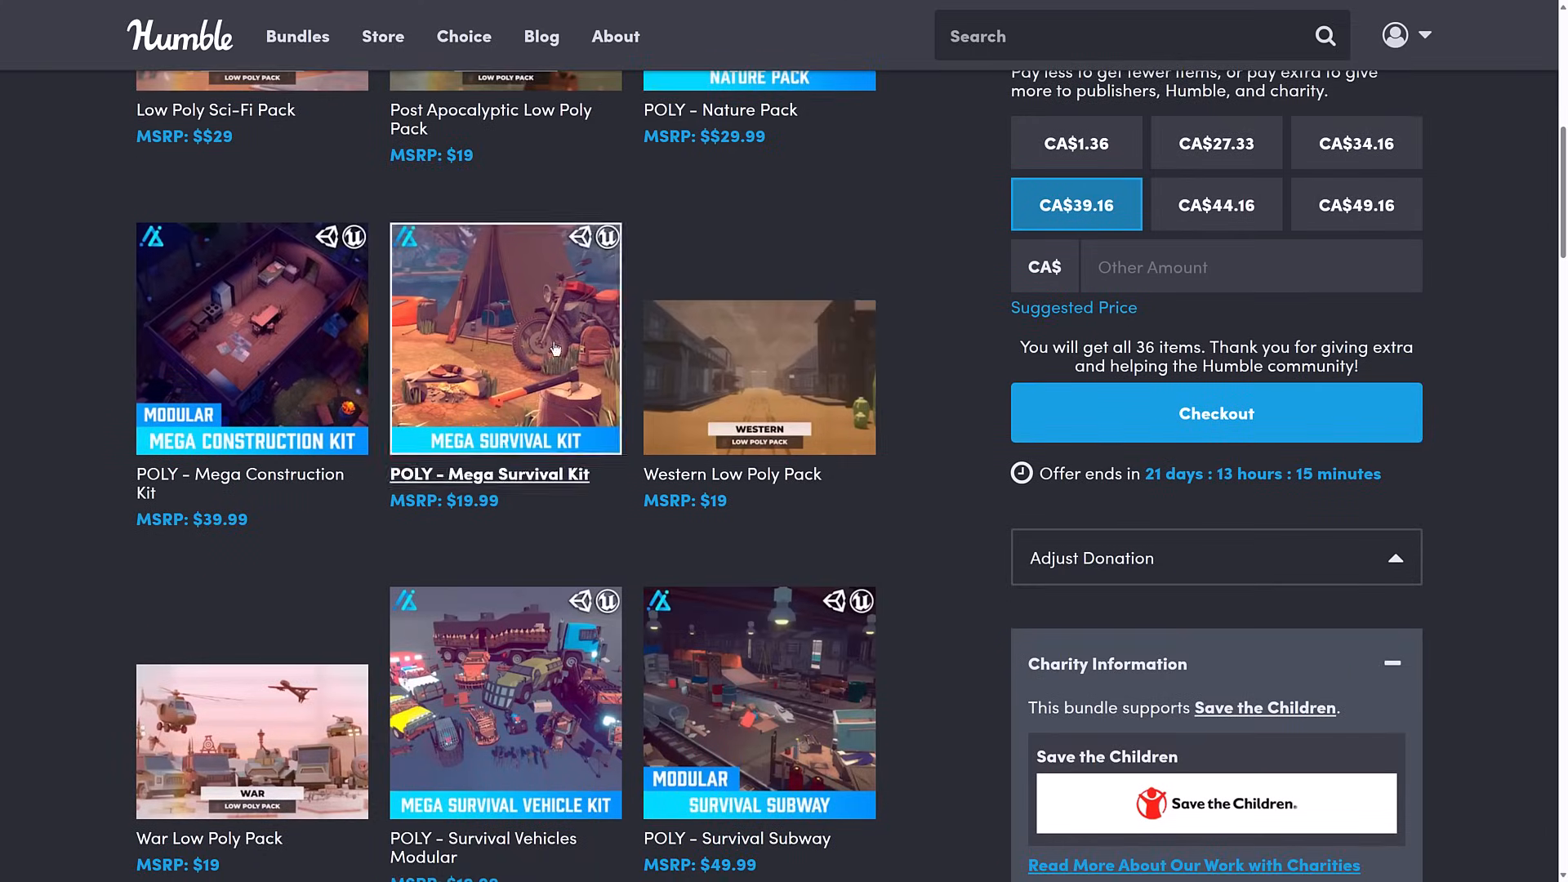
scroll(down, 3)
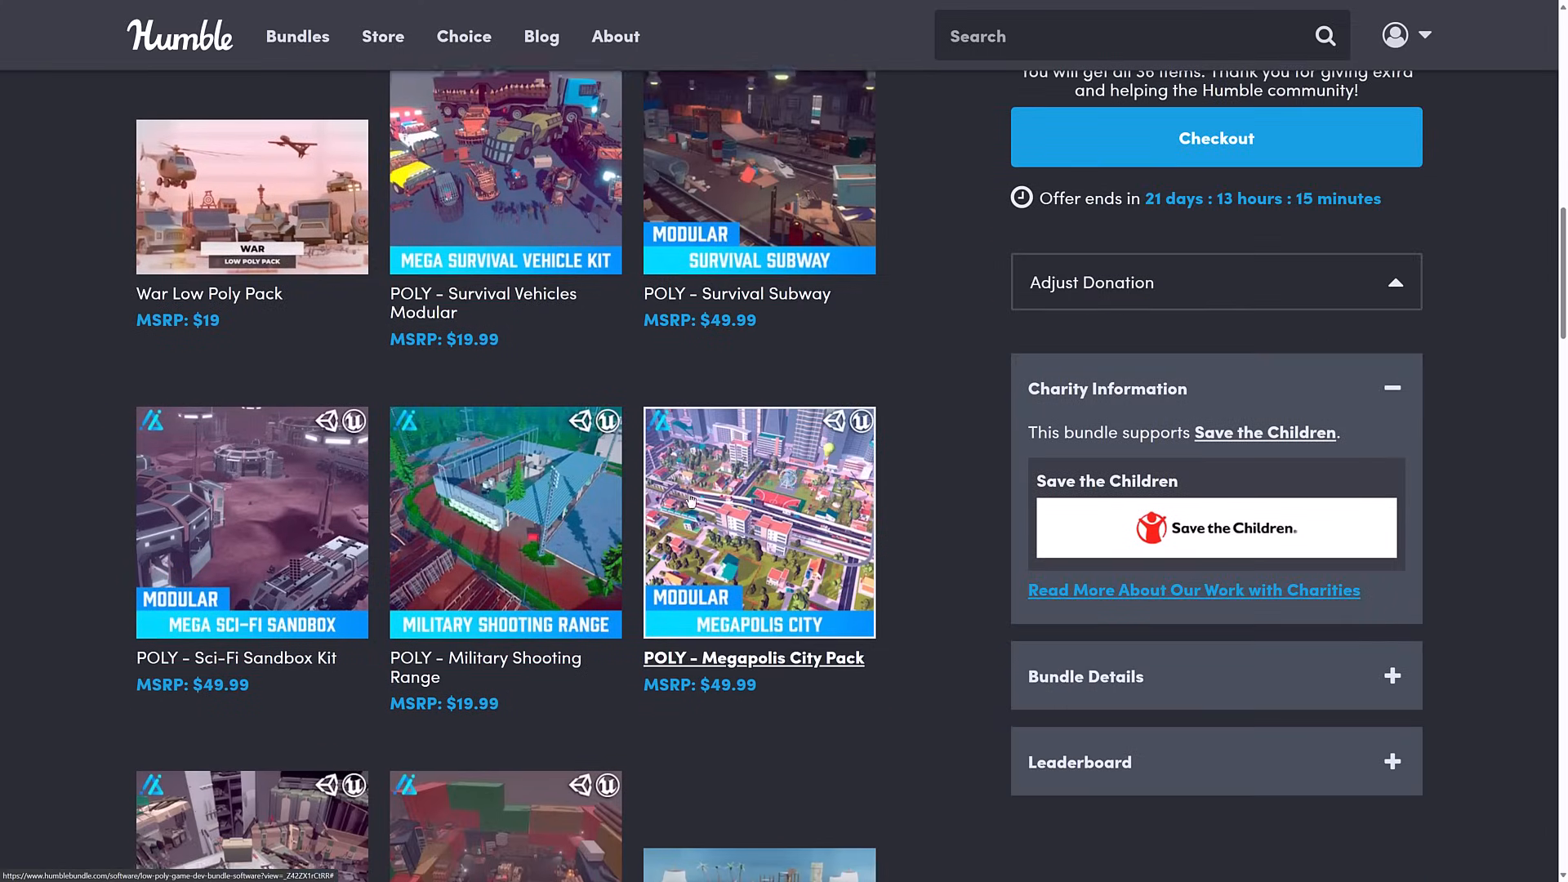
scroll(up, 3)
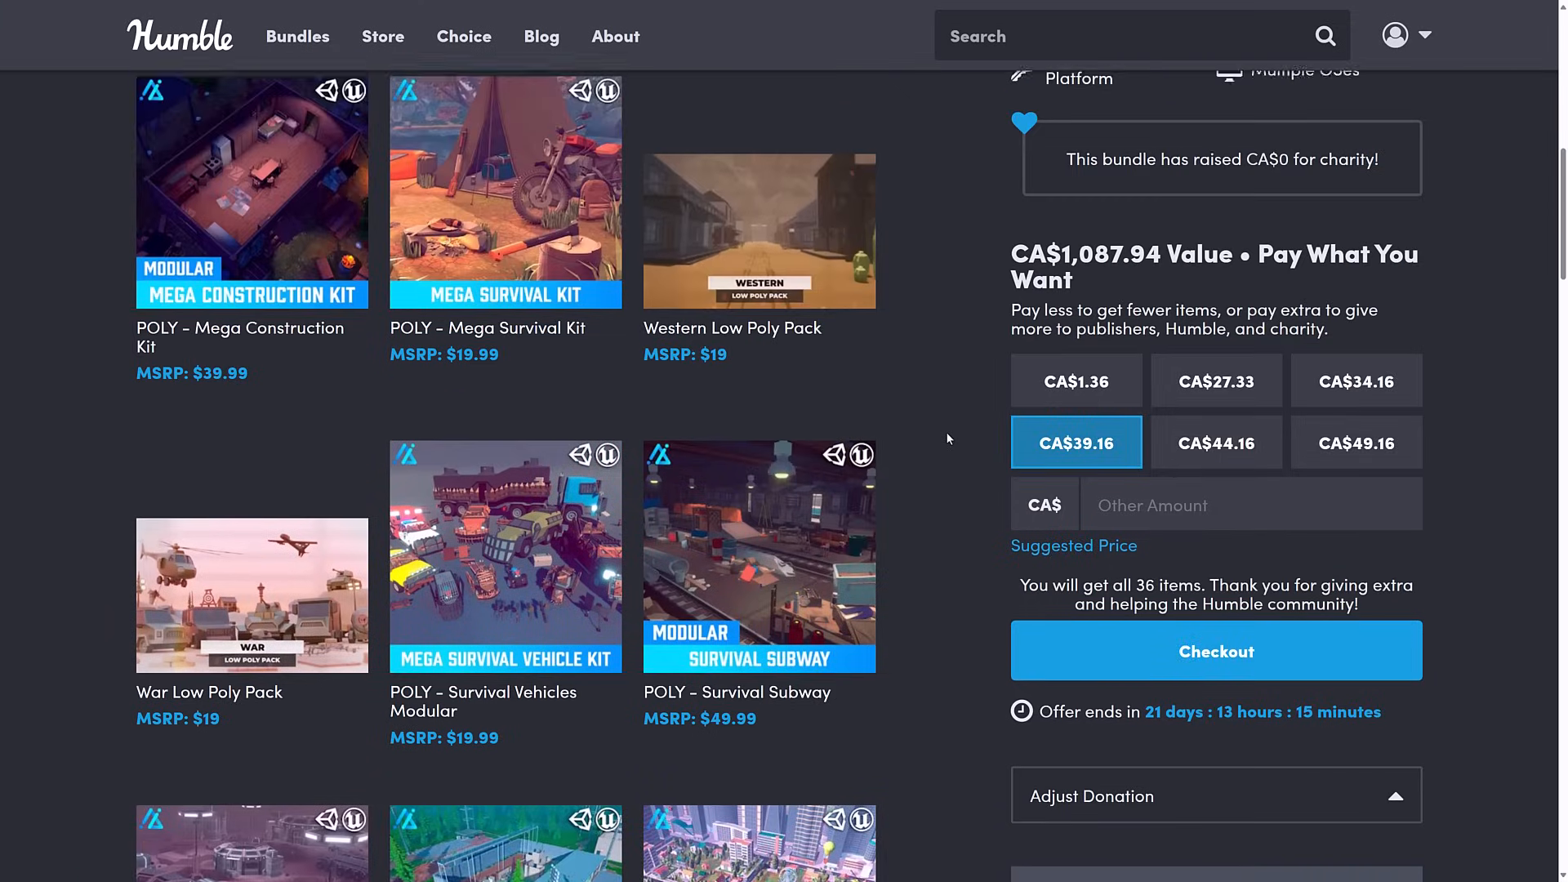
scroll(up, 3)
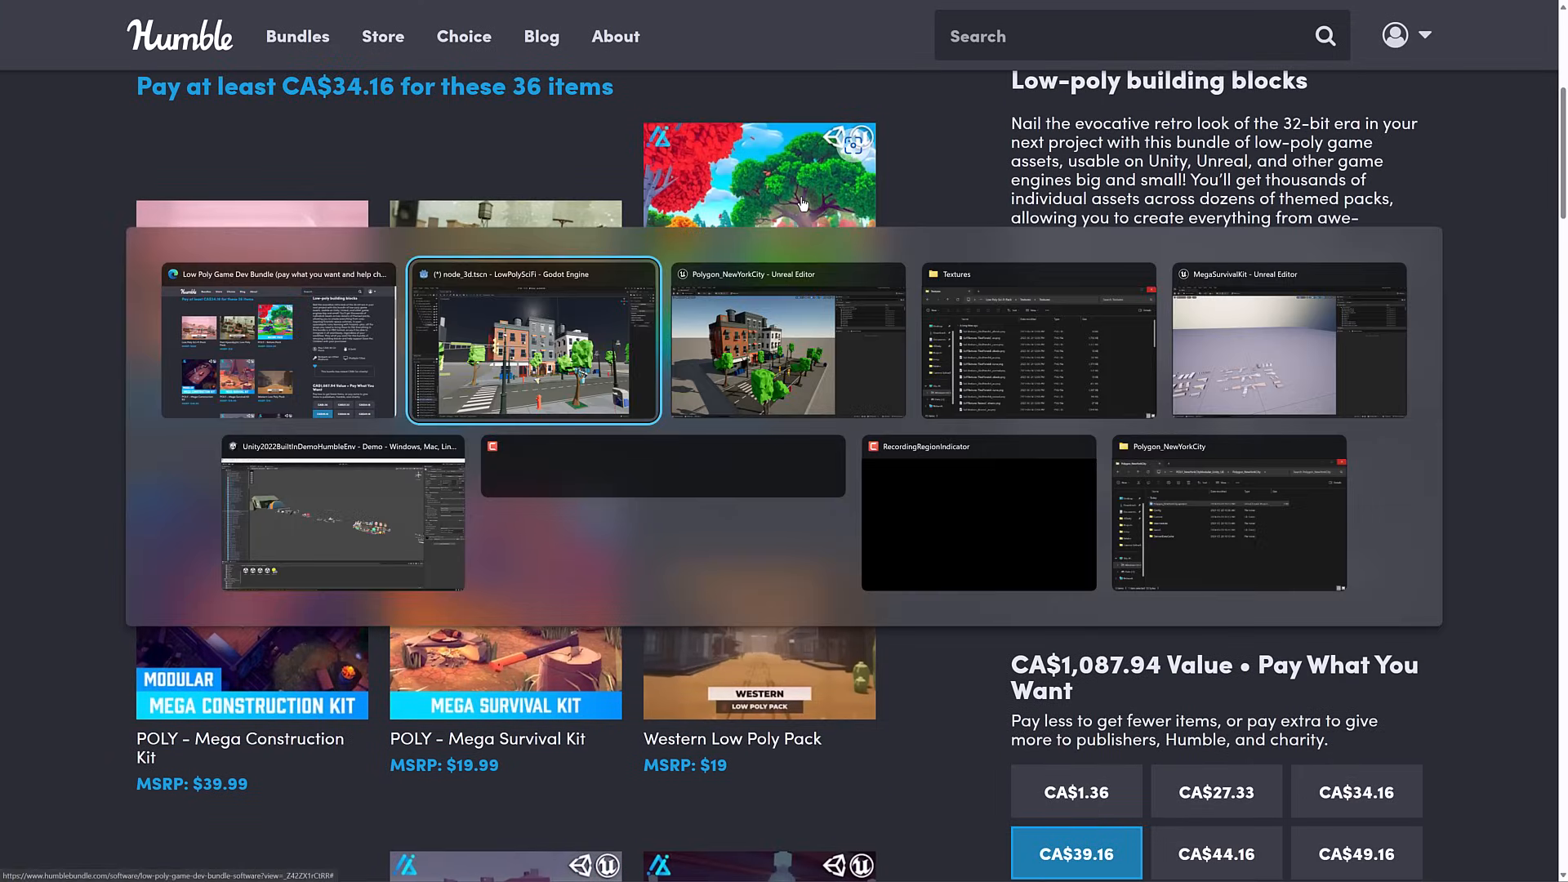
mouse_move(1038, 340)
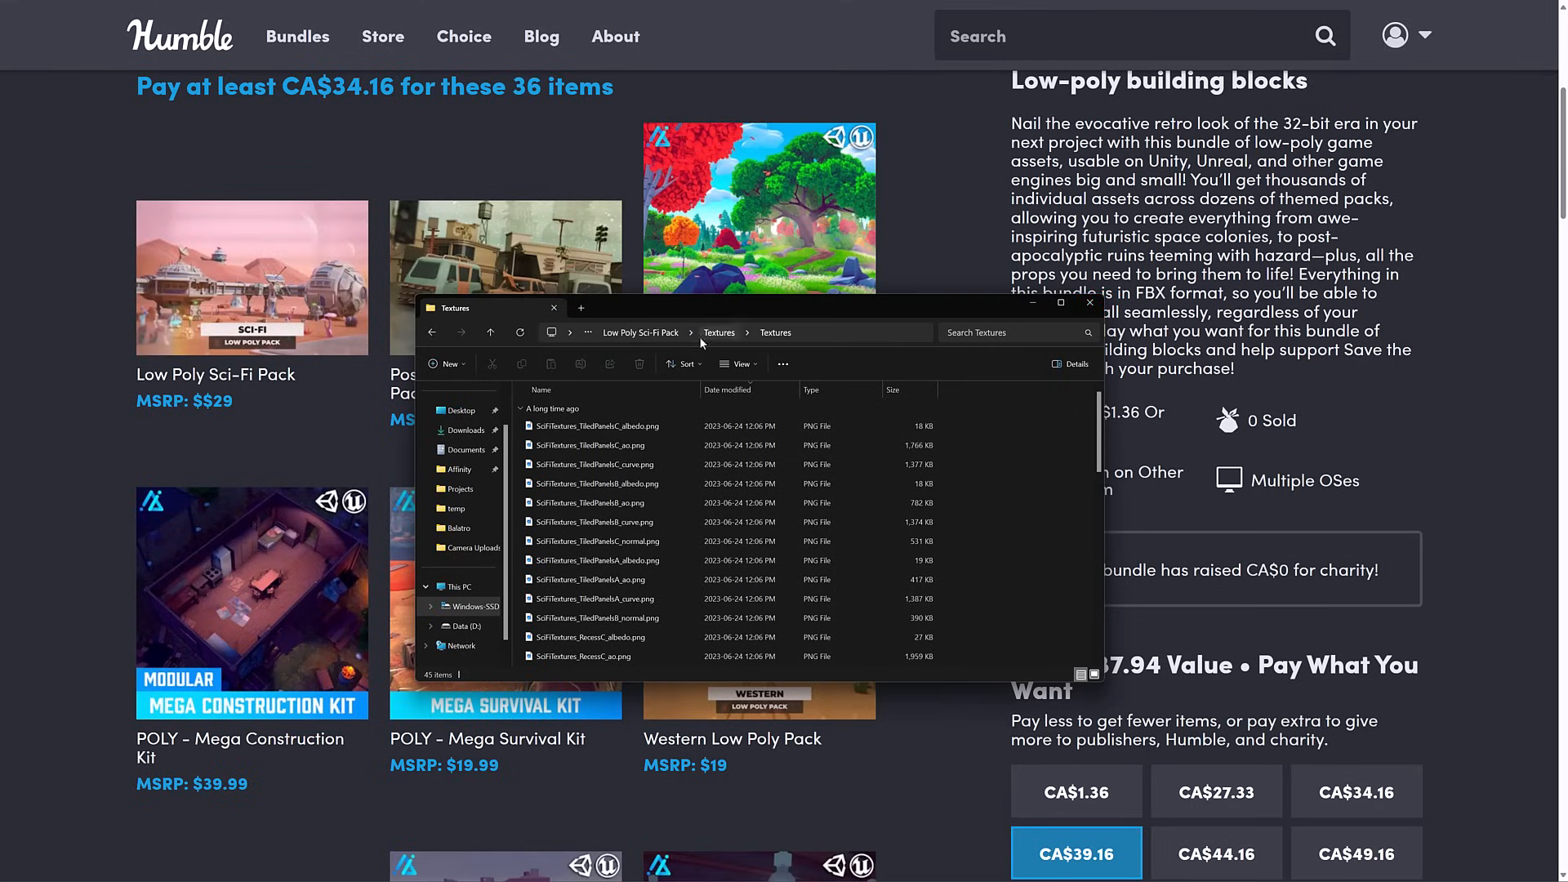
Step: Open AnimpicStudio_POLY_Tier_03.zip from the Downloads folder
click(463, 430)
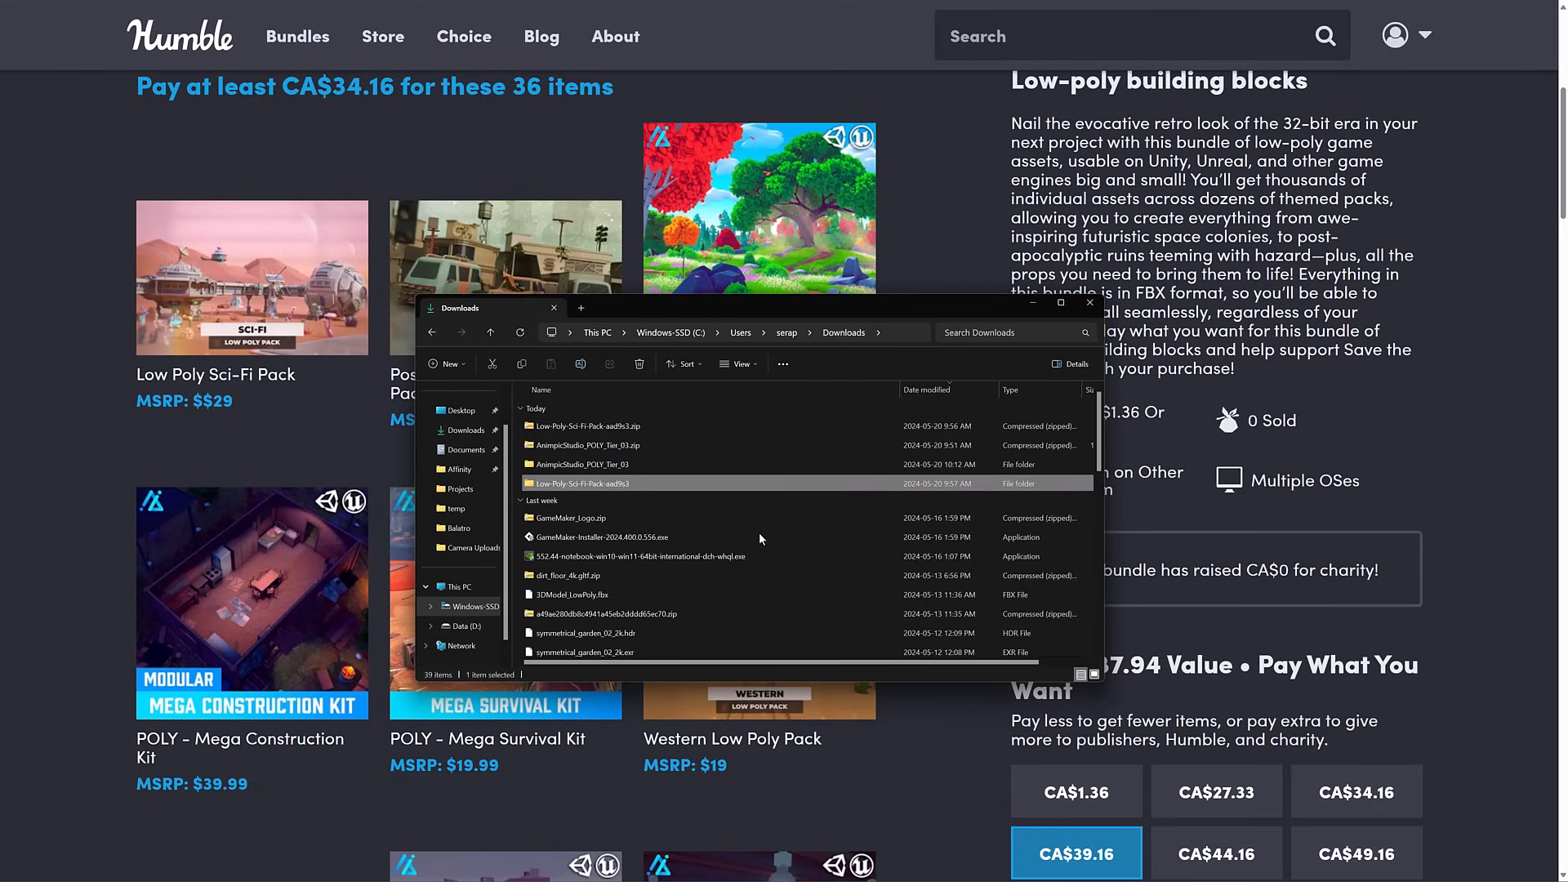
mouse_move(640, 464)
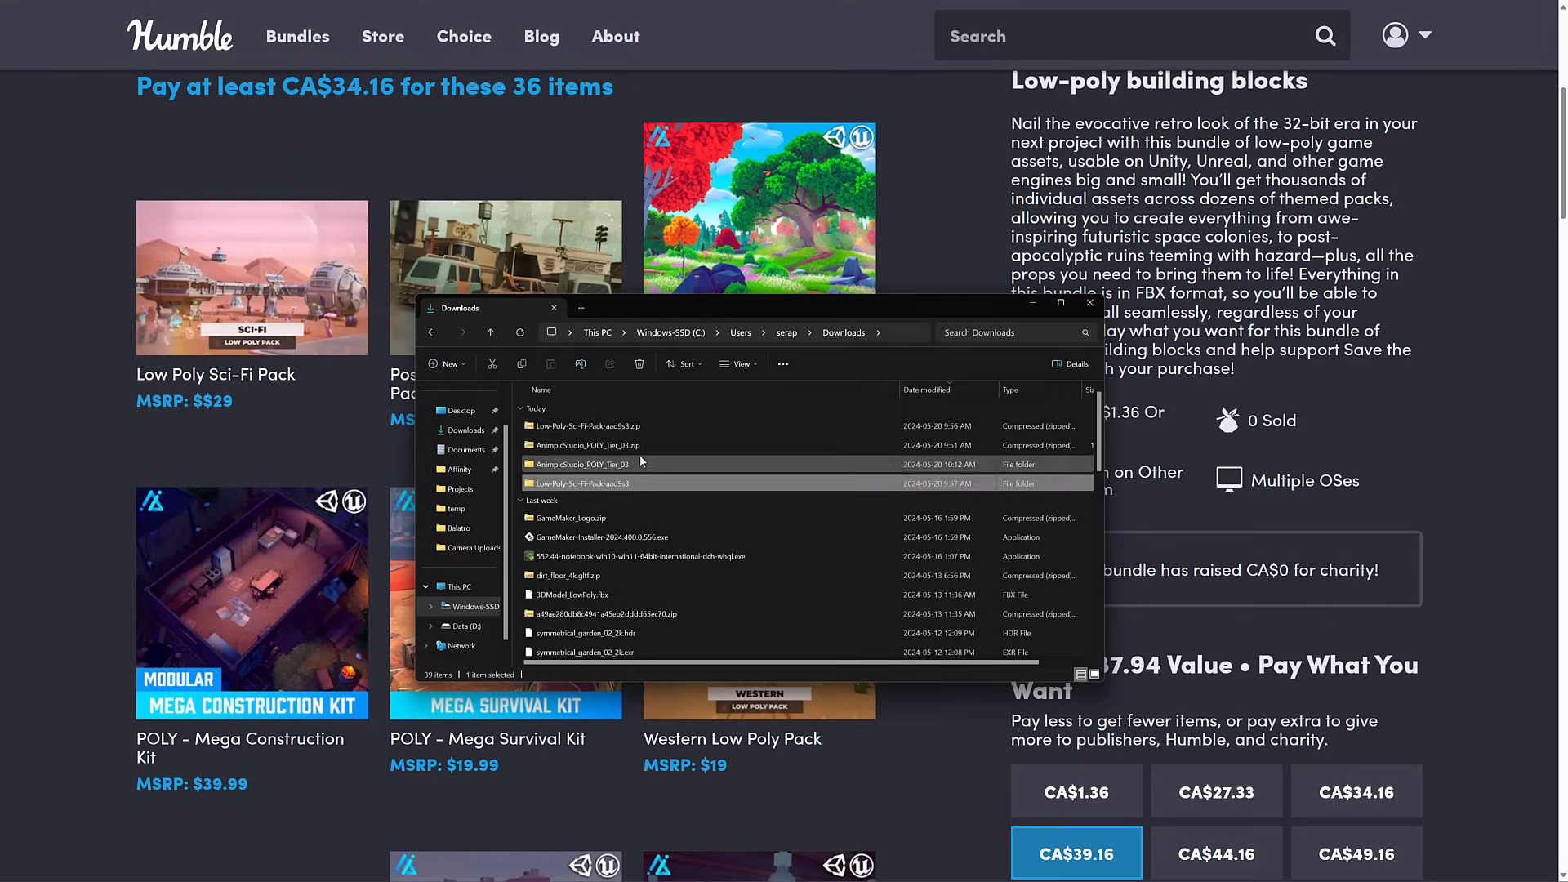
double_click(587, 445)
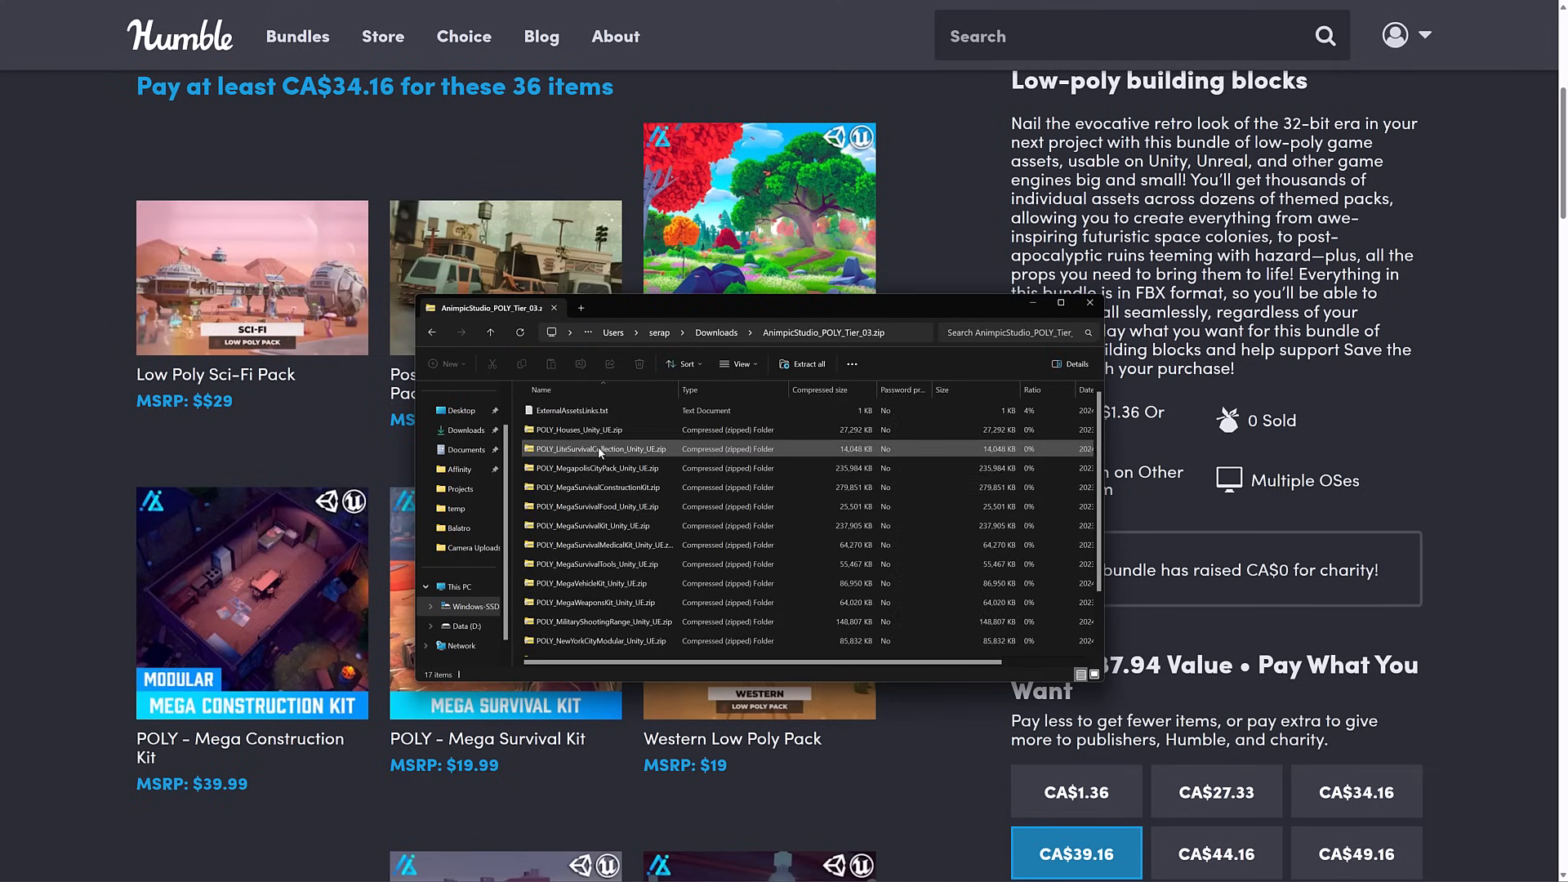
click(595, 584)
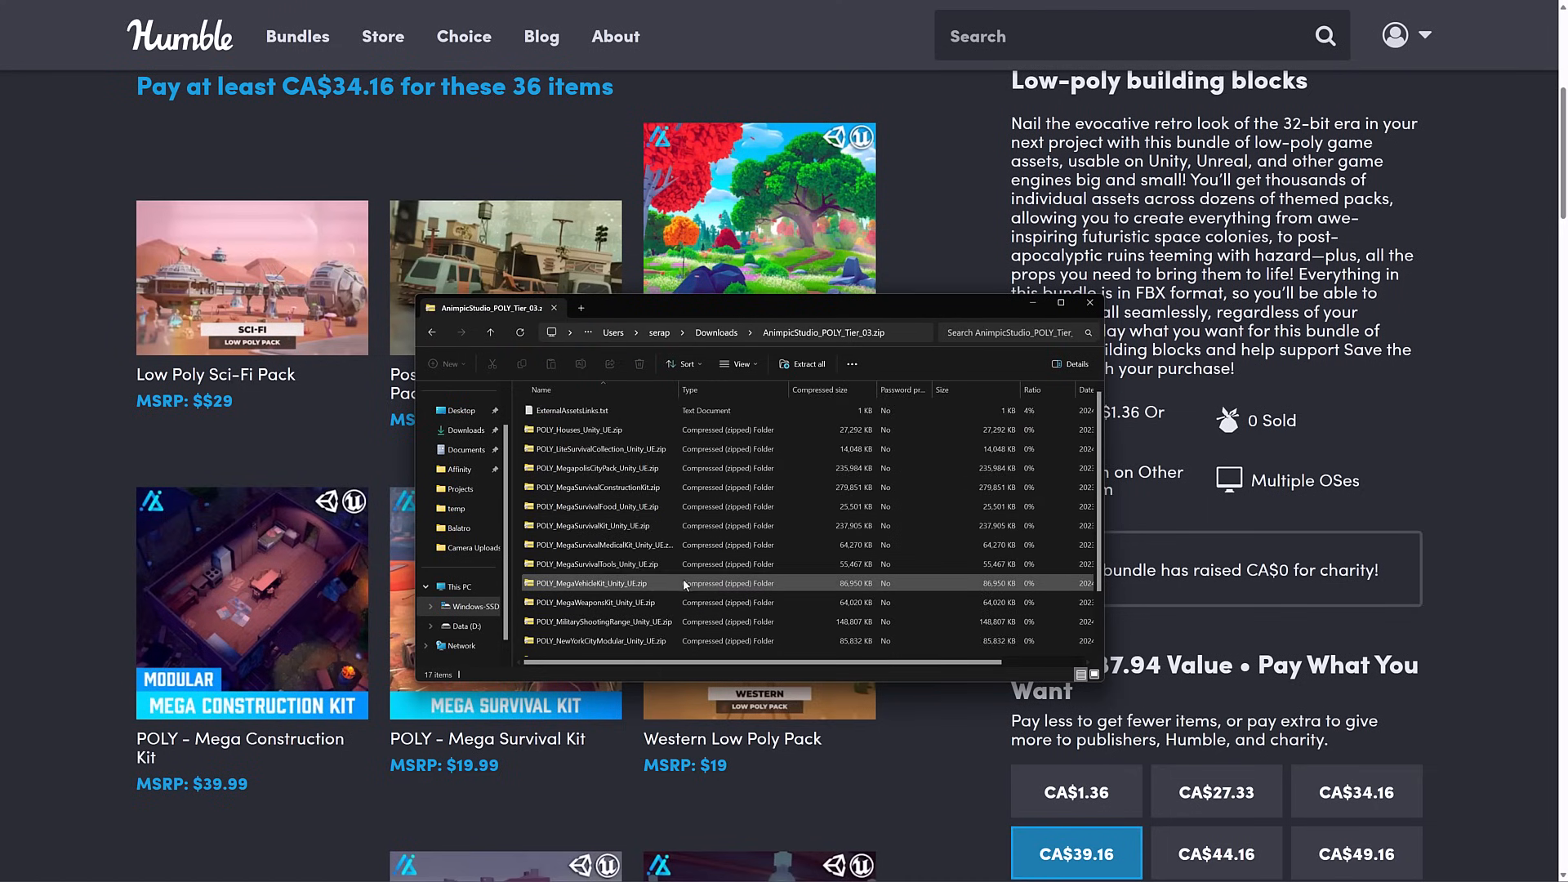
click(575, 429)
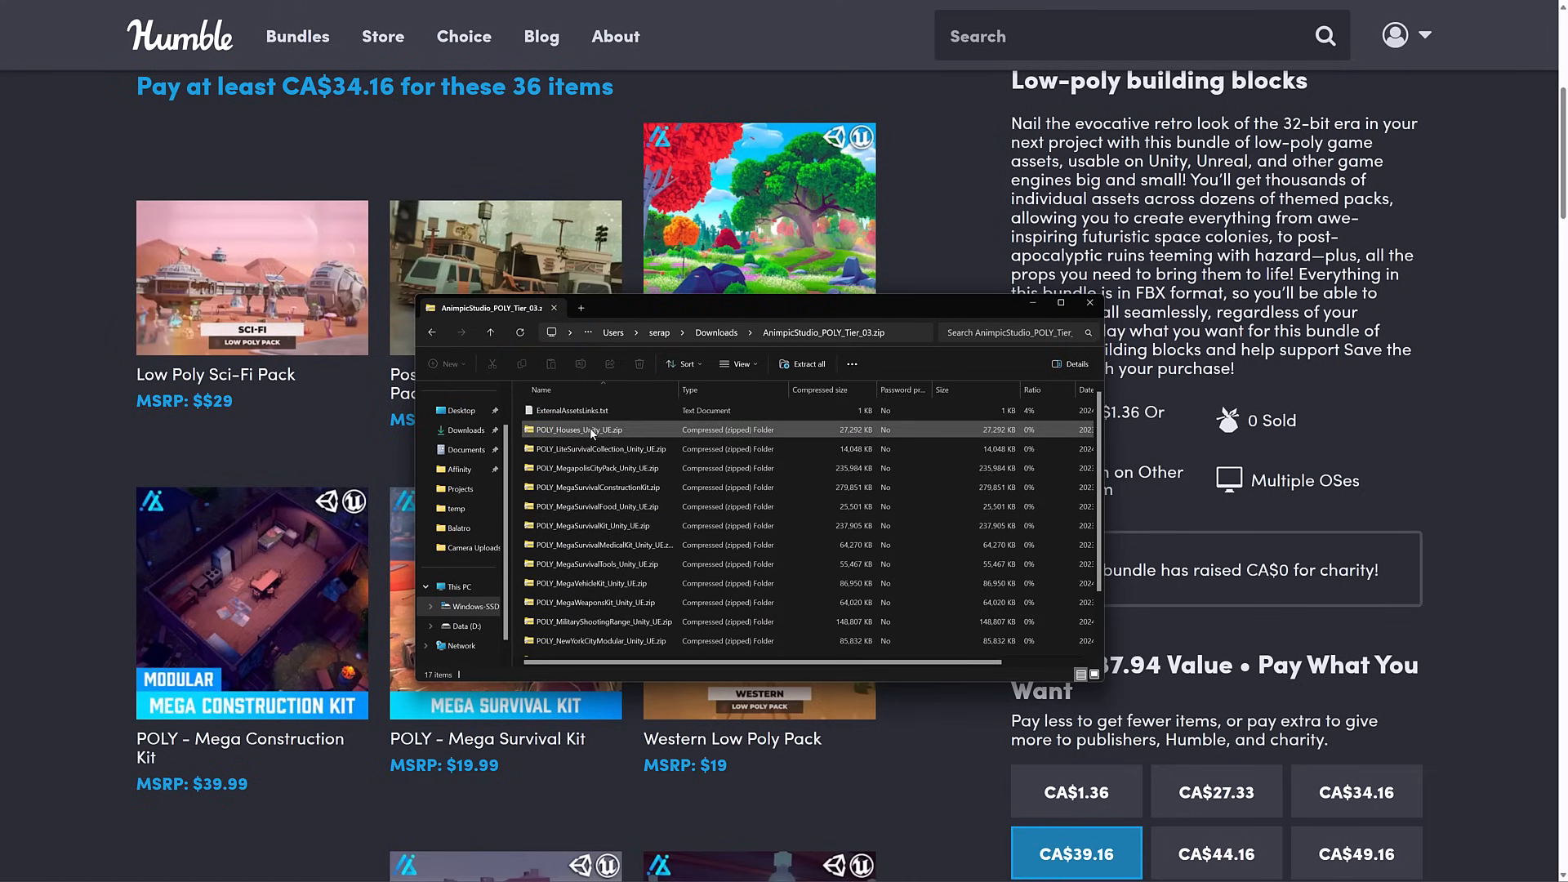
Step: Open POLY_Houses_Unity_UE.zip, then Polygon_Houses.zip to show Config, Content and Houses.uproject
double_click(578, 428)
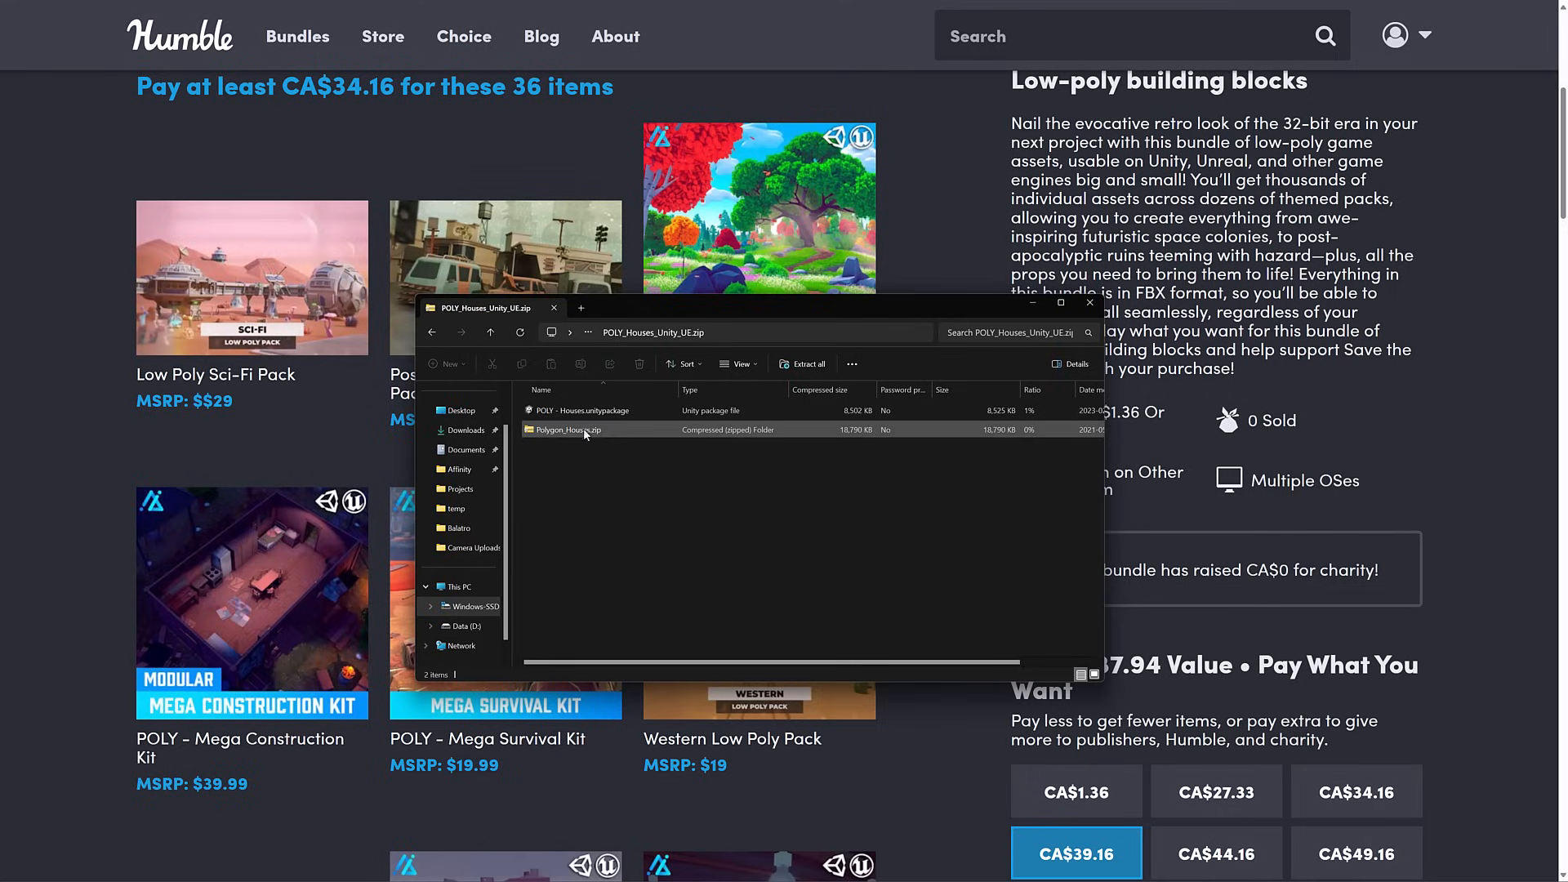
click(570, 429)
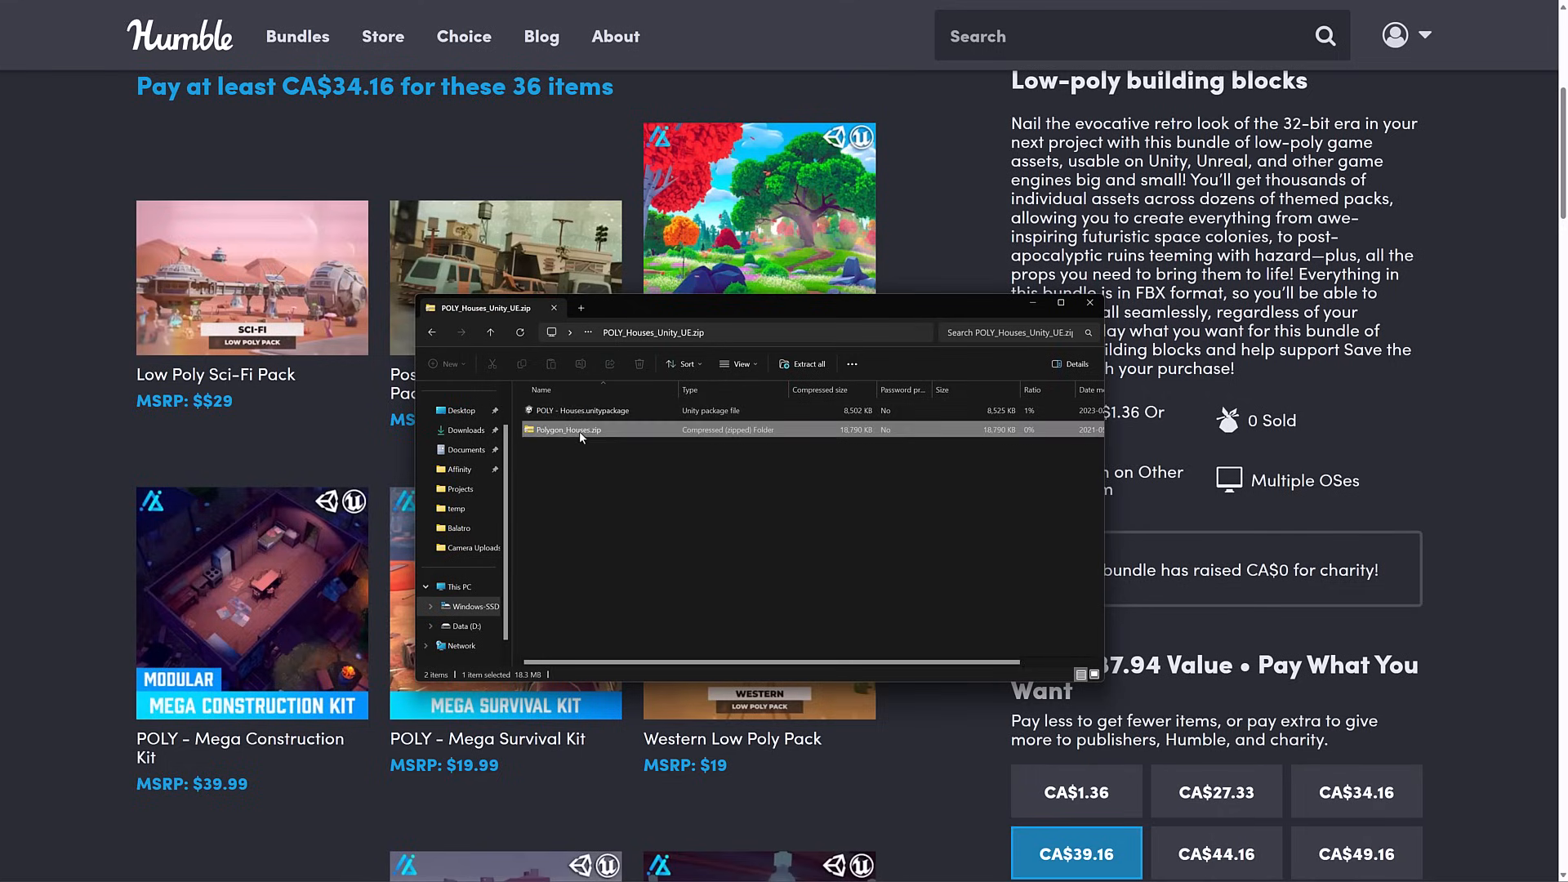
double_click(570, 429)
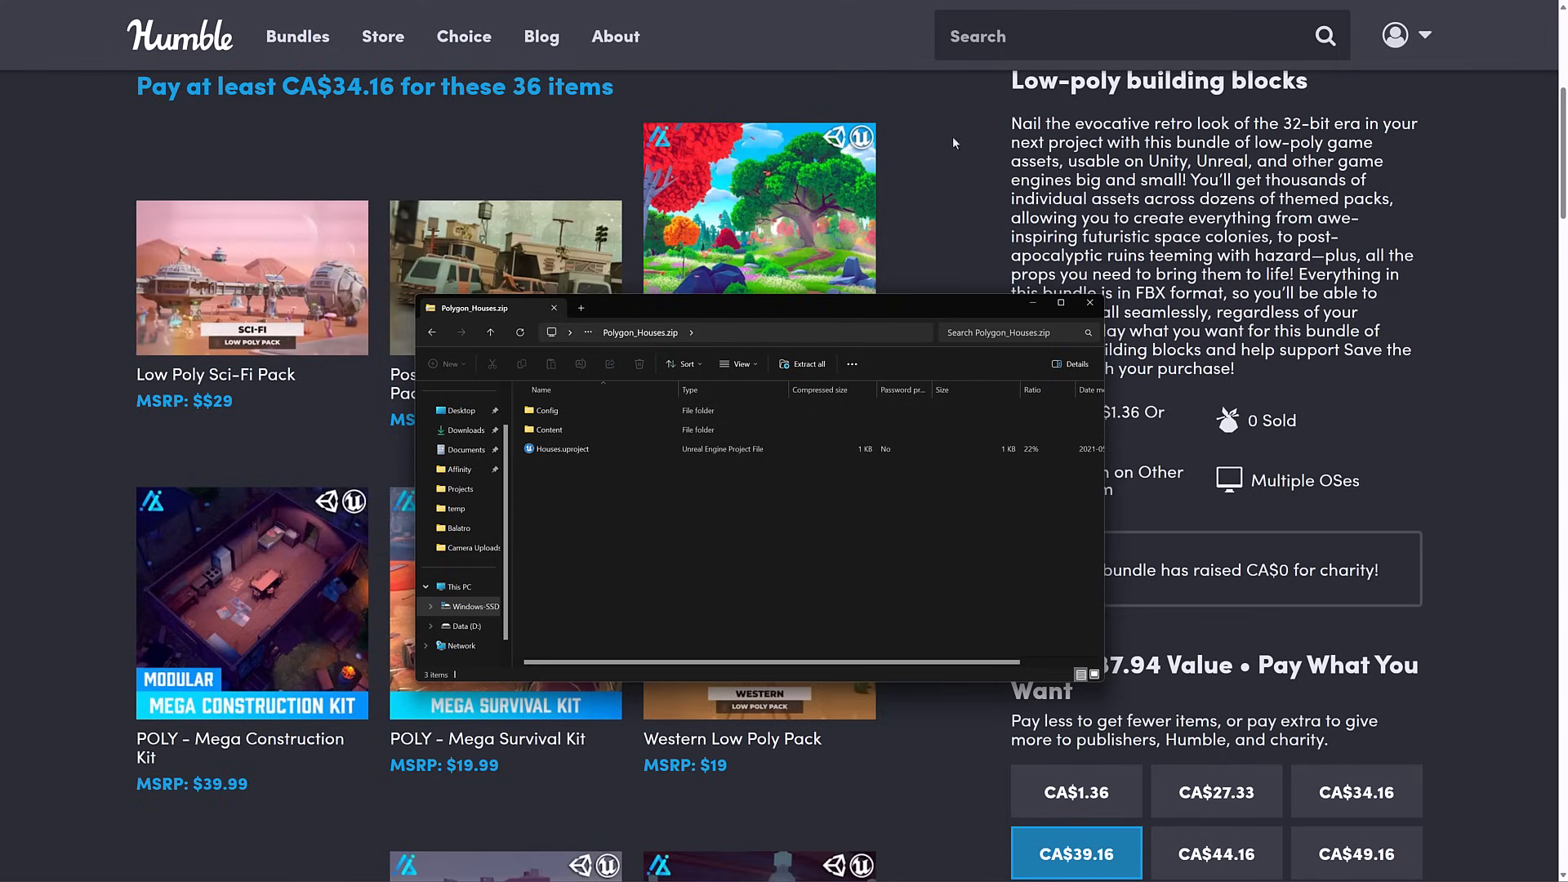
click(1088, 302)
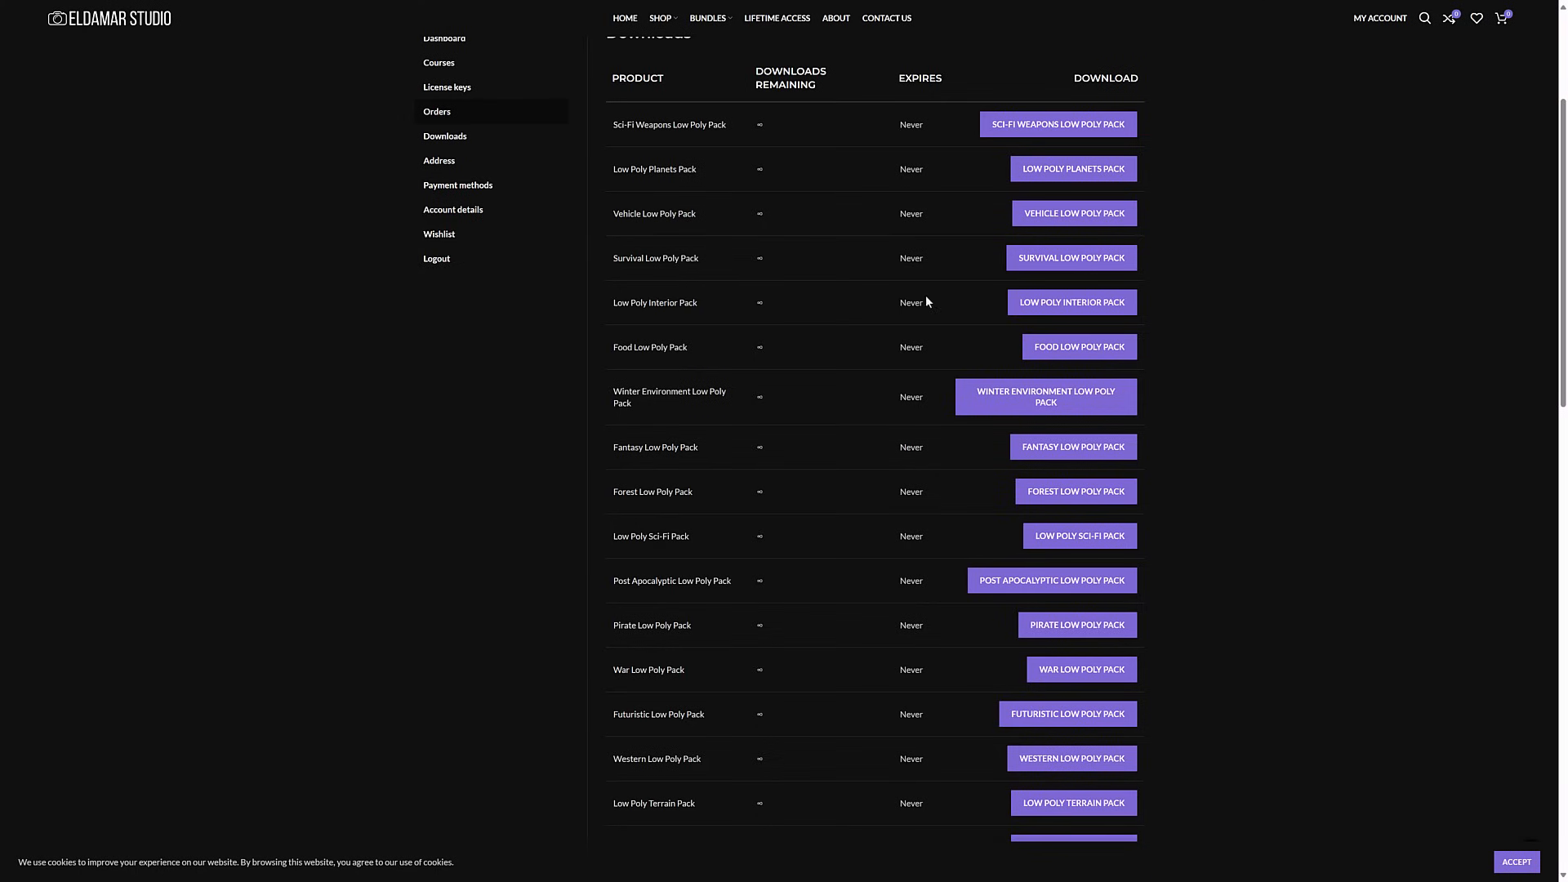
Step: Scroll the Eldamar Studio order downloads and download the Low Poly Interior Pack
scroll(up, 3)
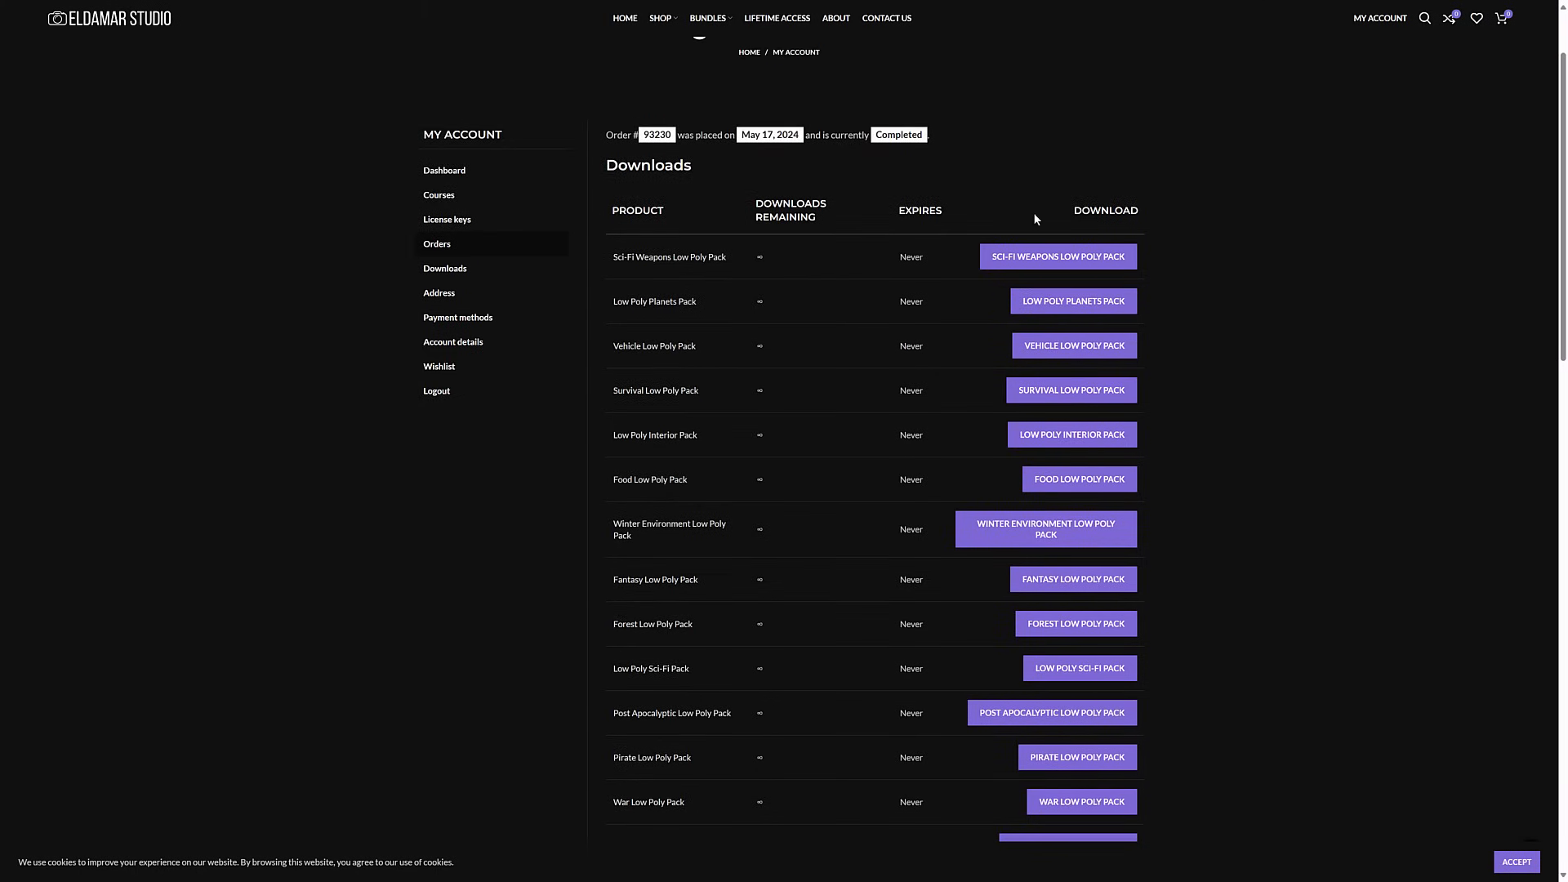
mouse_move(1071, 442)
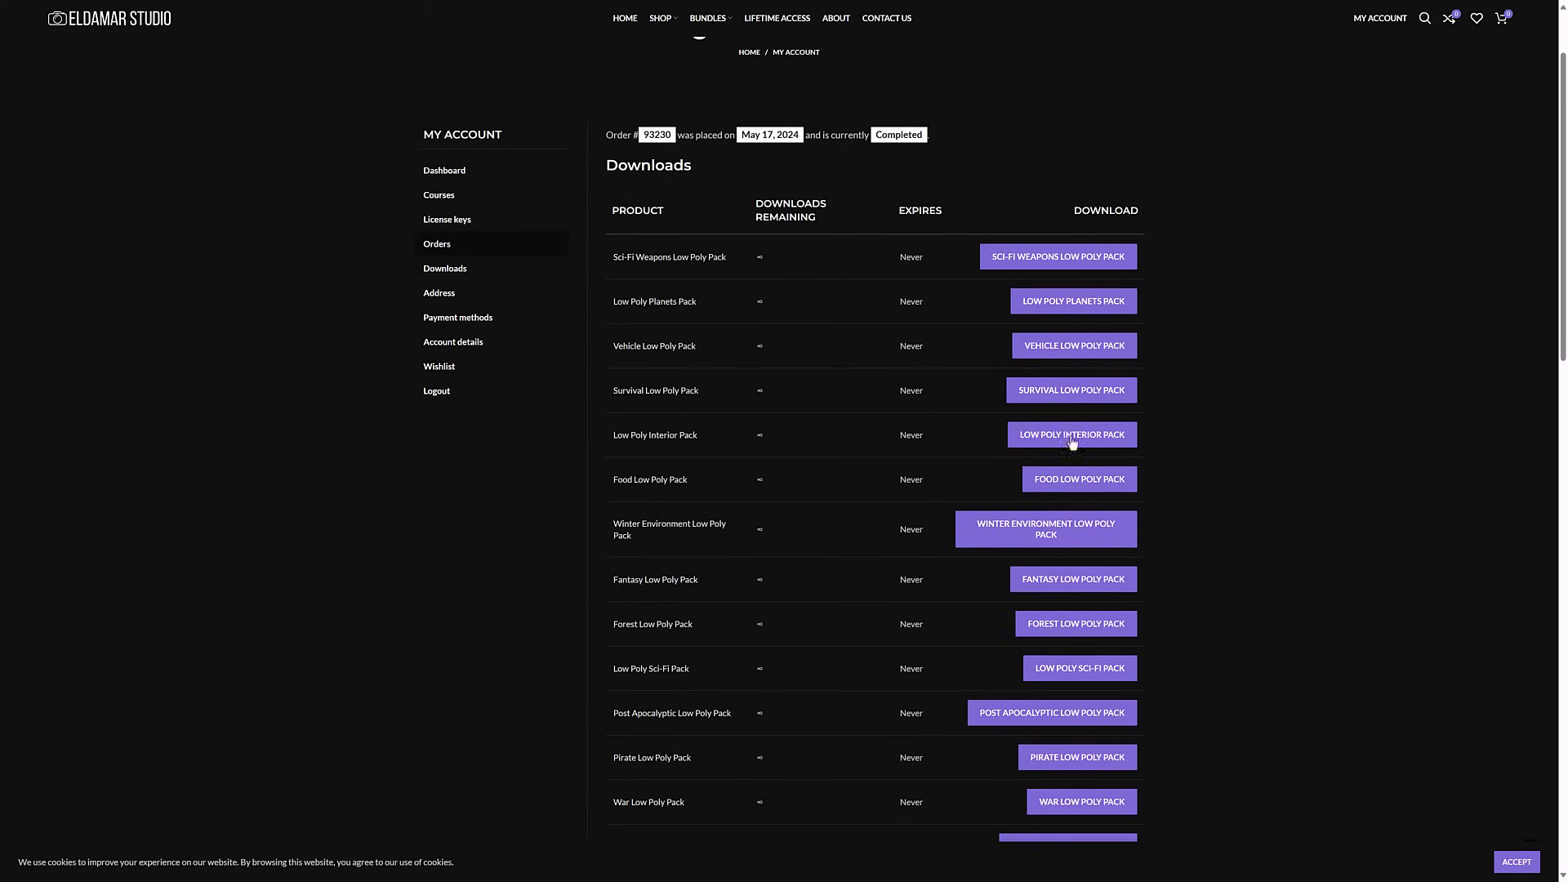
mouse_move(1087, 449)
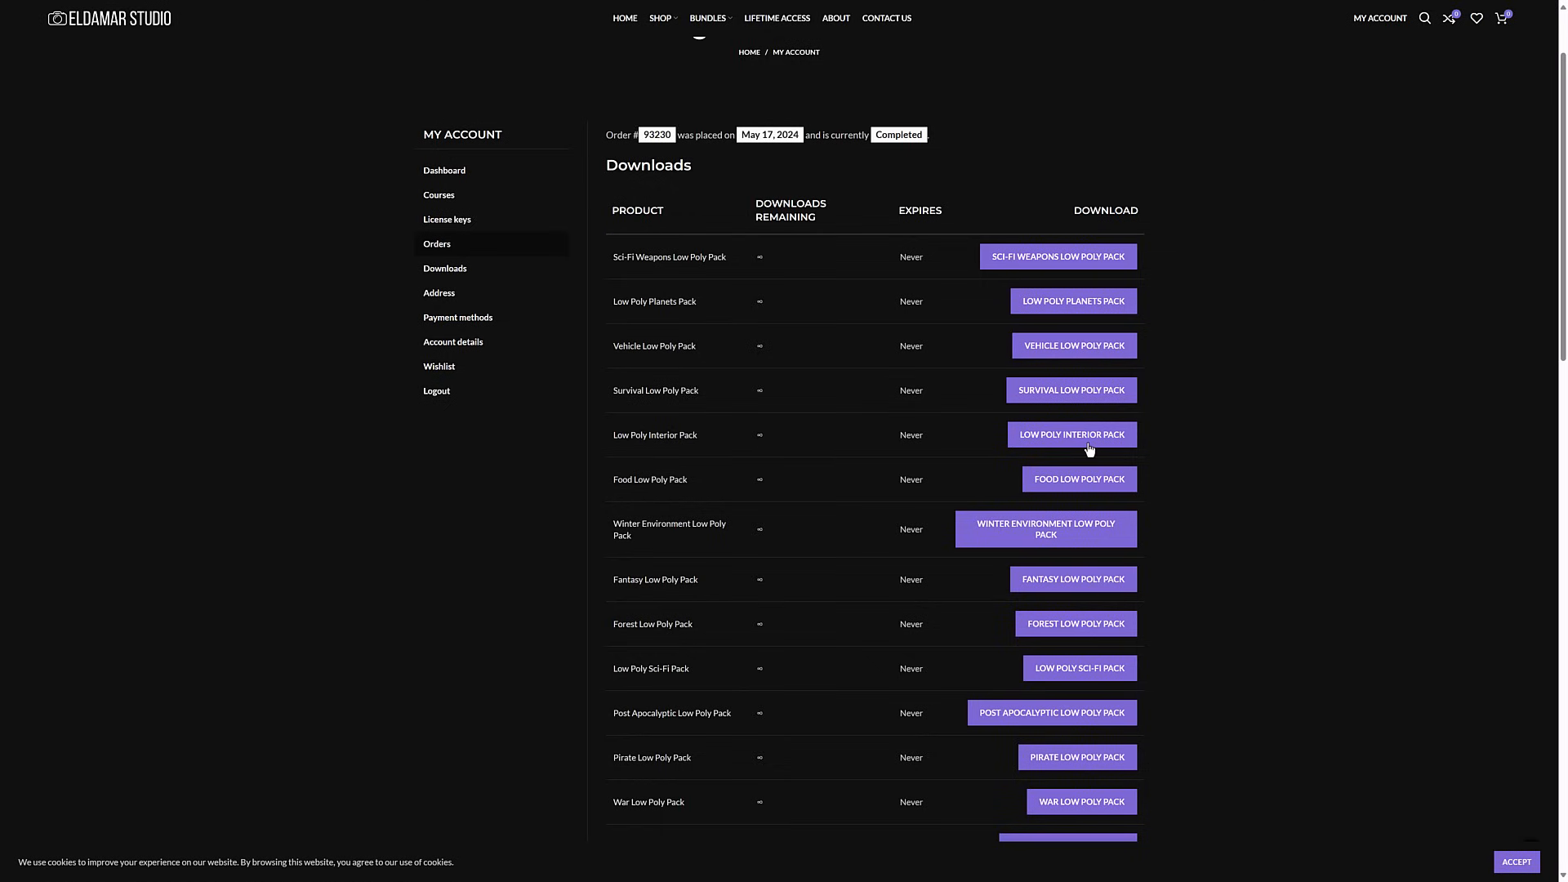
click(1071, 433)
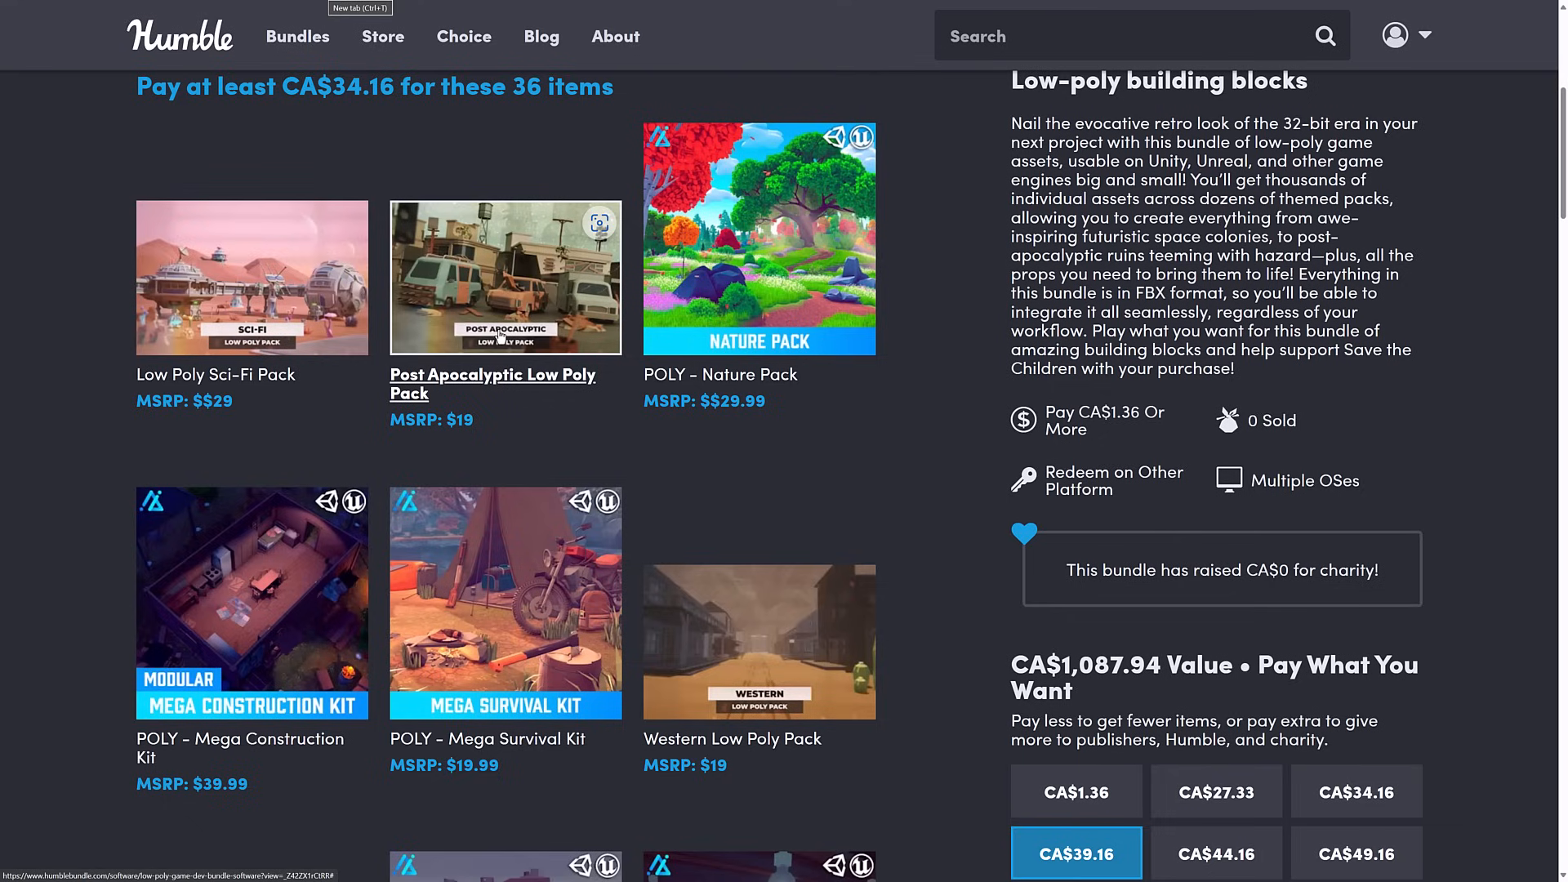
mouse_move(256, 161)
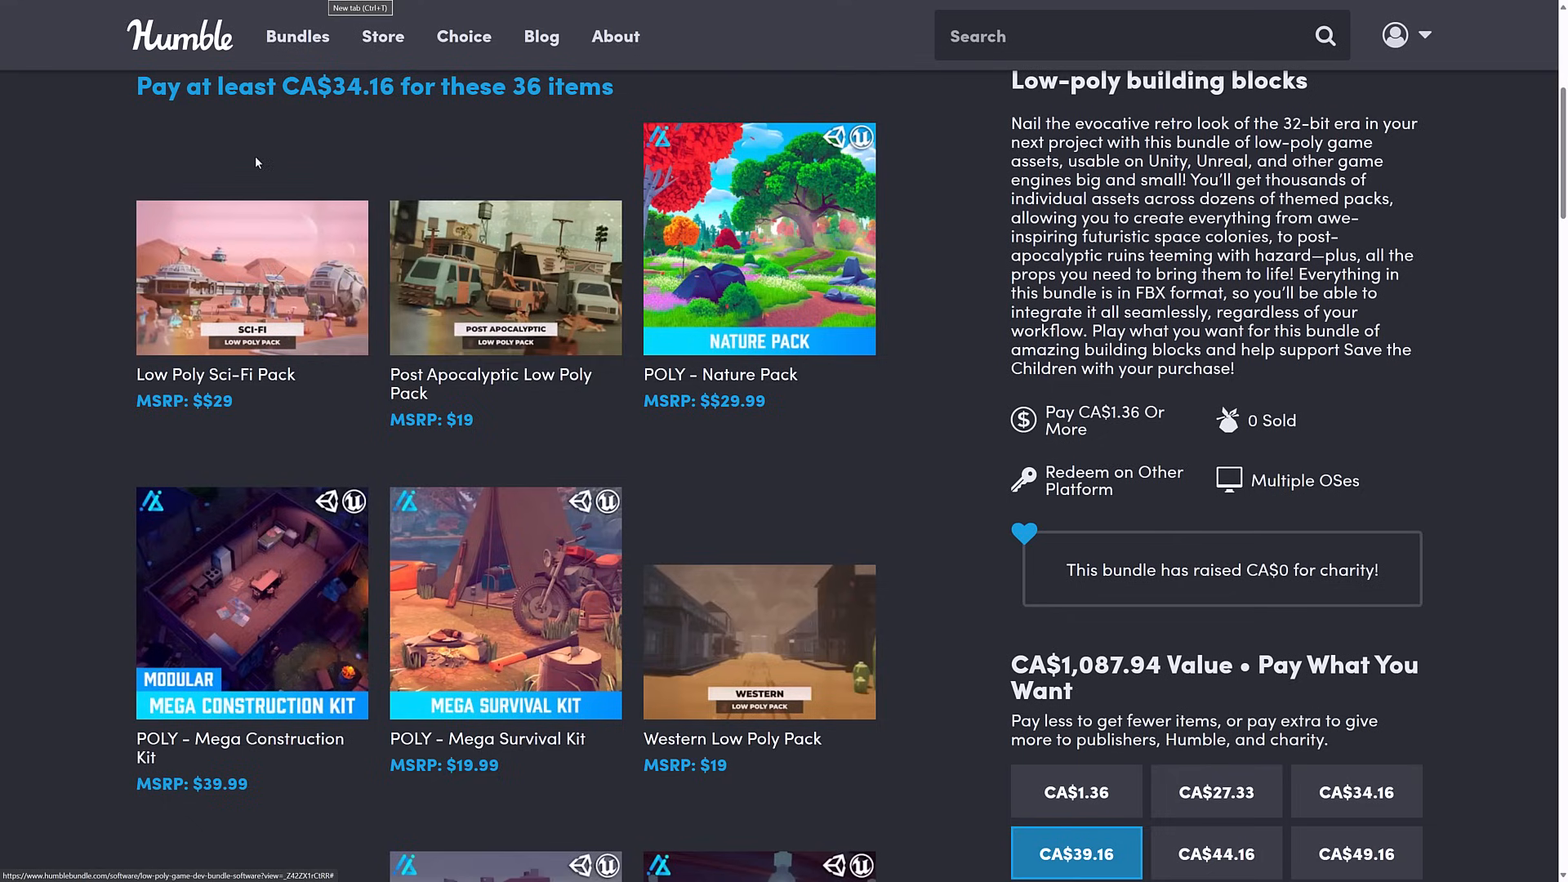
scroll(up, 3)
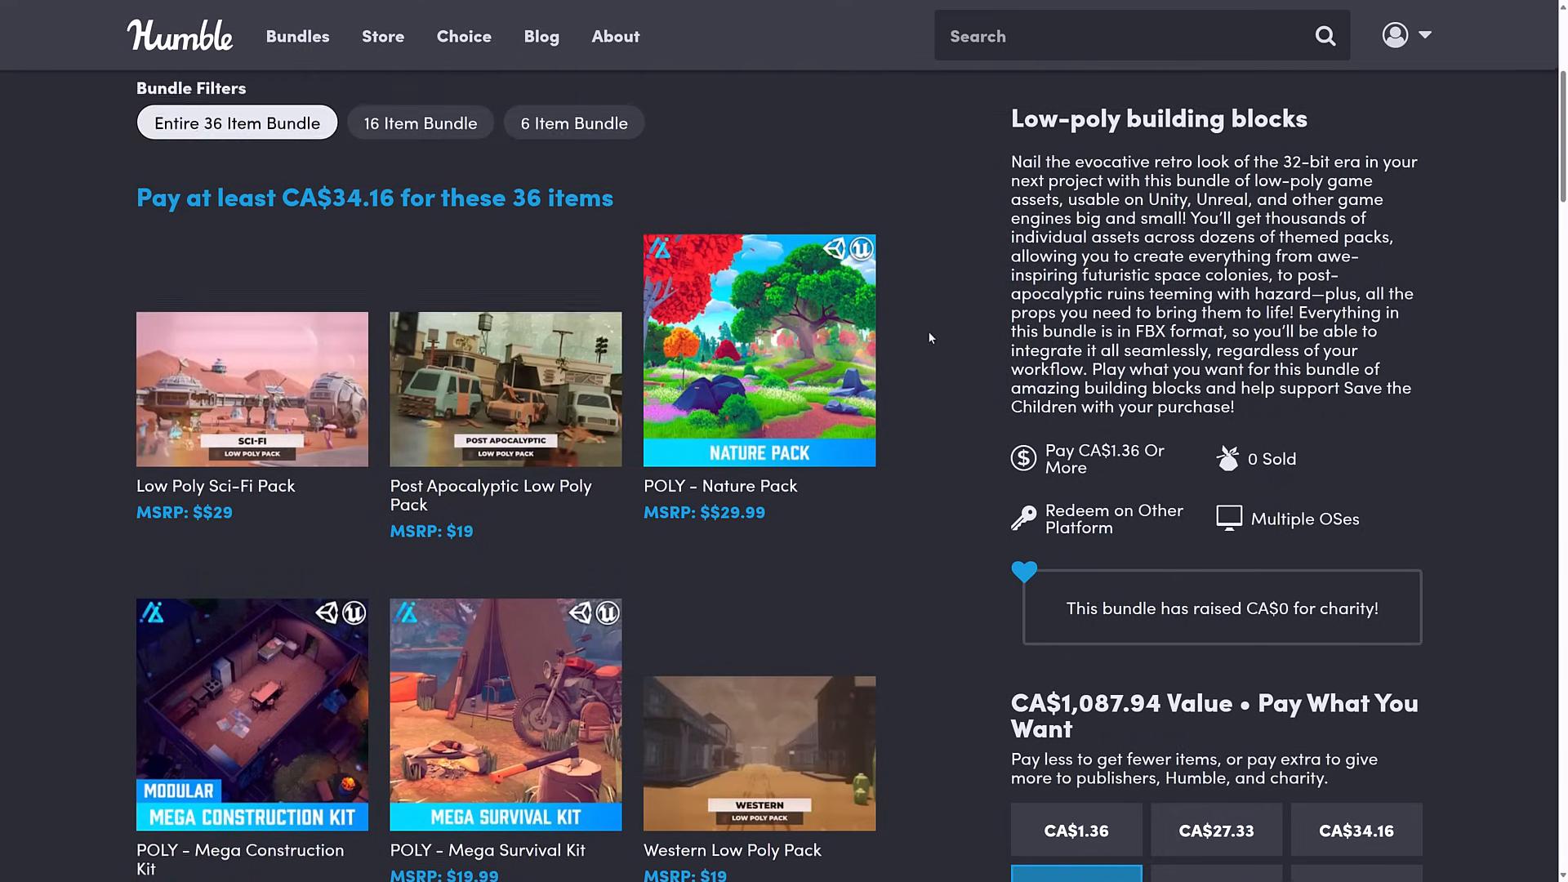
scroll(up, 3)
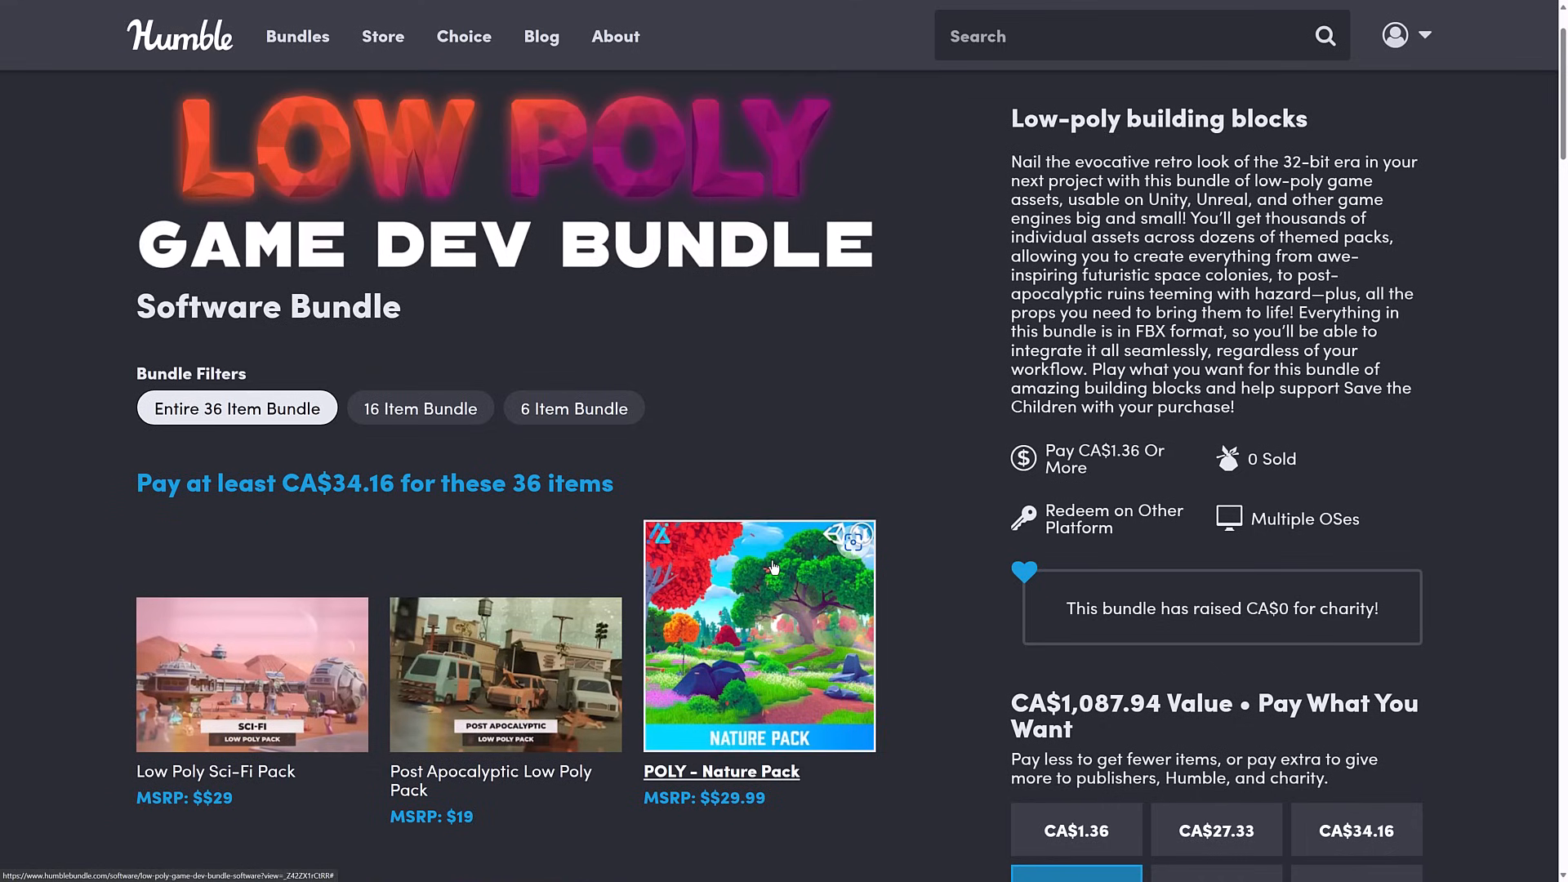
mouse_move(727, 636)
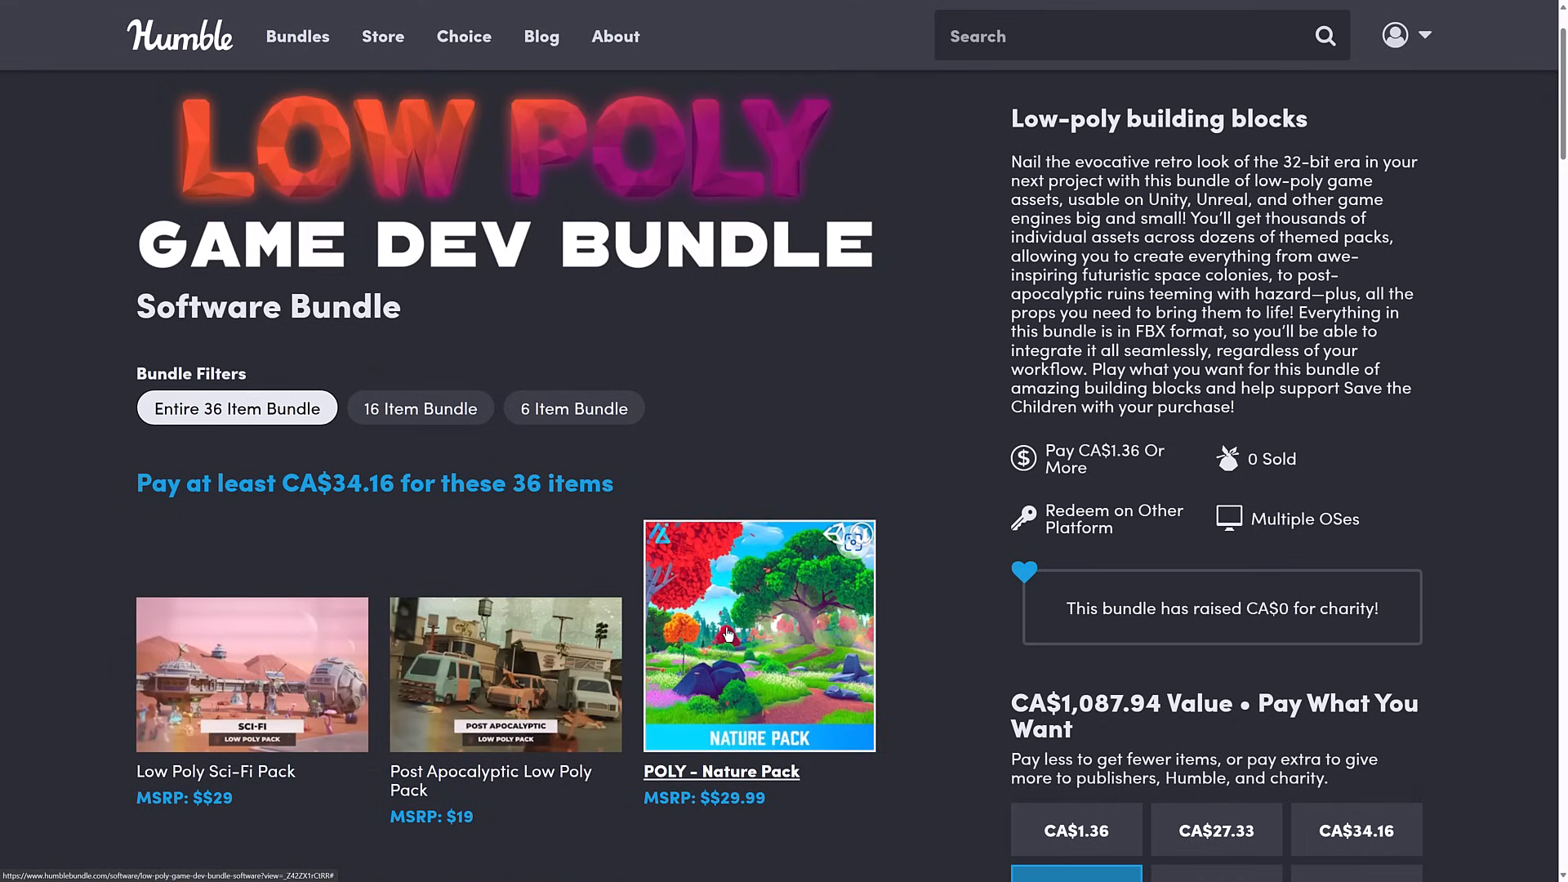
scroll(down, 3)
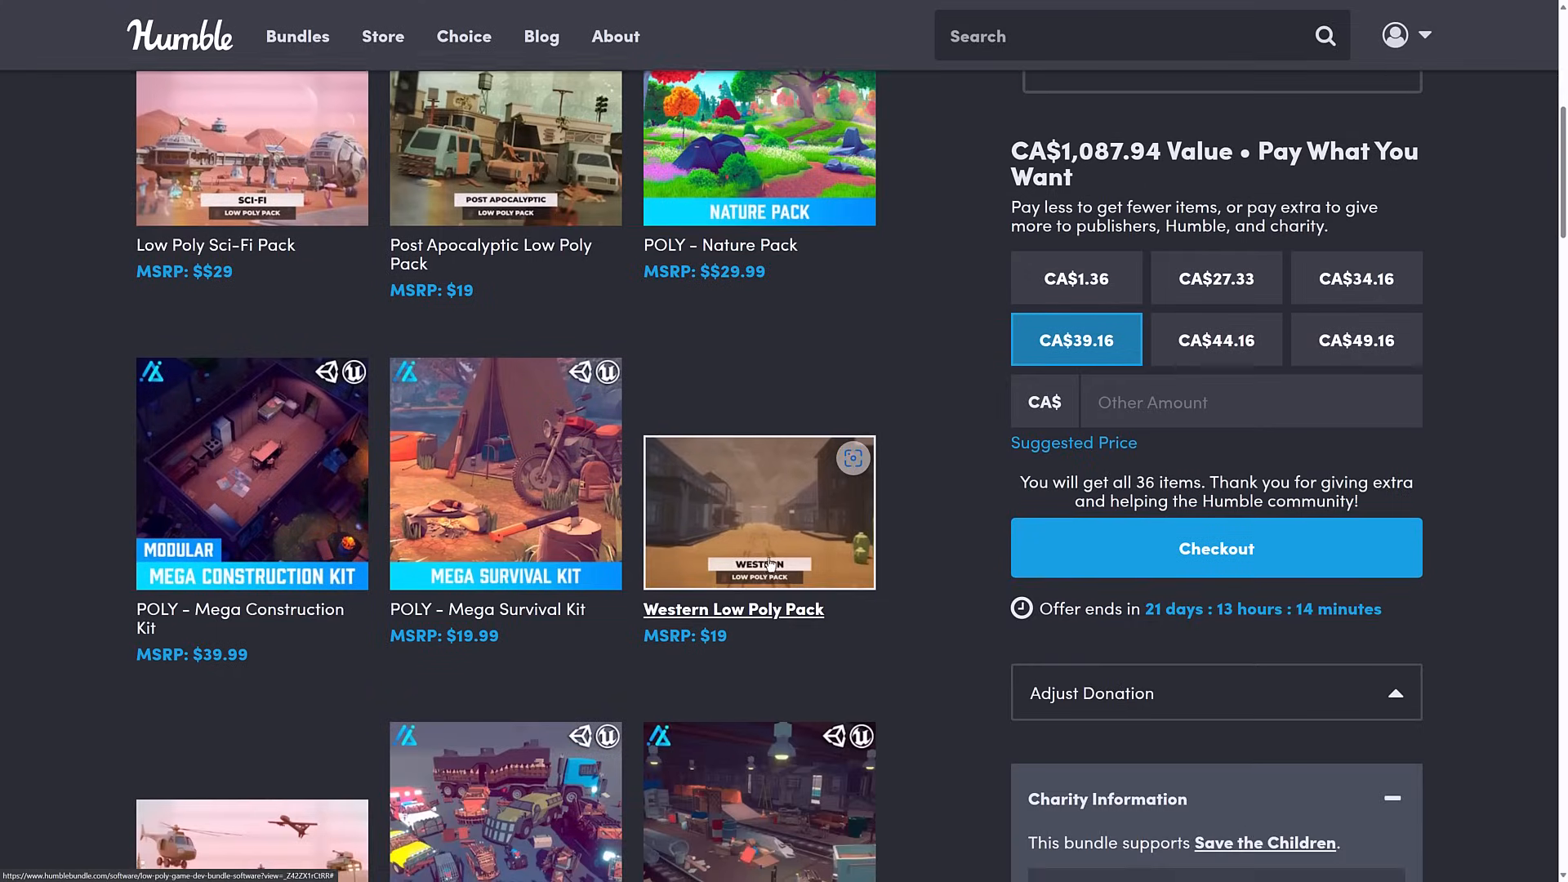
scroll(down, 3)
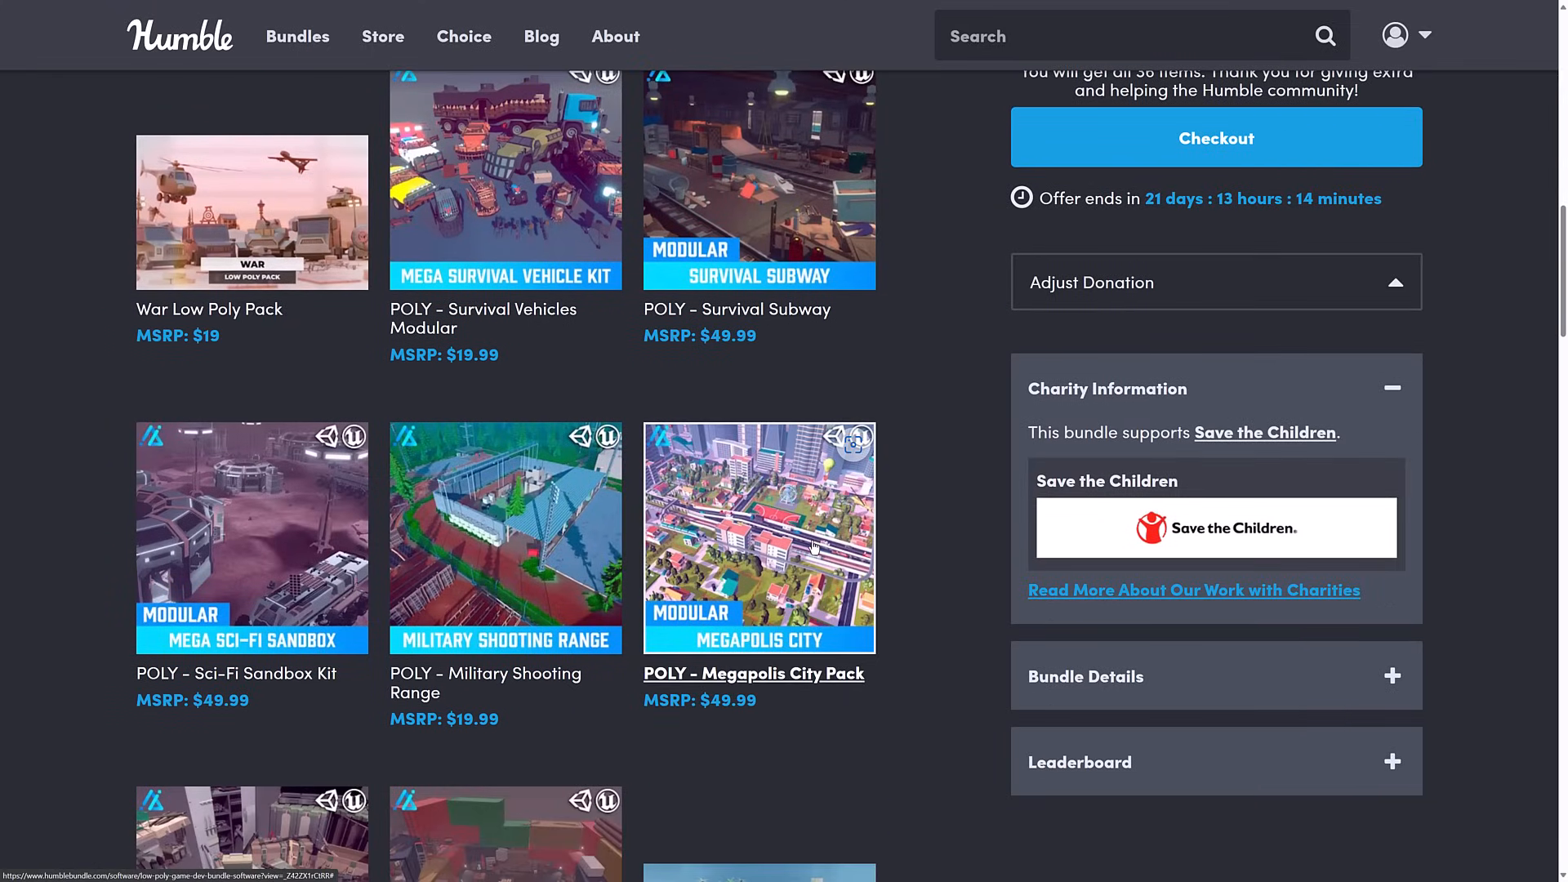
scroll(down, 3)
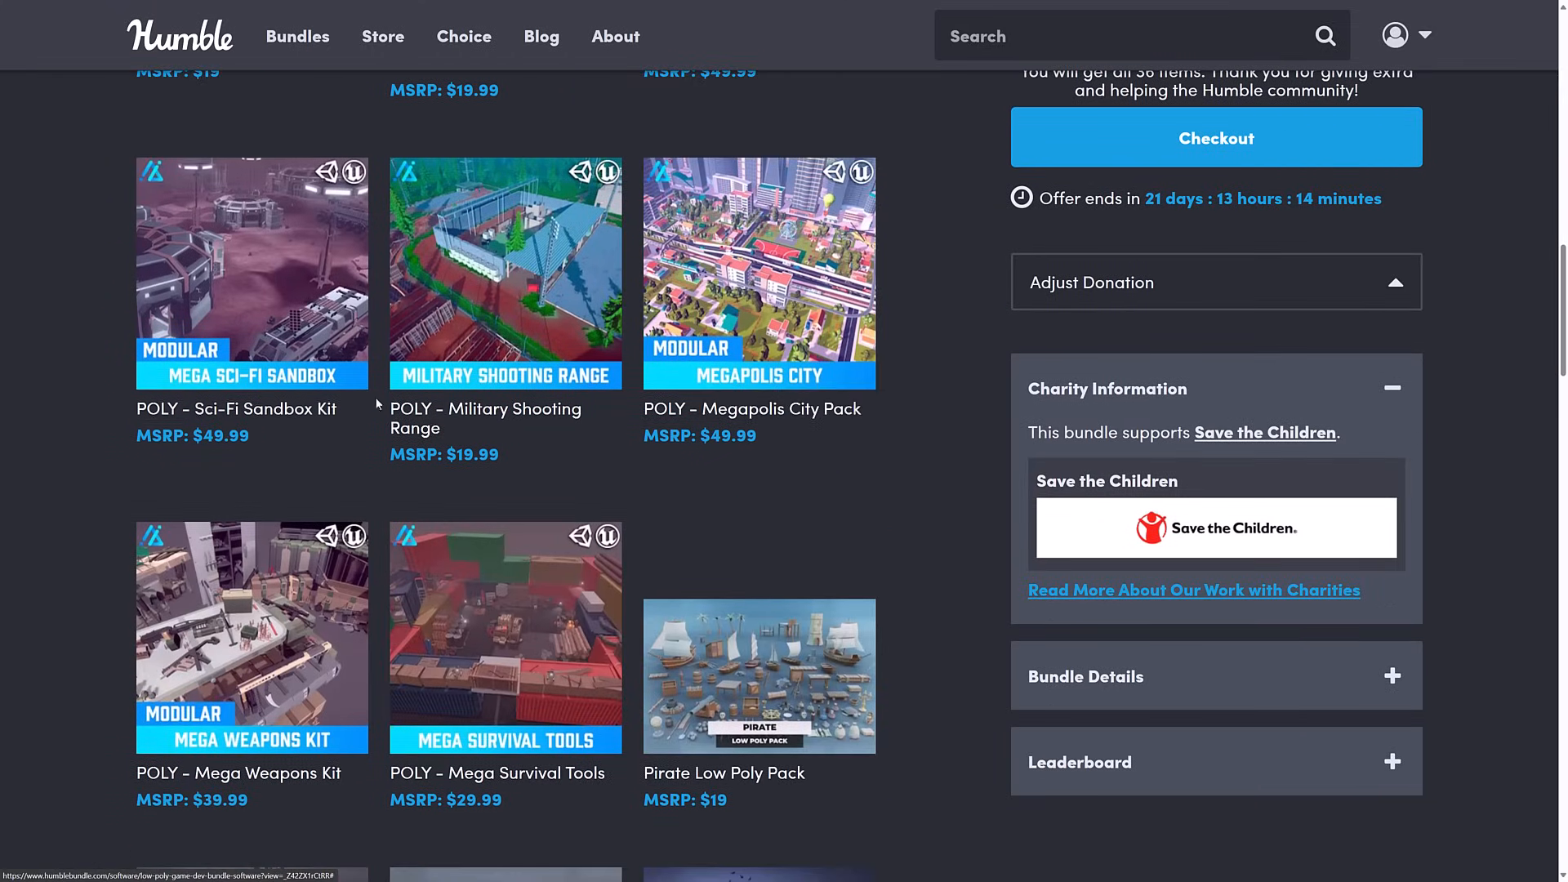
scroll(down, 3)
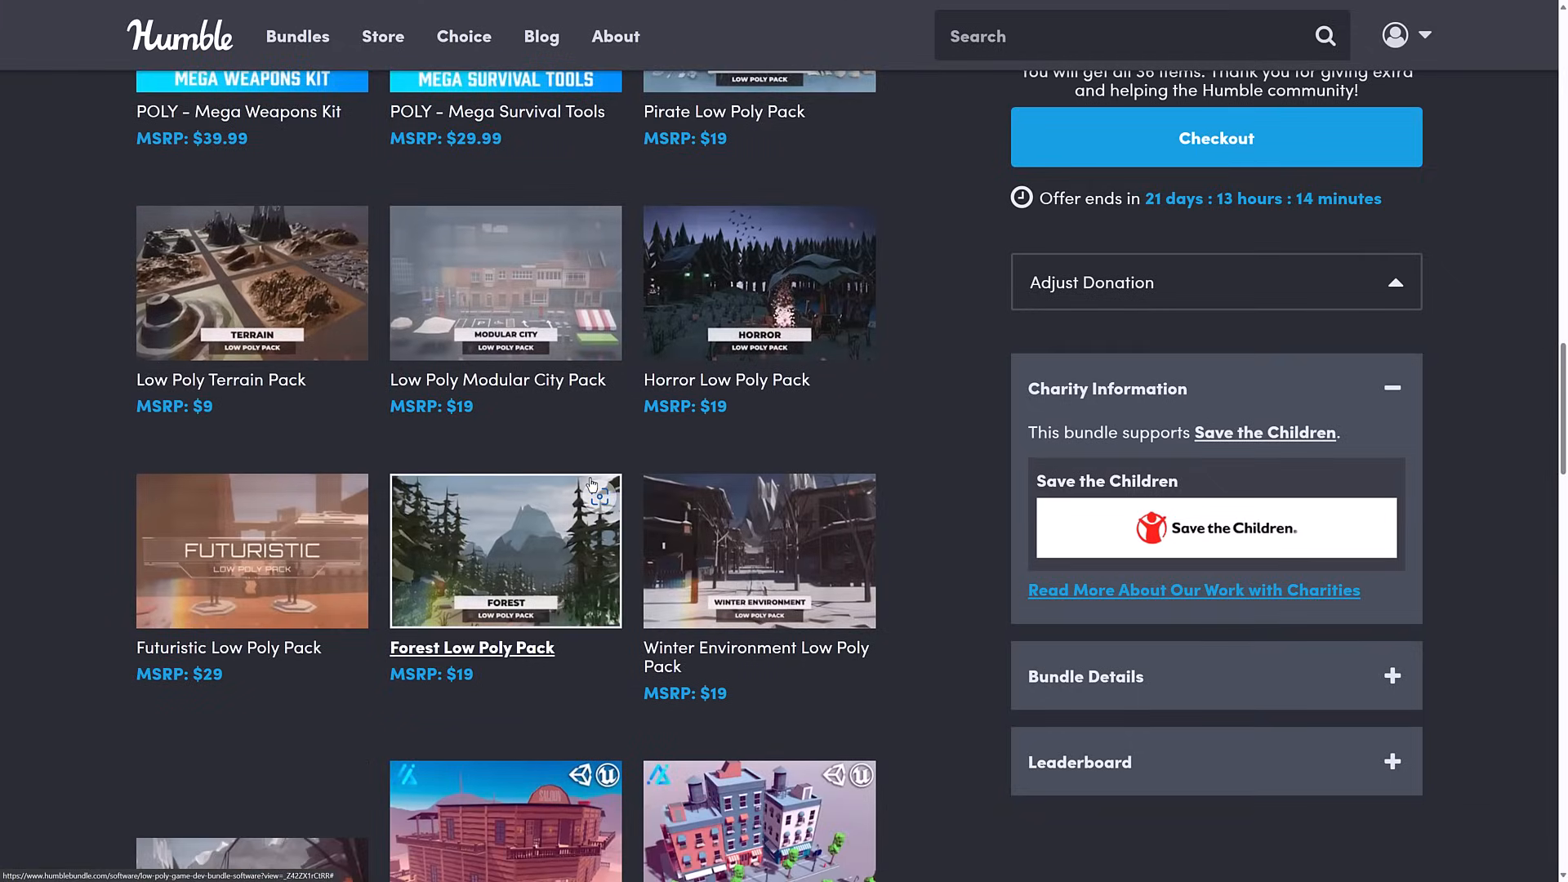
scroll(down, 3)
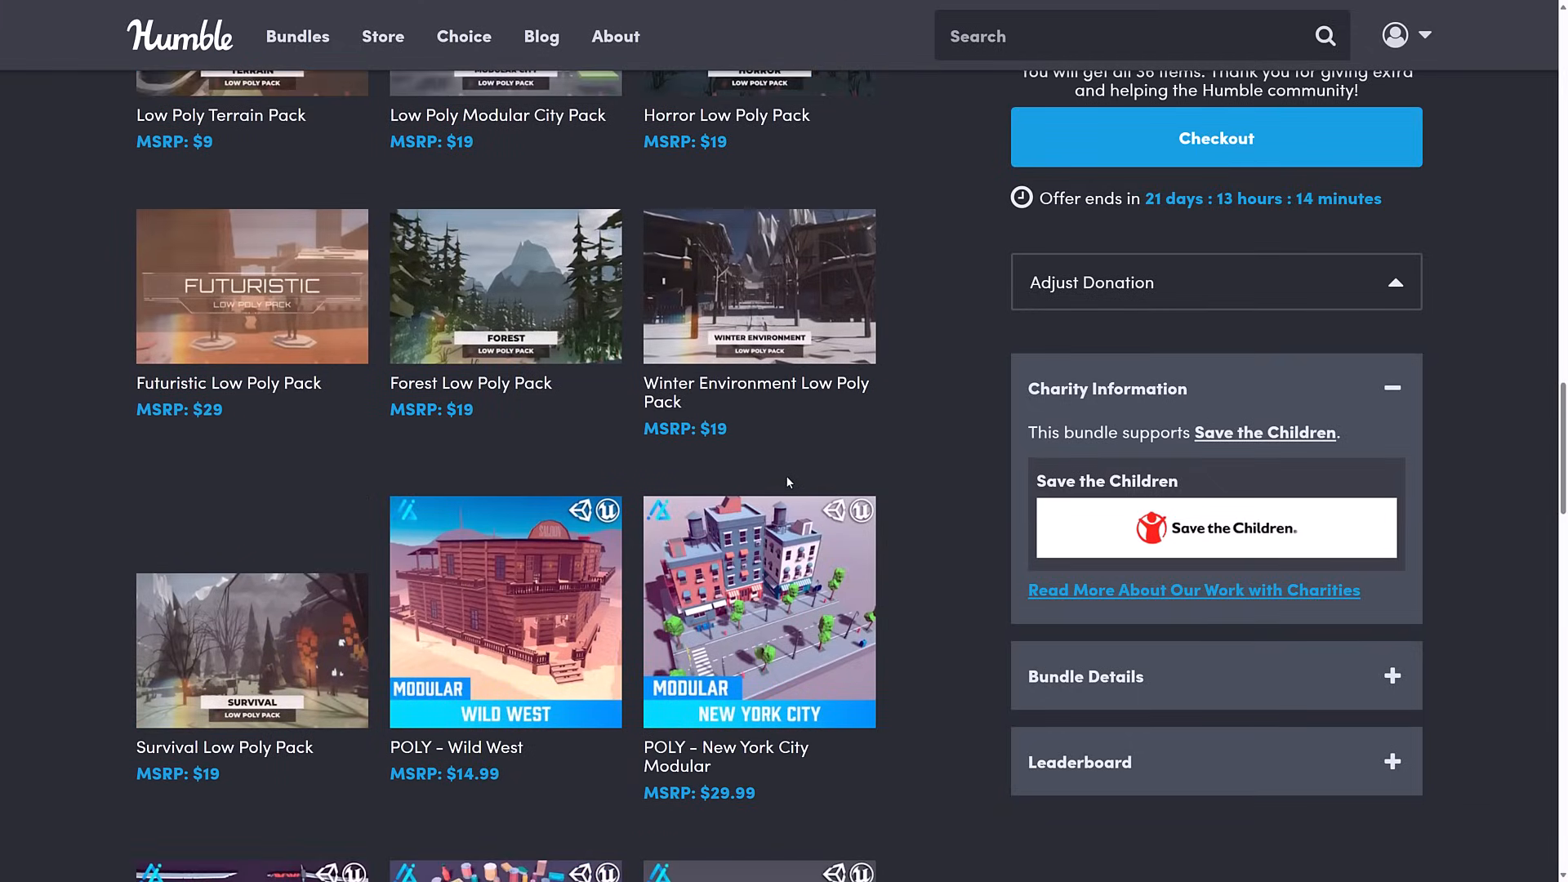
scroll(down, 3)
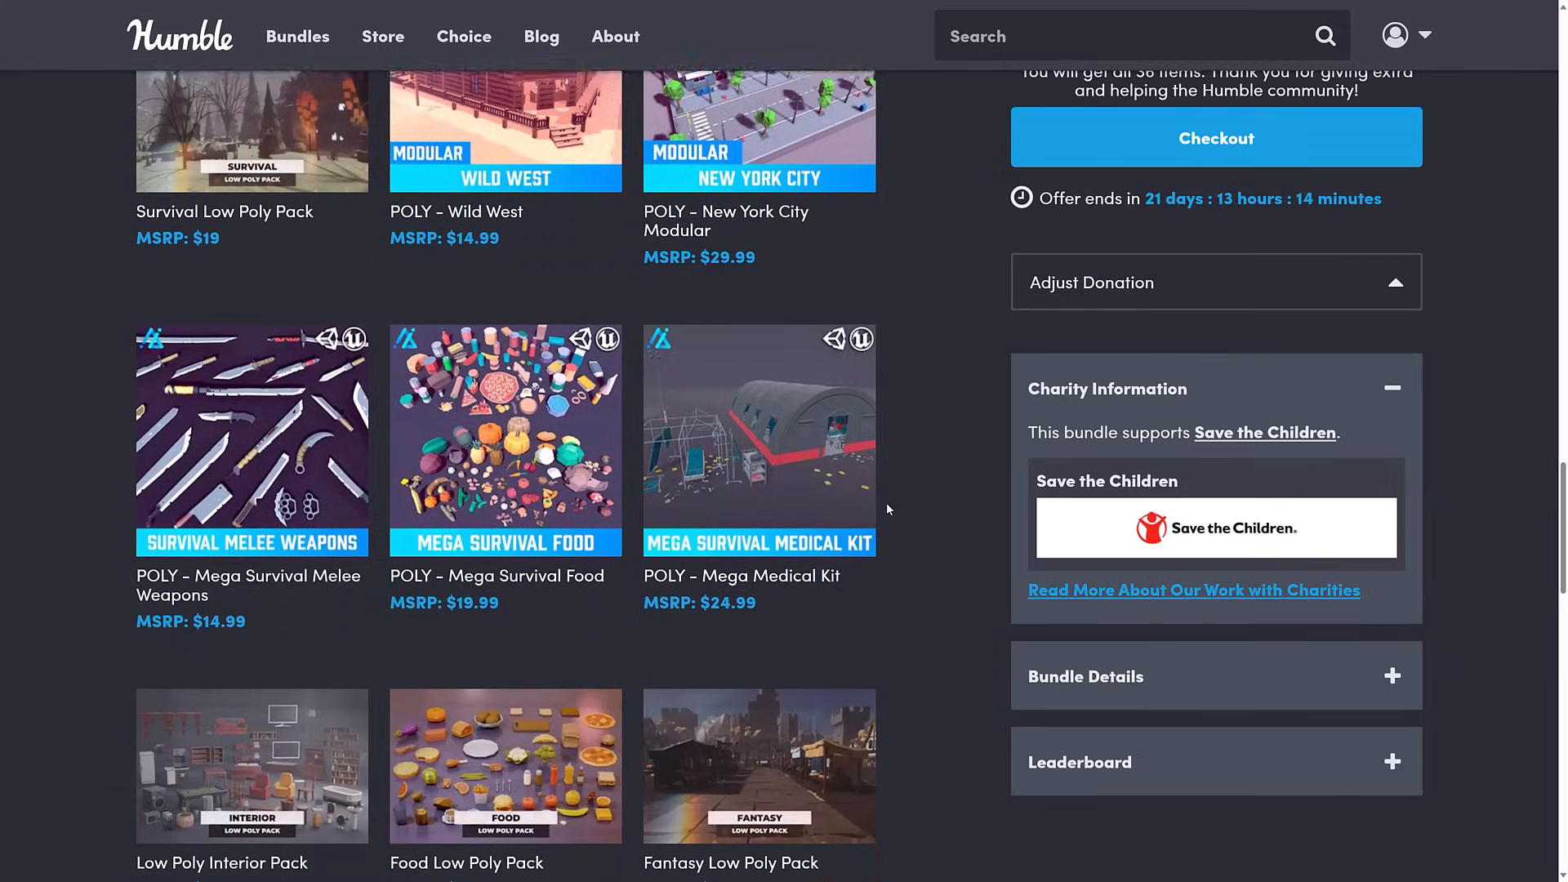
scroll(down, 3)
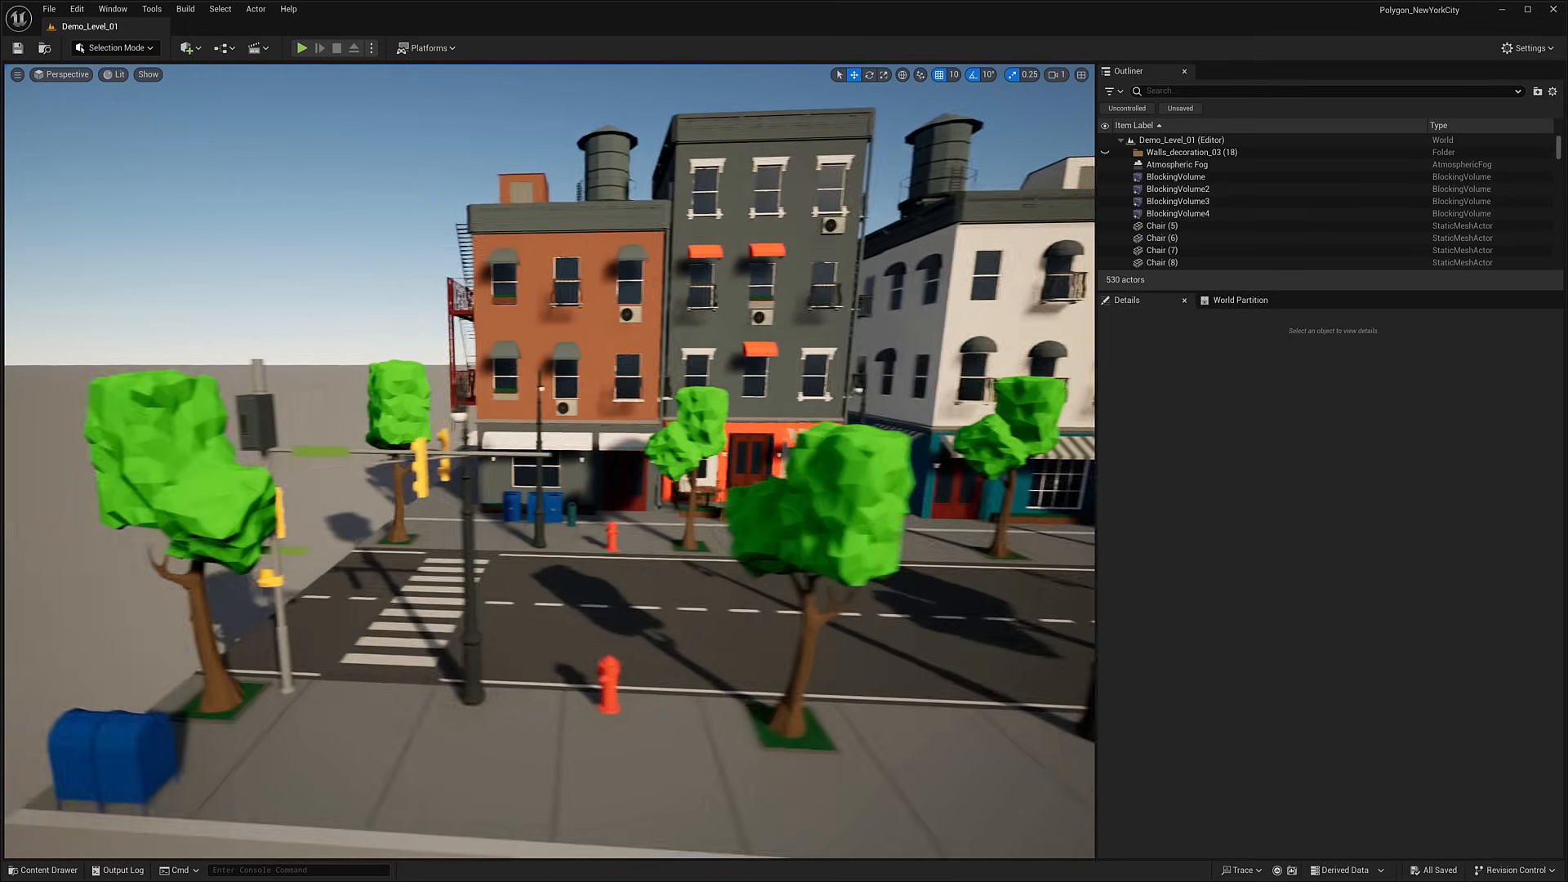
Step: Switch to the Godot window showing the assembled New York City street scene
key(alt+tab)
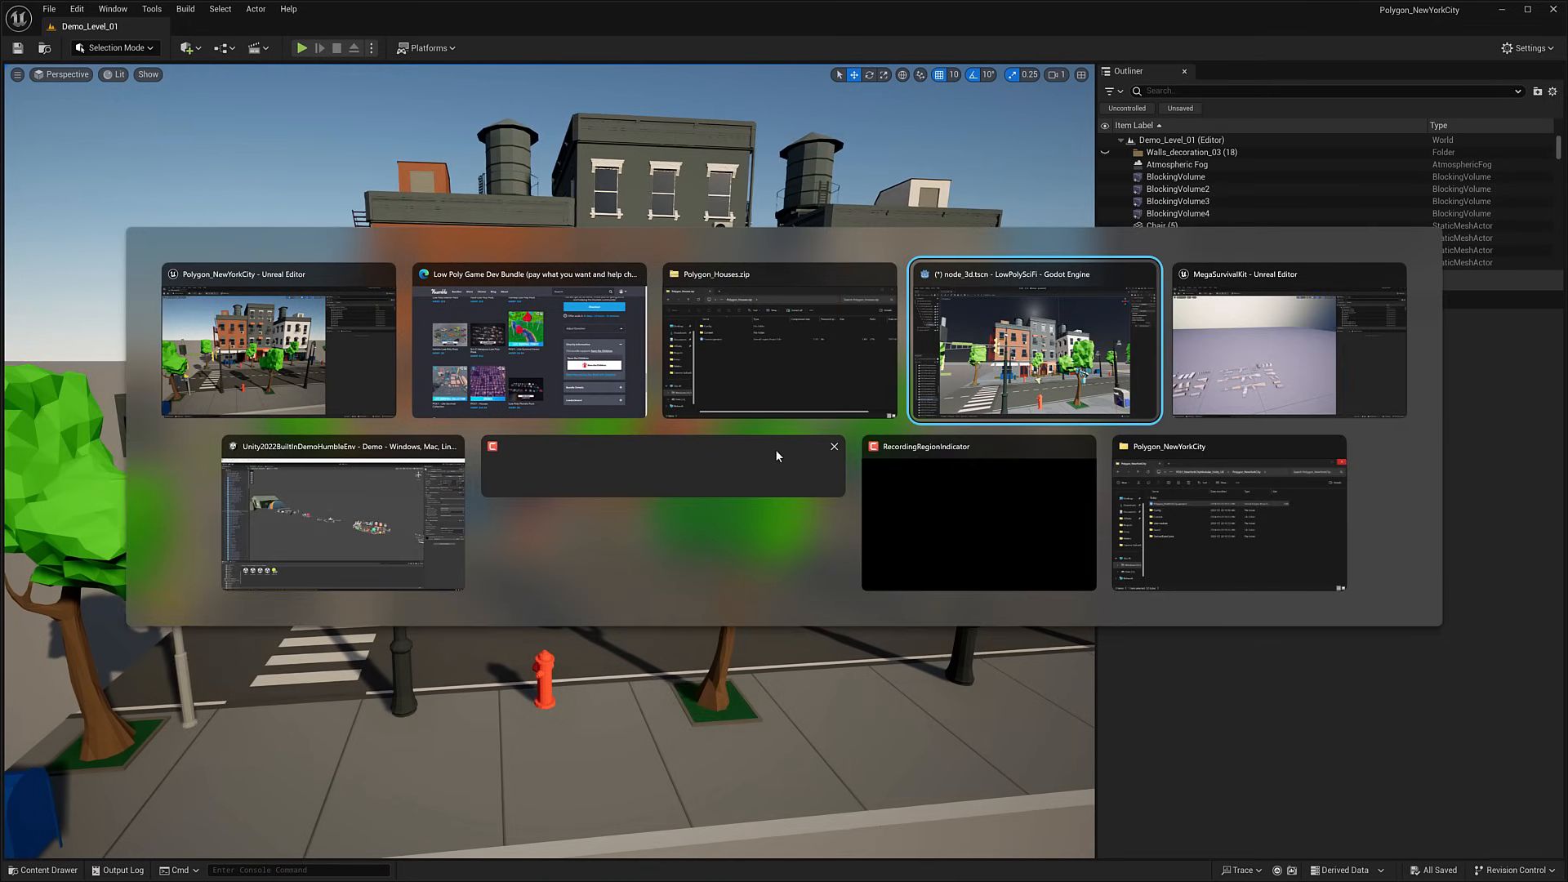
click(1034, 340)
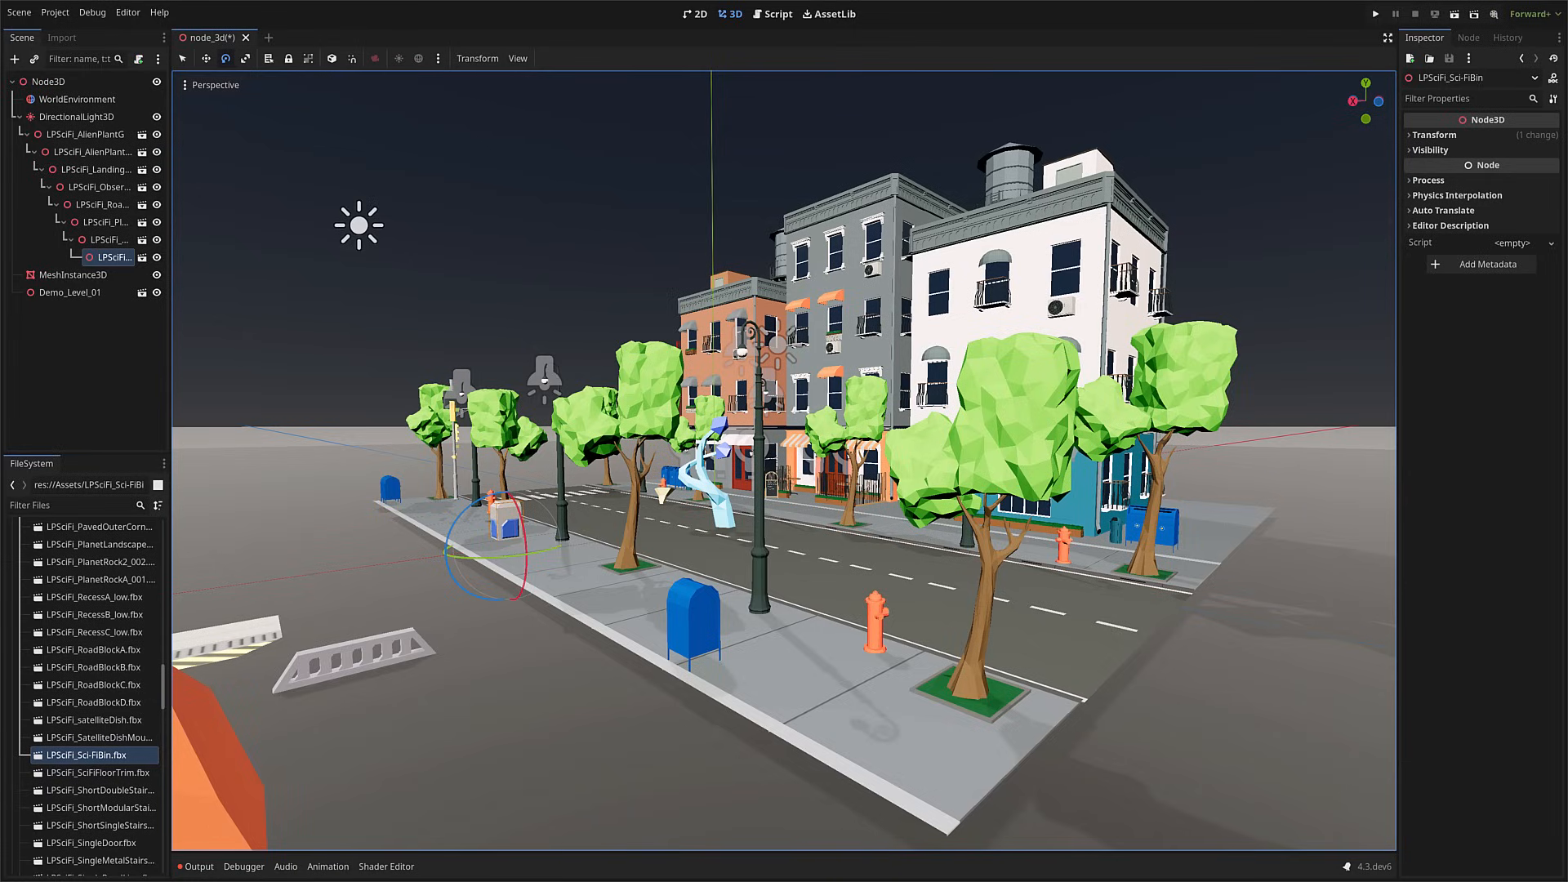
key(alt+Tab)
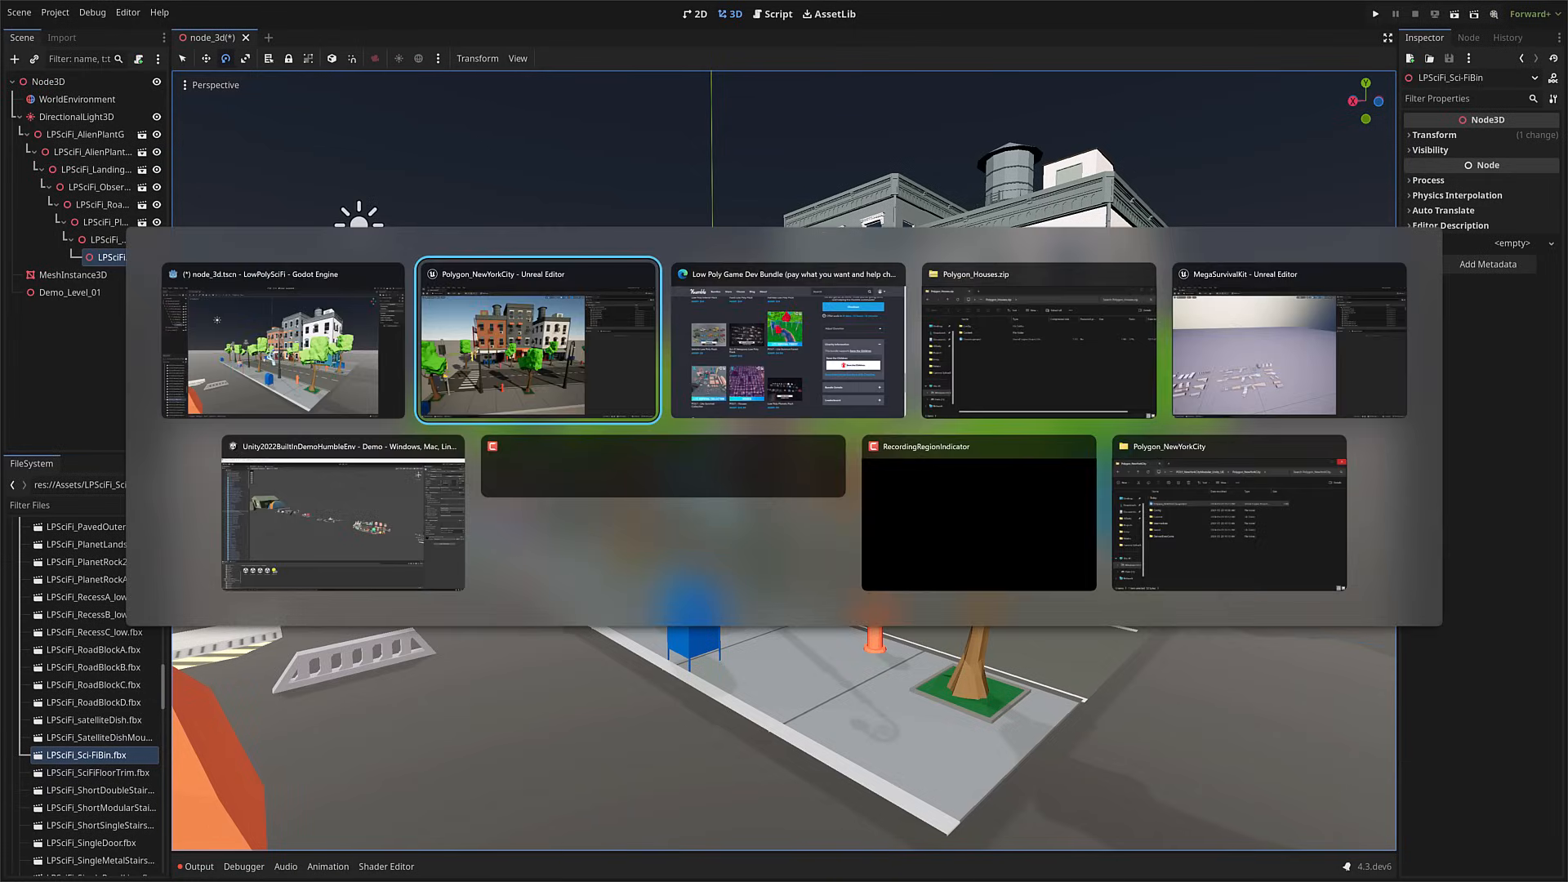
Step: Return to the Low Poly Game Dev Bundle page in the browser and scroll up to its title
click(788, 339)
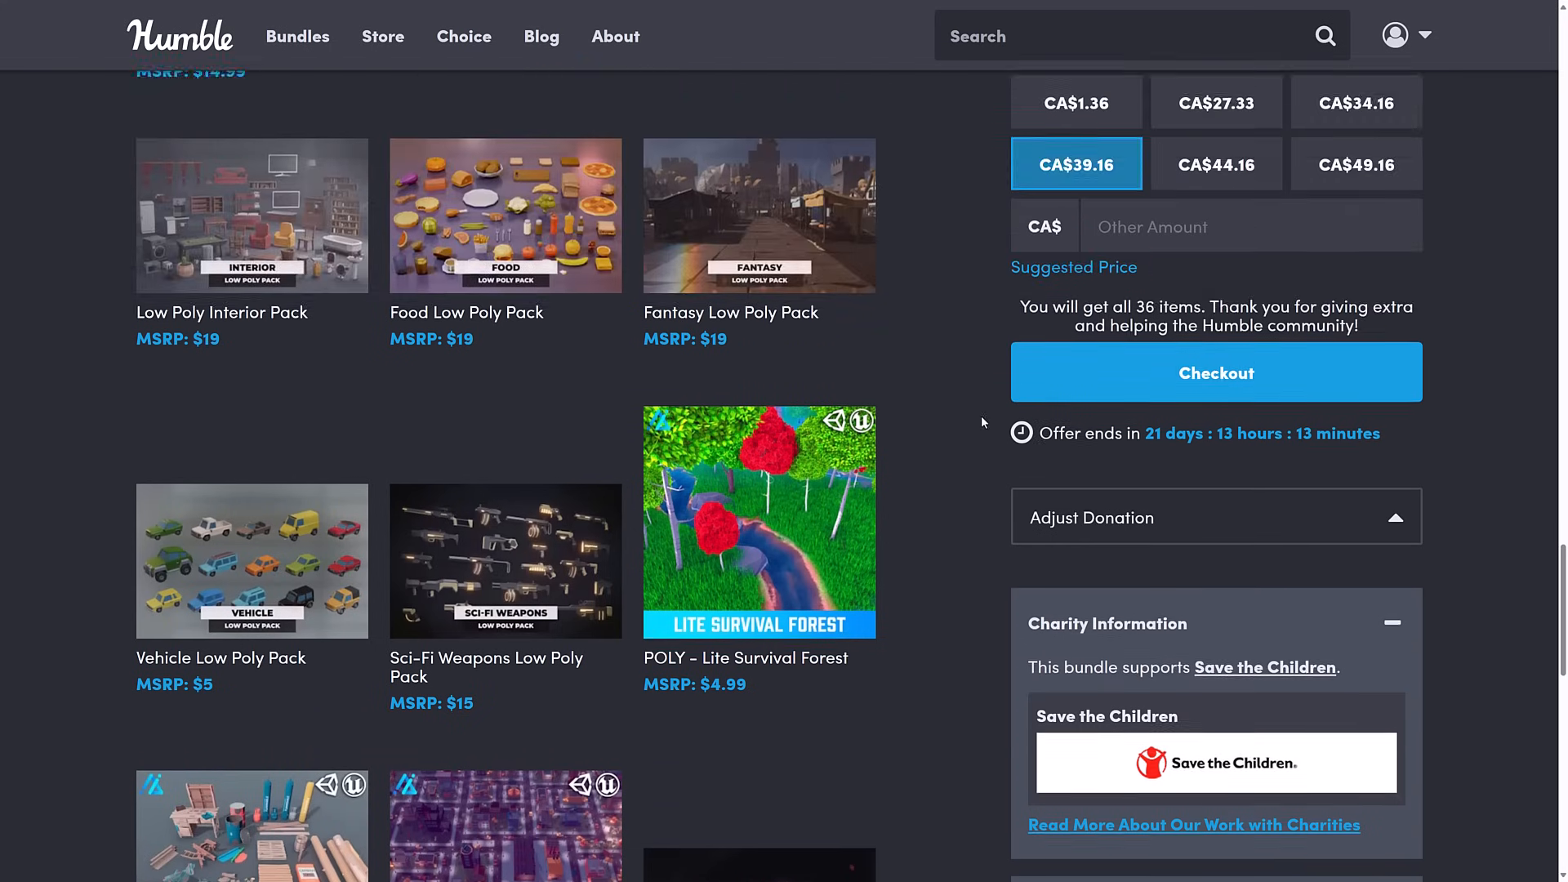
scroll(up, 3)
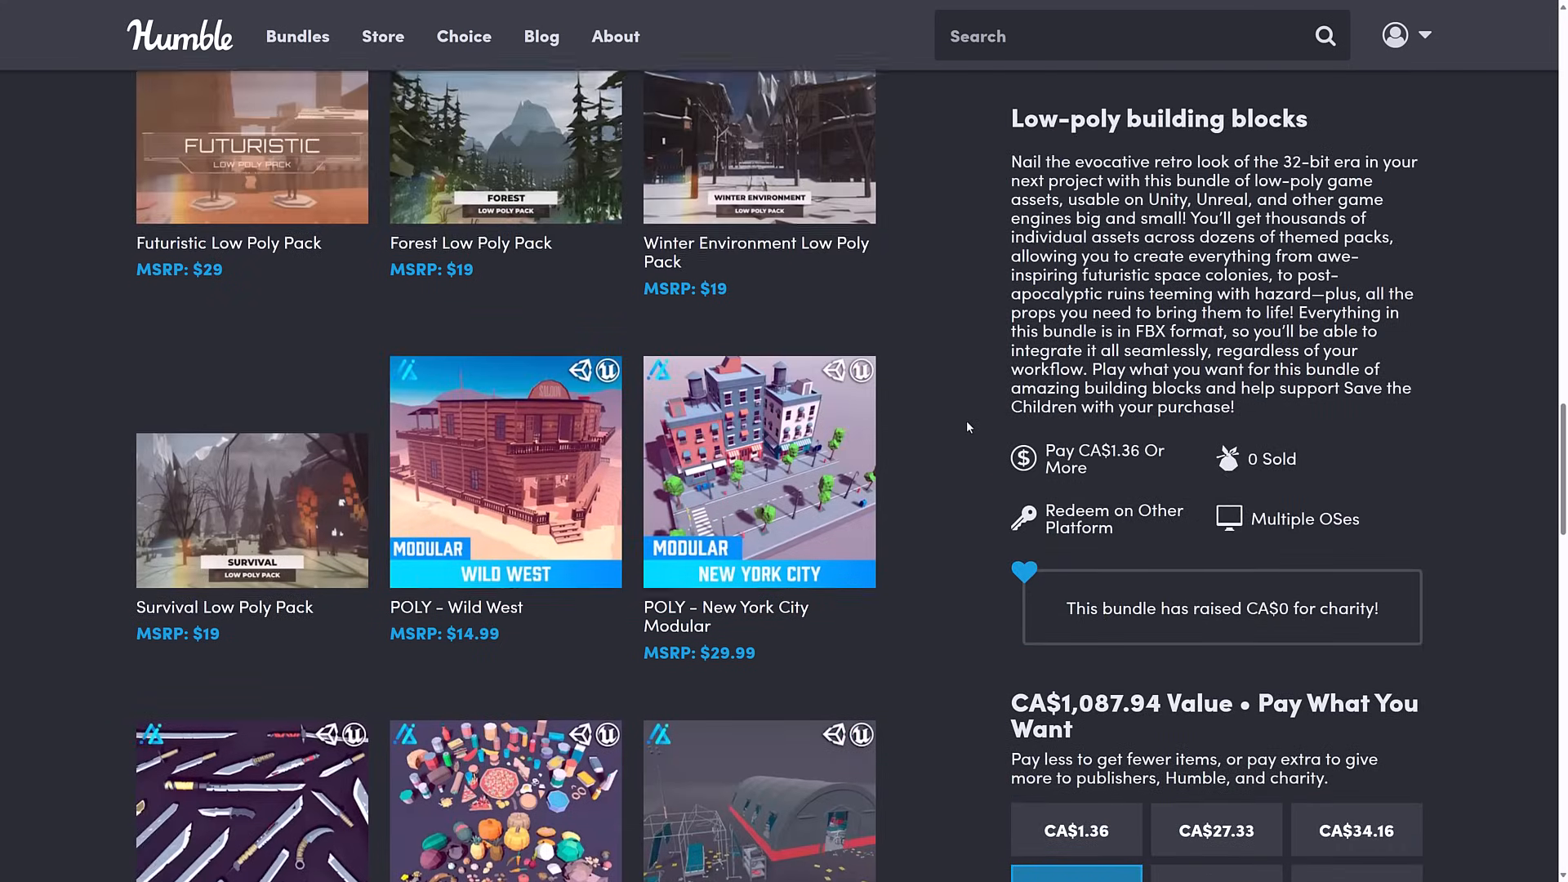
scroll(down, 3)
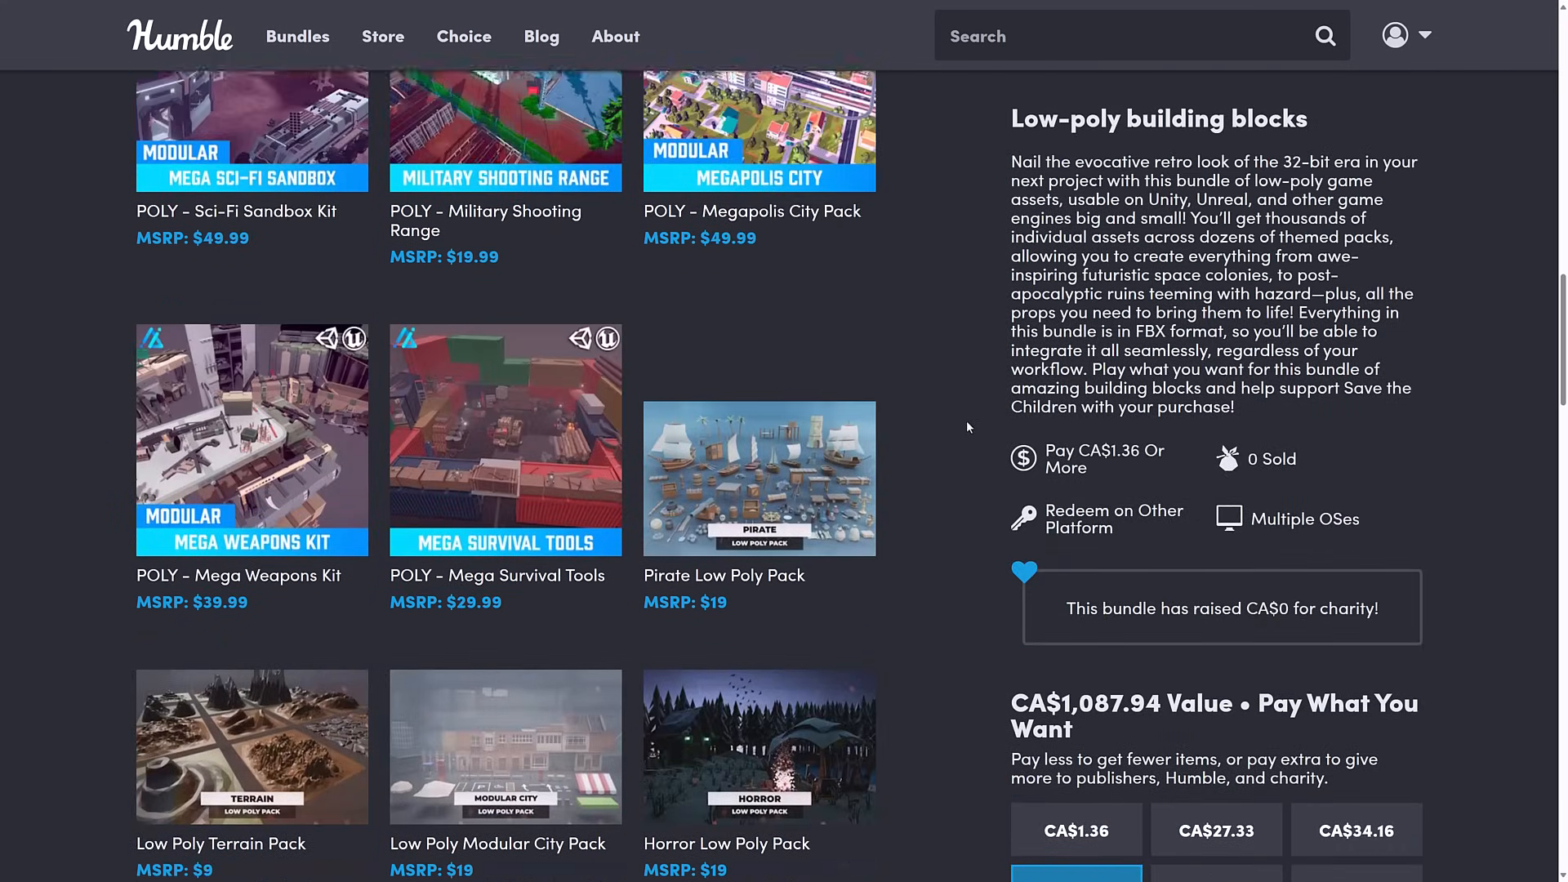
scroll(down, 3)
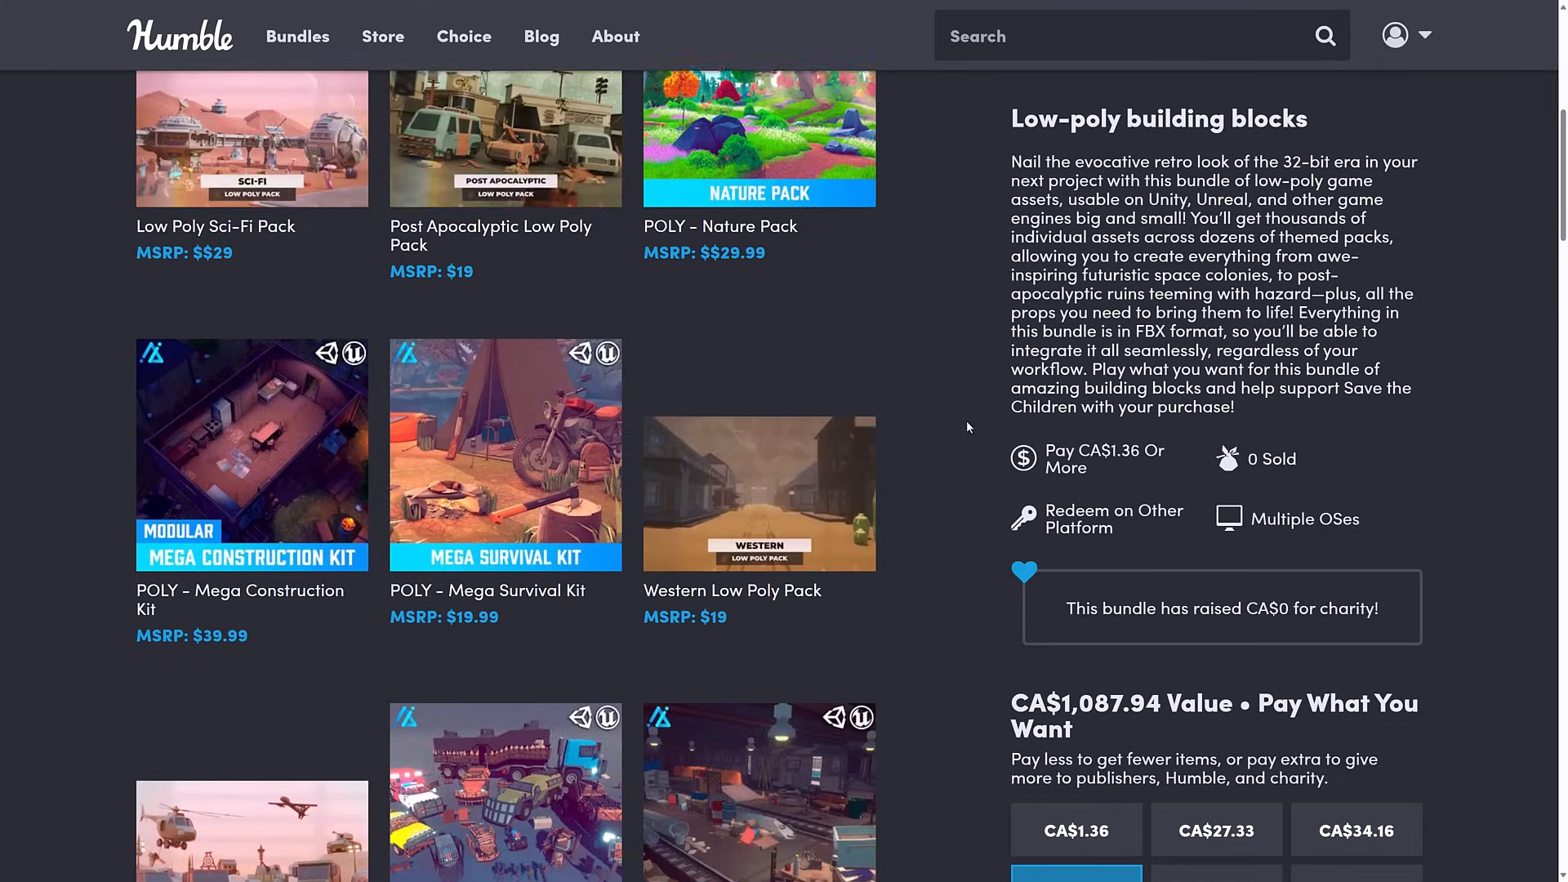
scroll(up, 3)
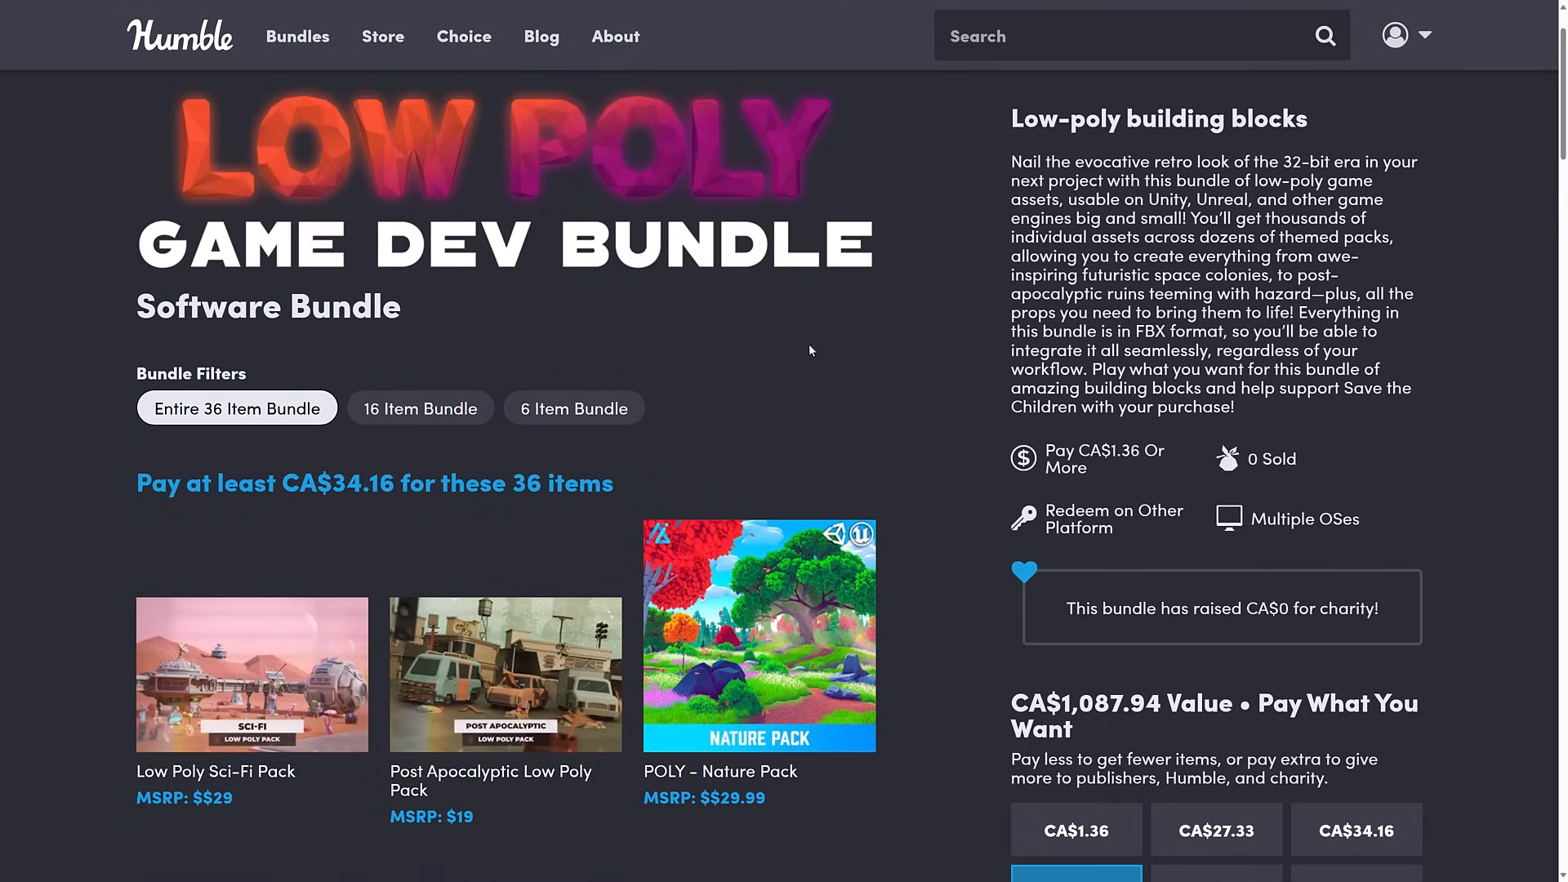
mouse_move(846, 377)
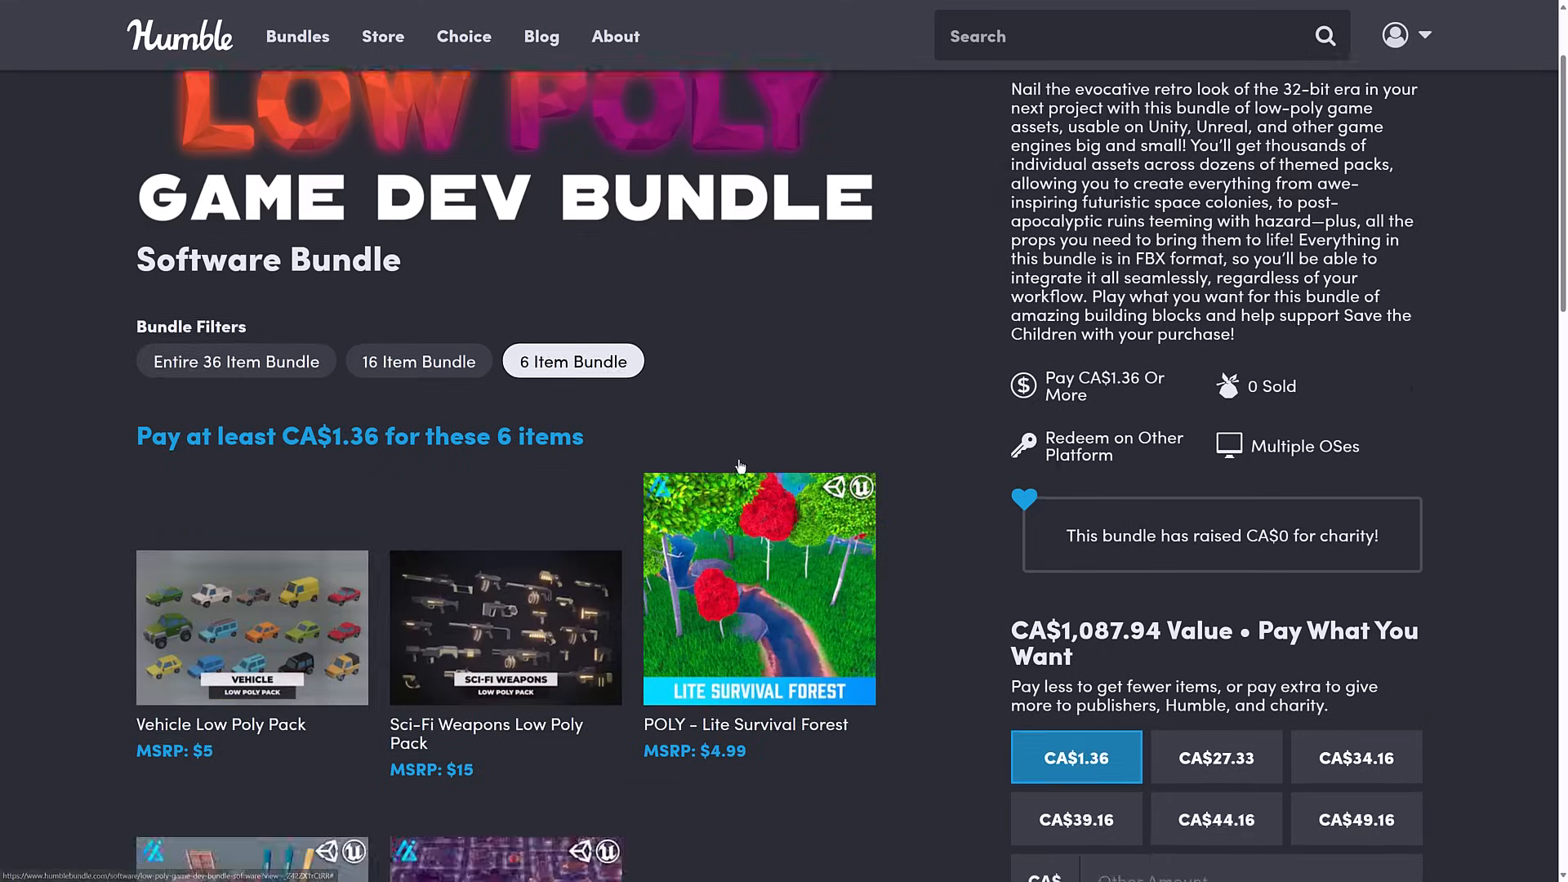
Step: Browse the 16-item tier's packs, then scroll back up to the tier filters
scroll(down, 3)
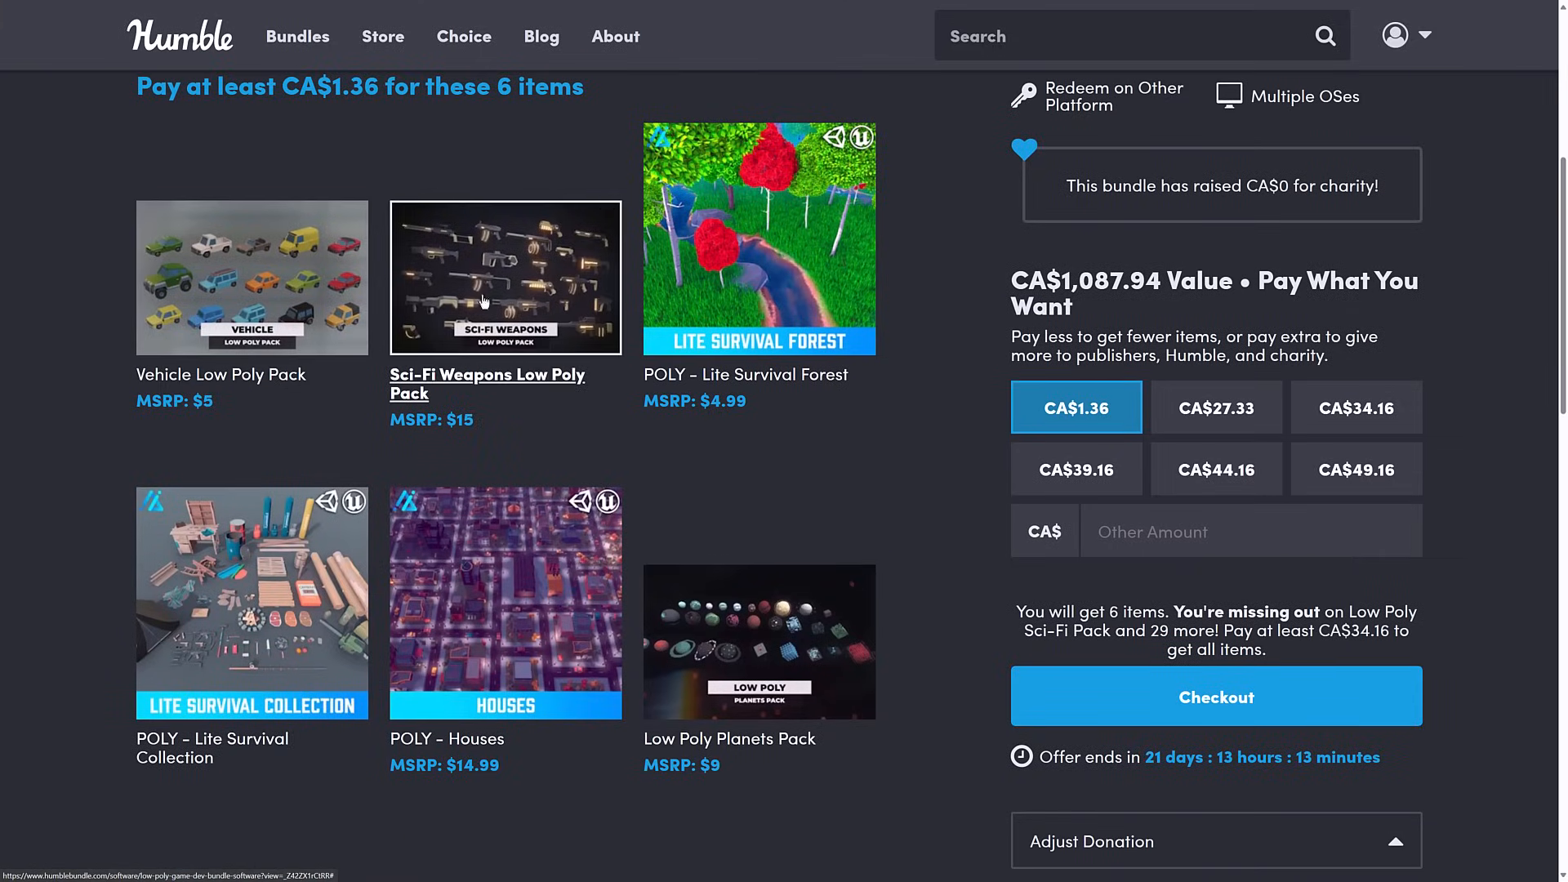
mouse_move(806, 308)
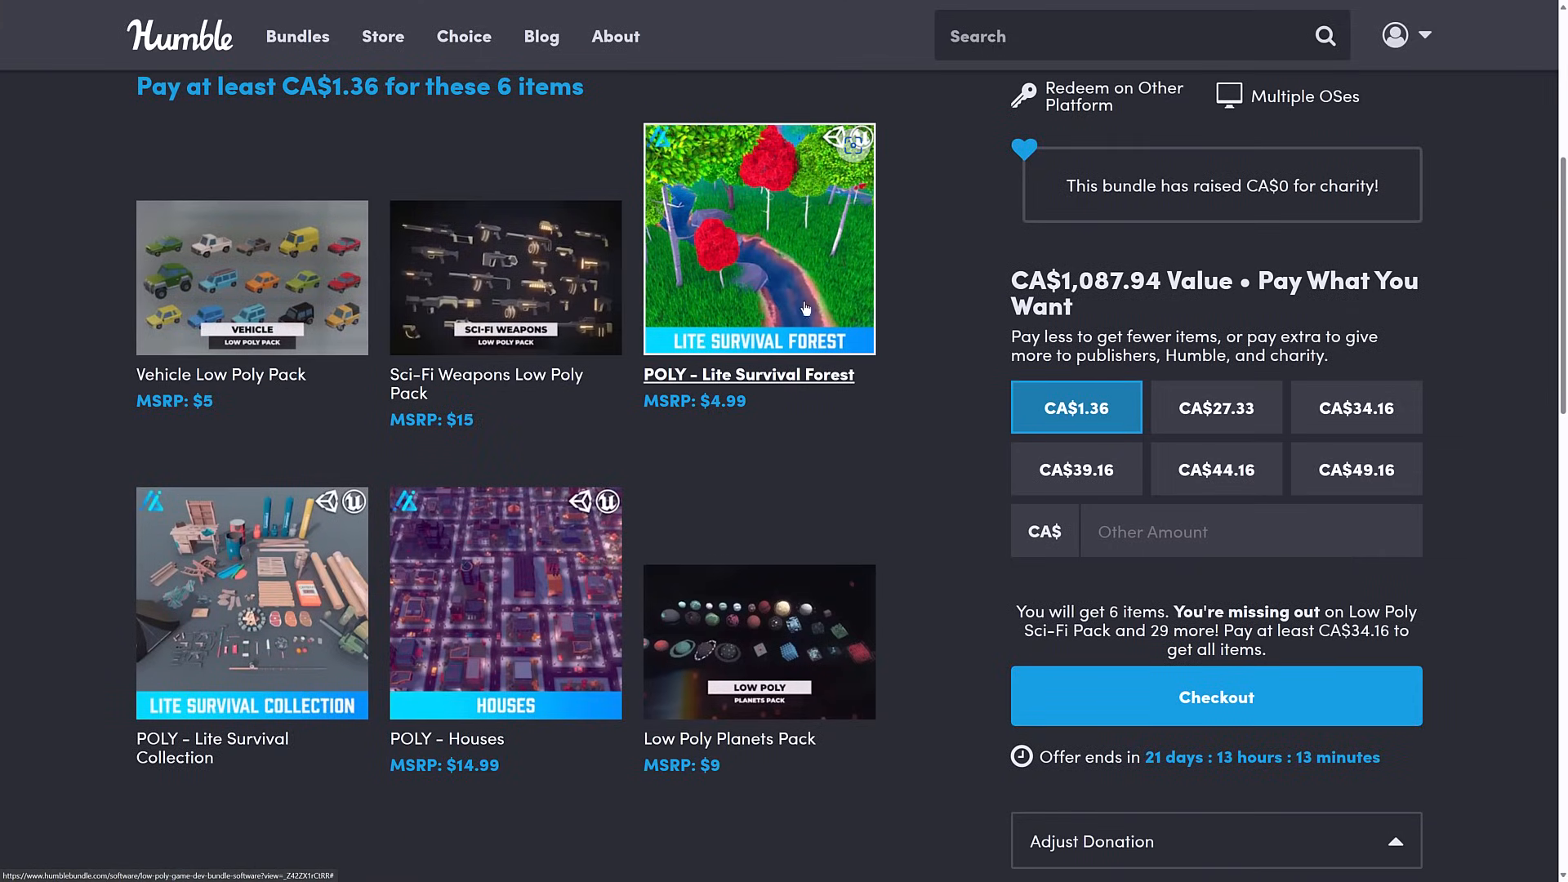
mouse_move(263, 647)
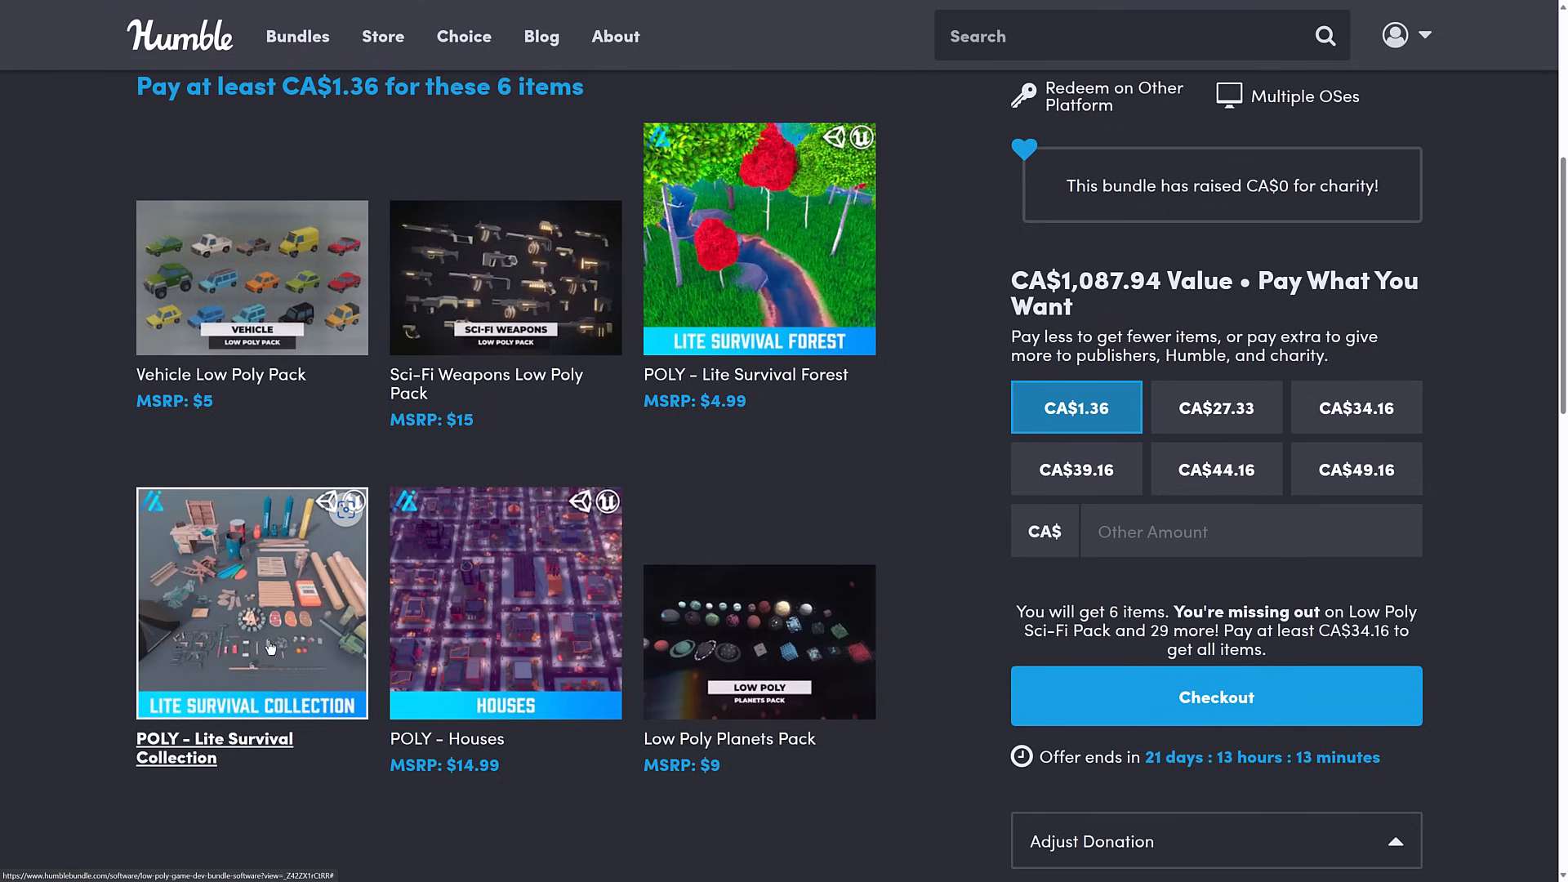
mouse_move(470, 668)
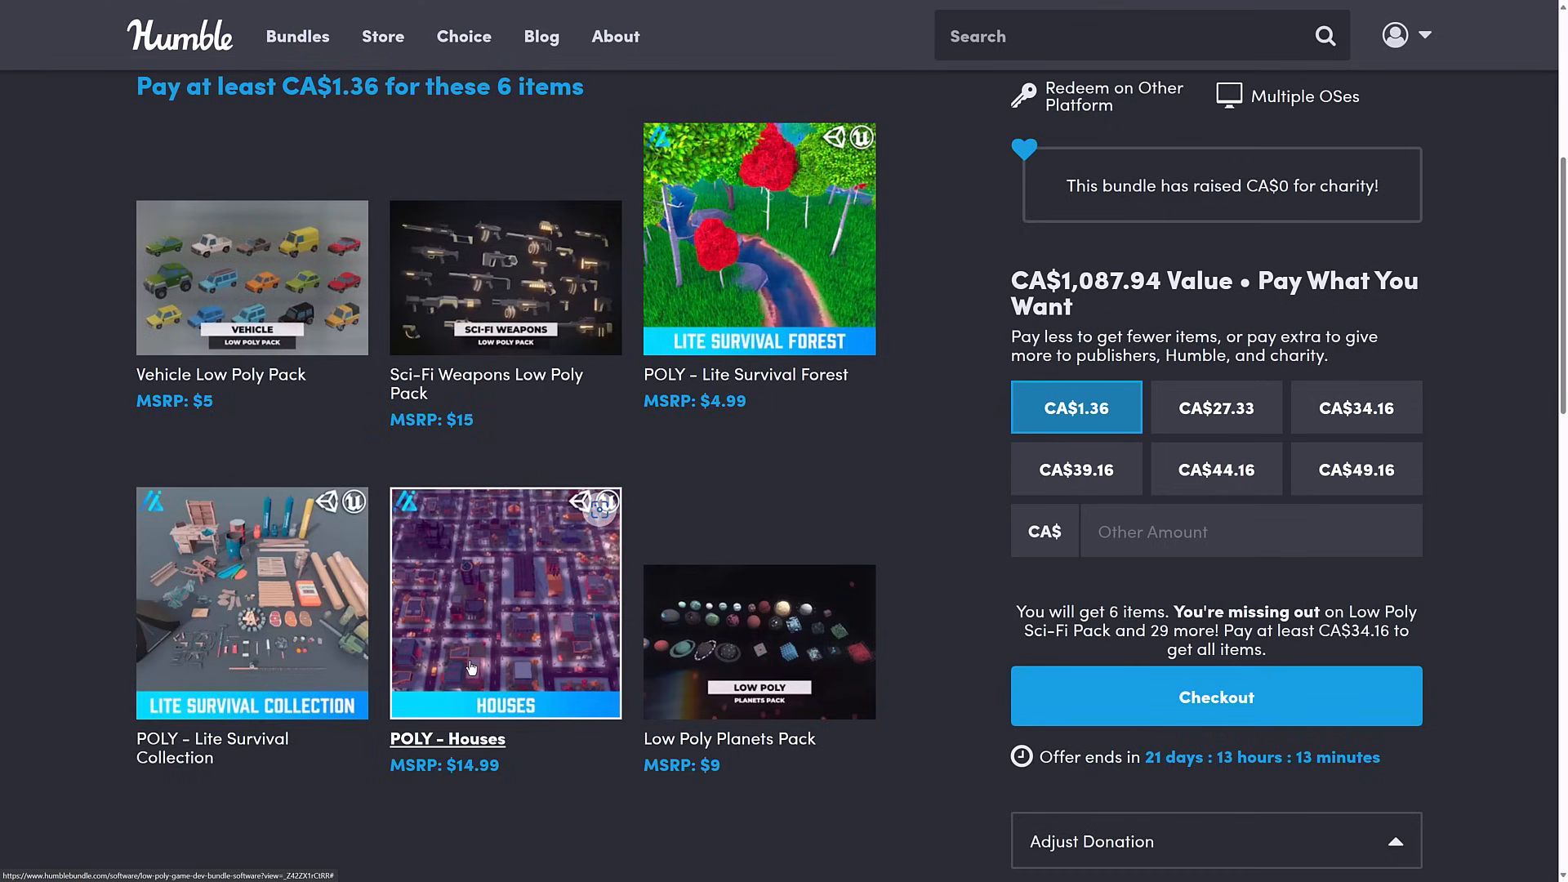
scroll(up, 3)
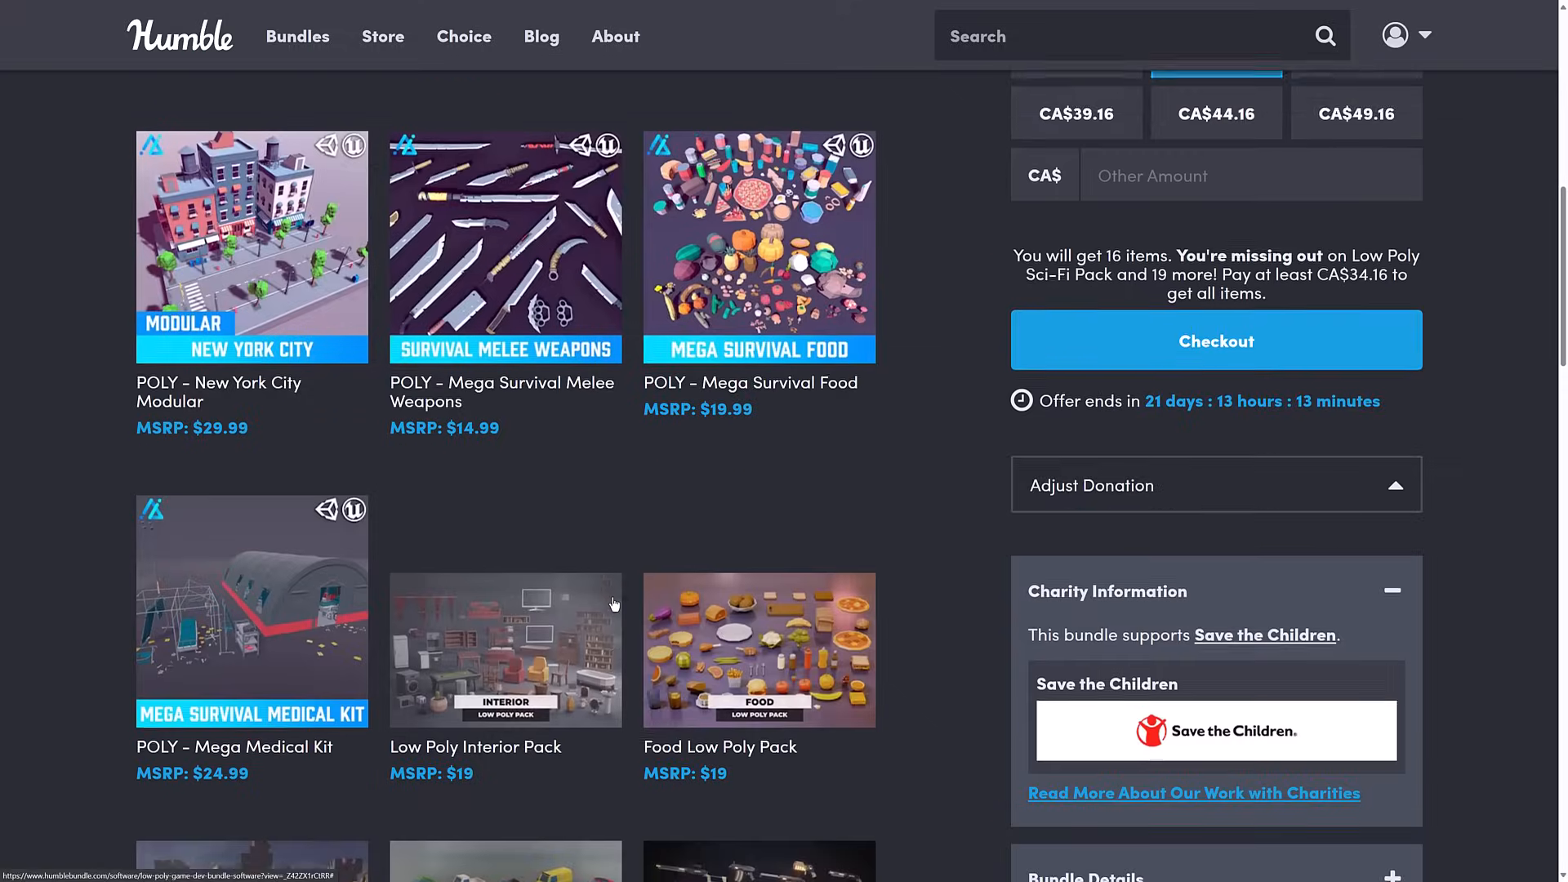
scroll(up, 3)
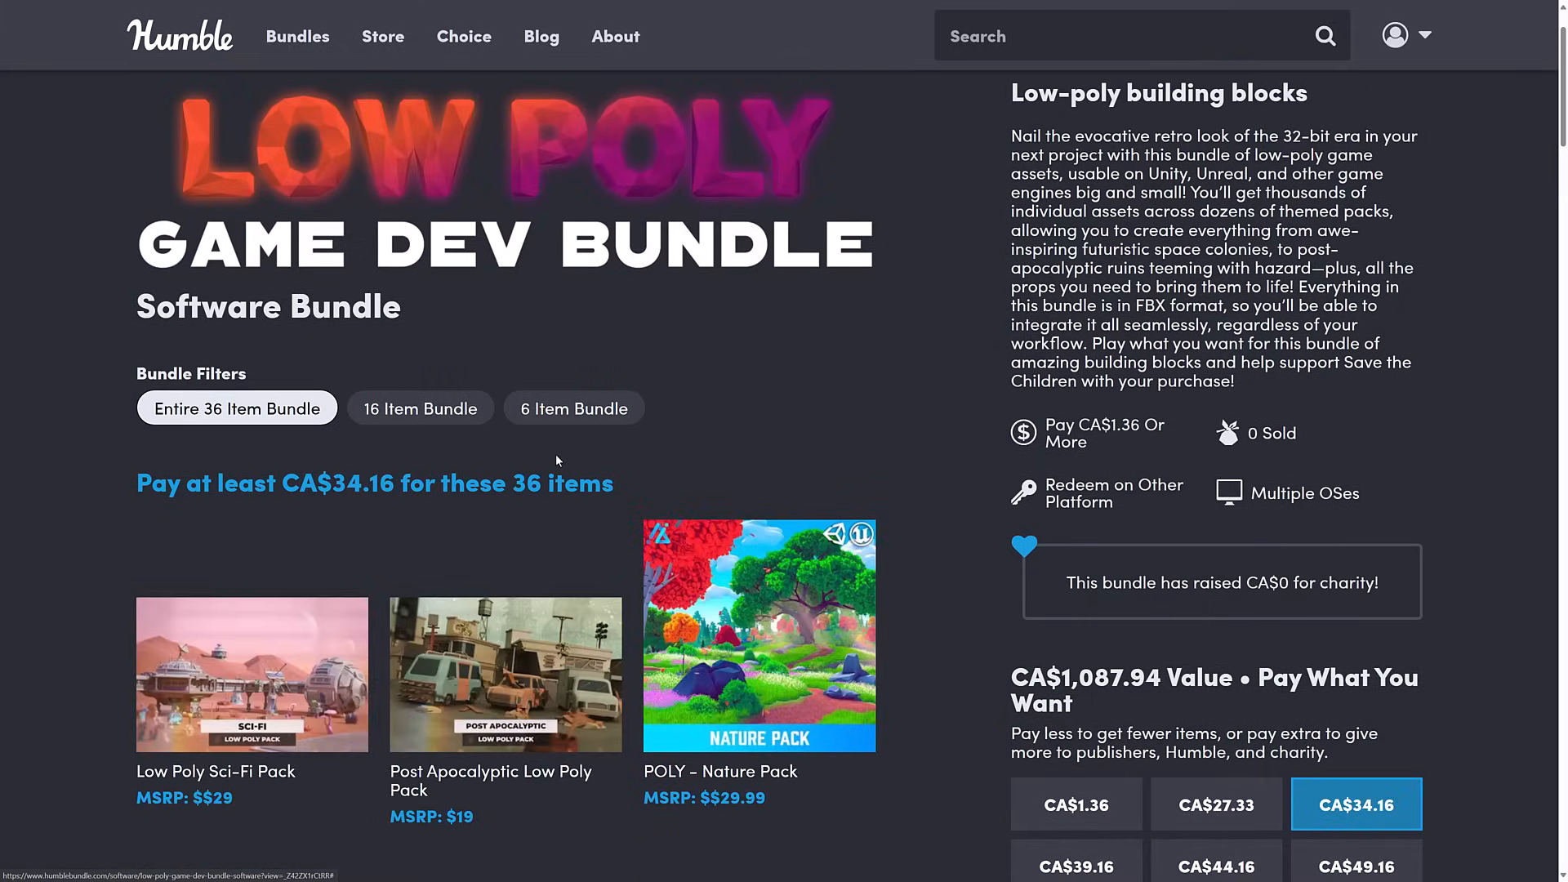
Step: Scroll down the entire 36-item pack grid past the Wild West and New York City packs
scroll(down, 3)
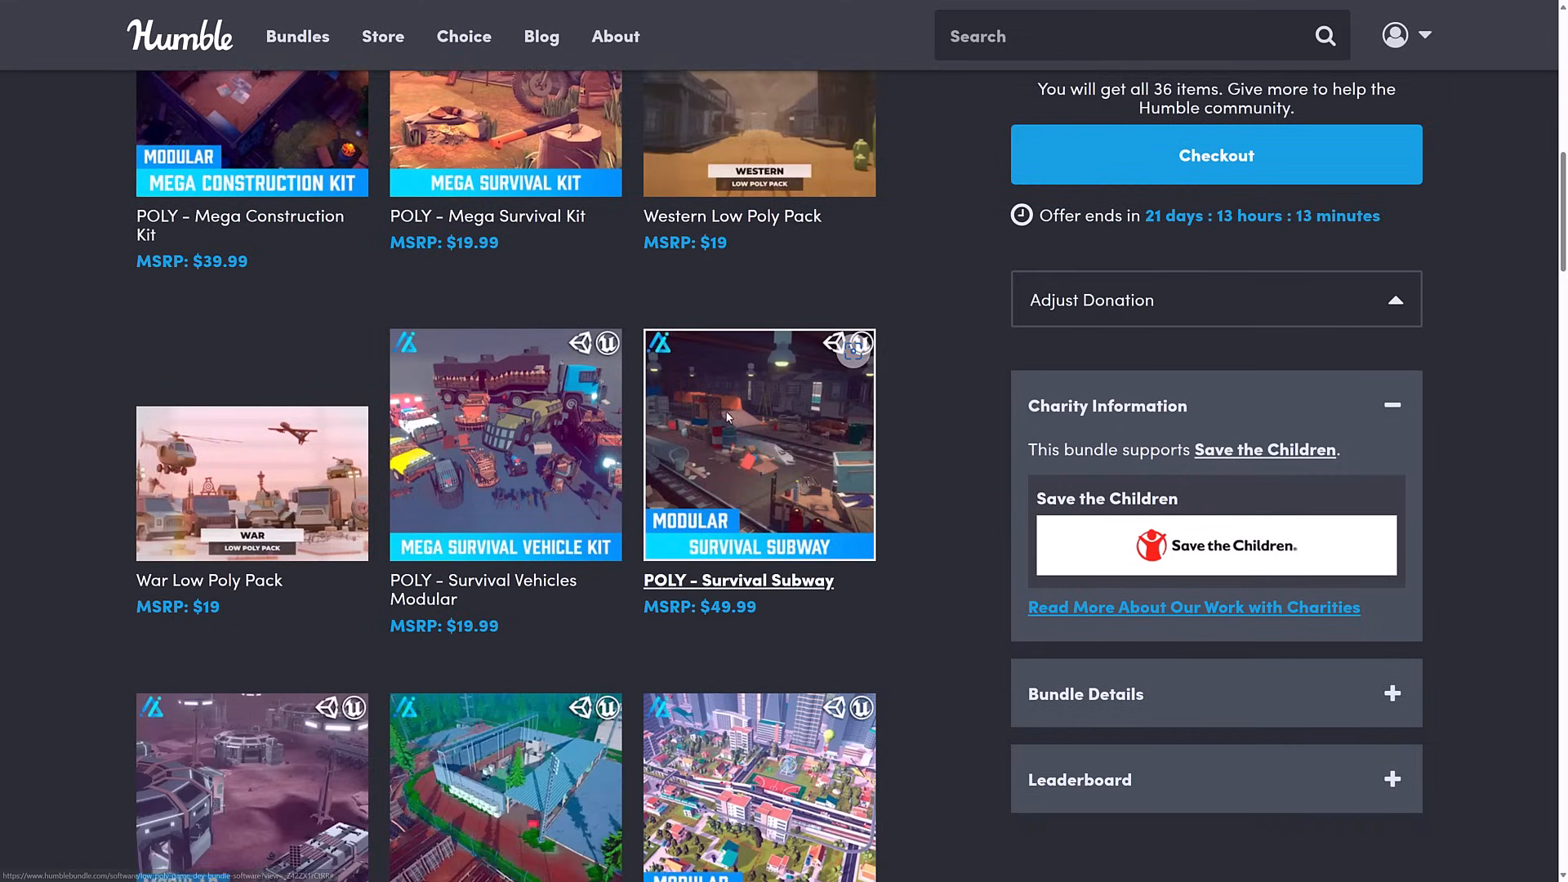
scroll(down, 3)
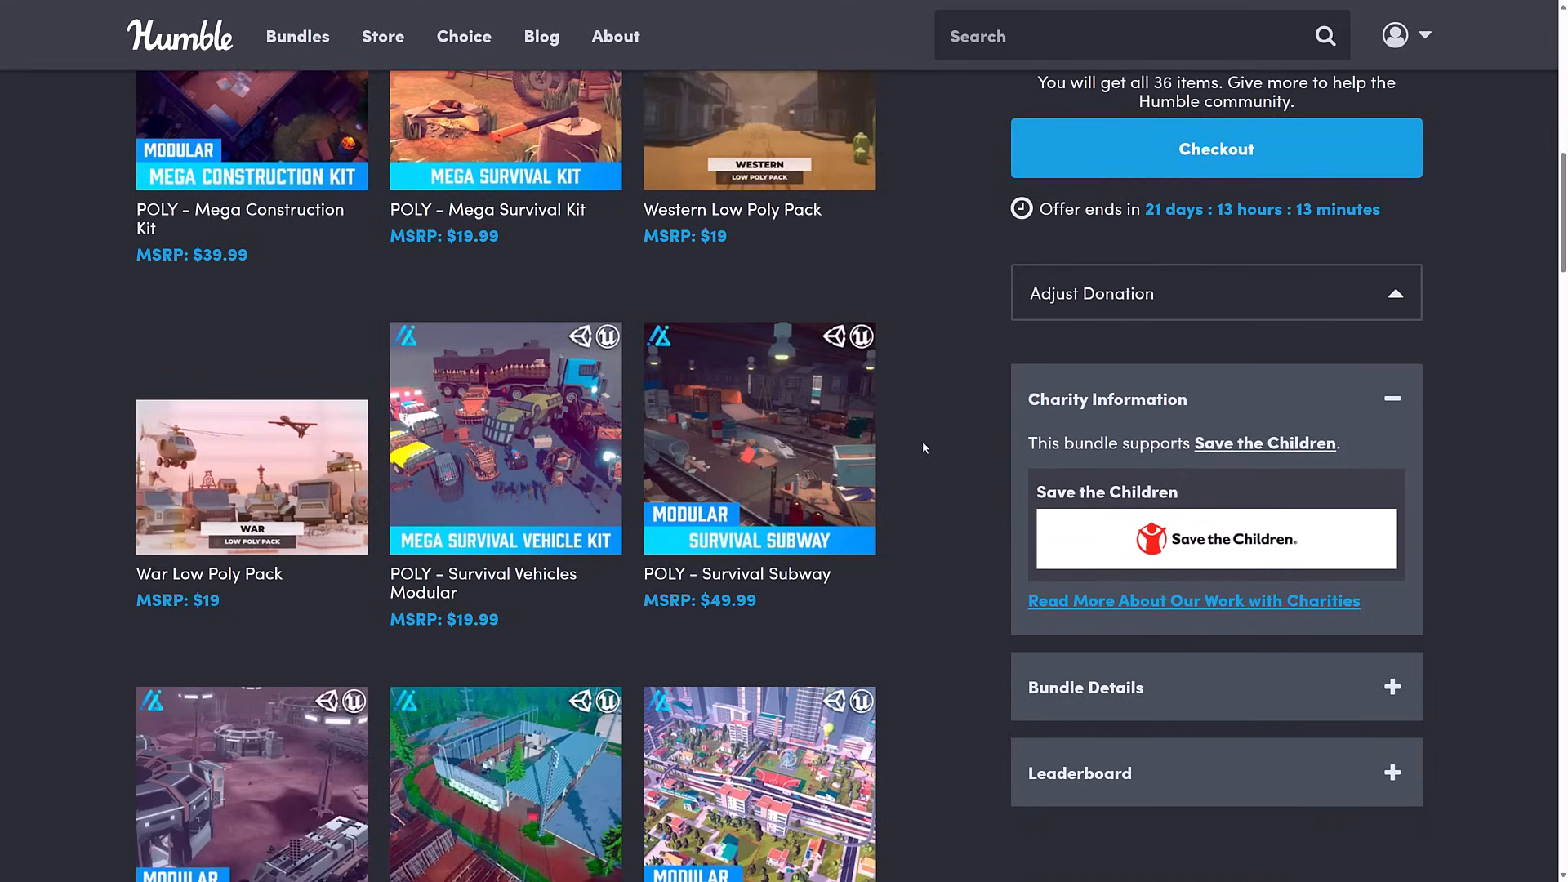
scroll(down, 3)
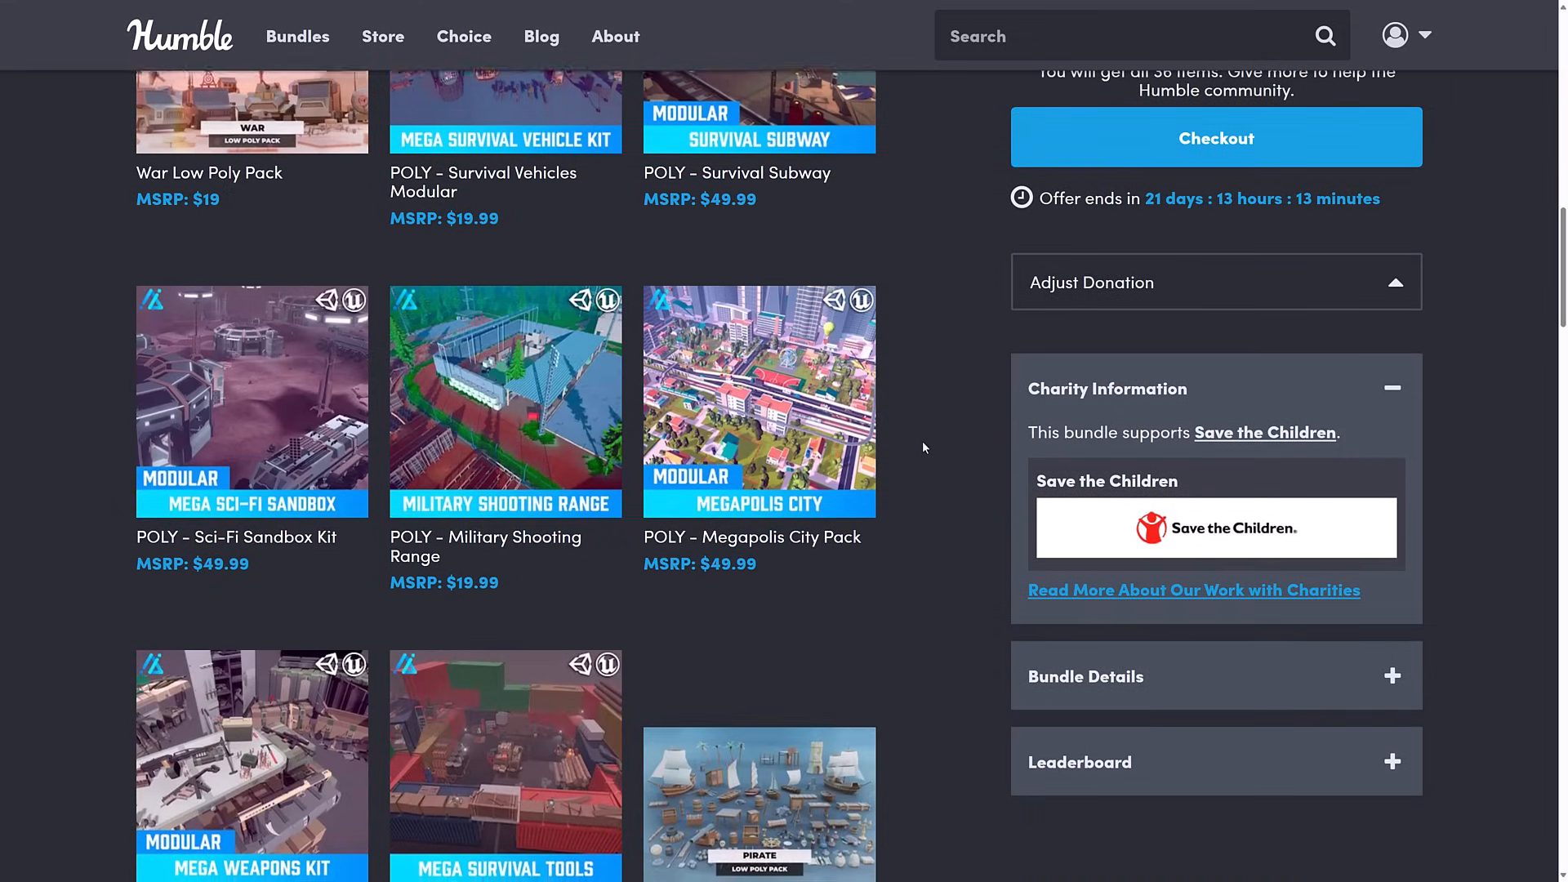
scroll(down, 3)
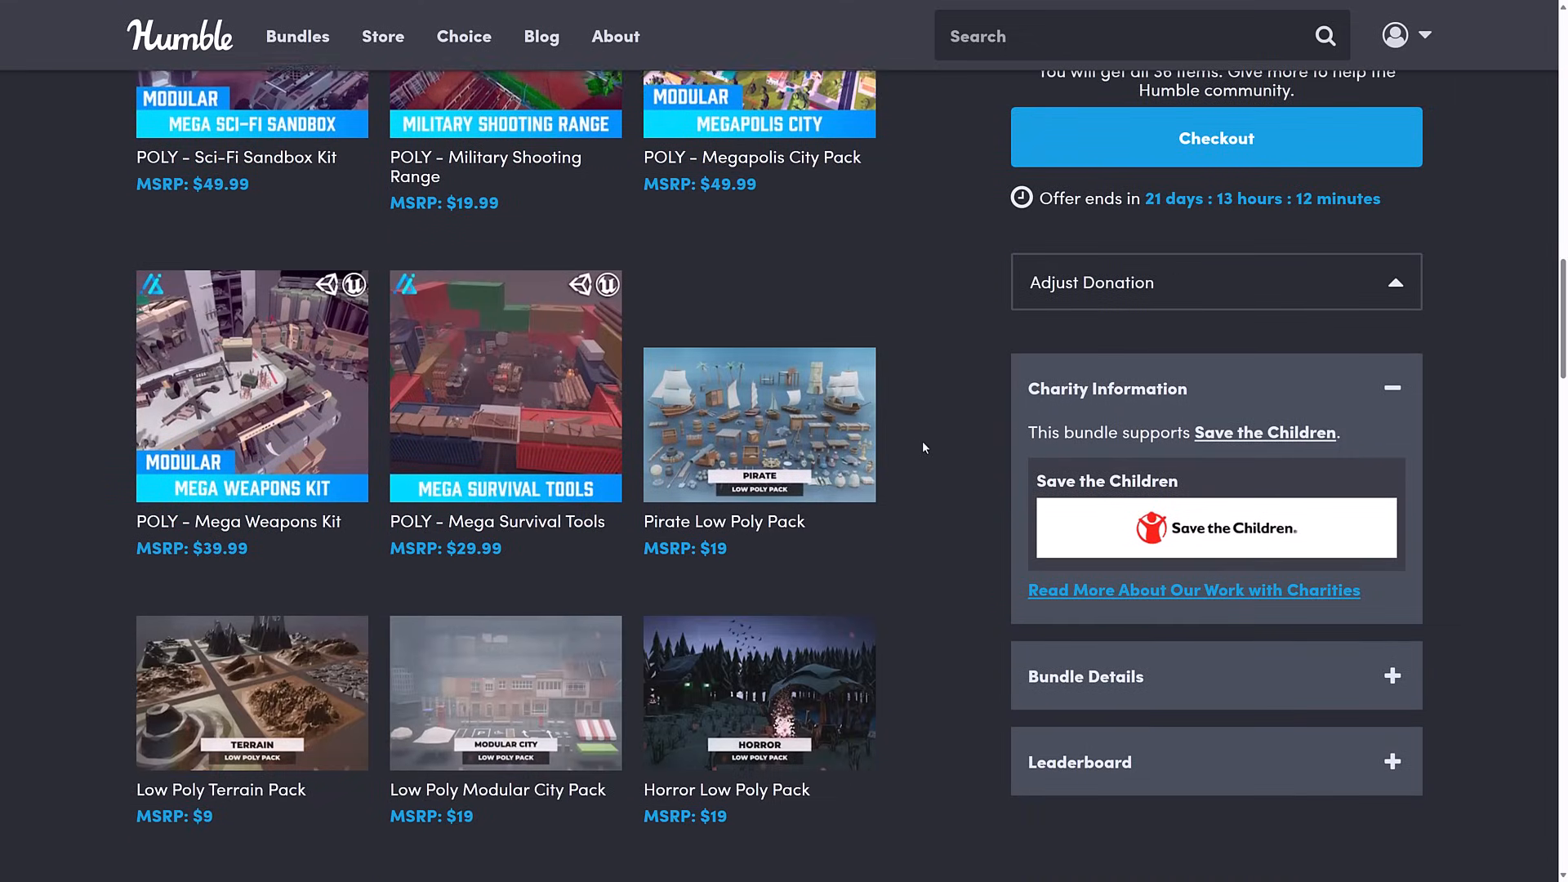
scroll(down, 3)
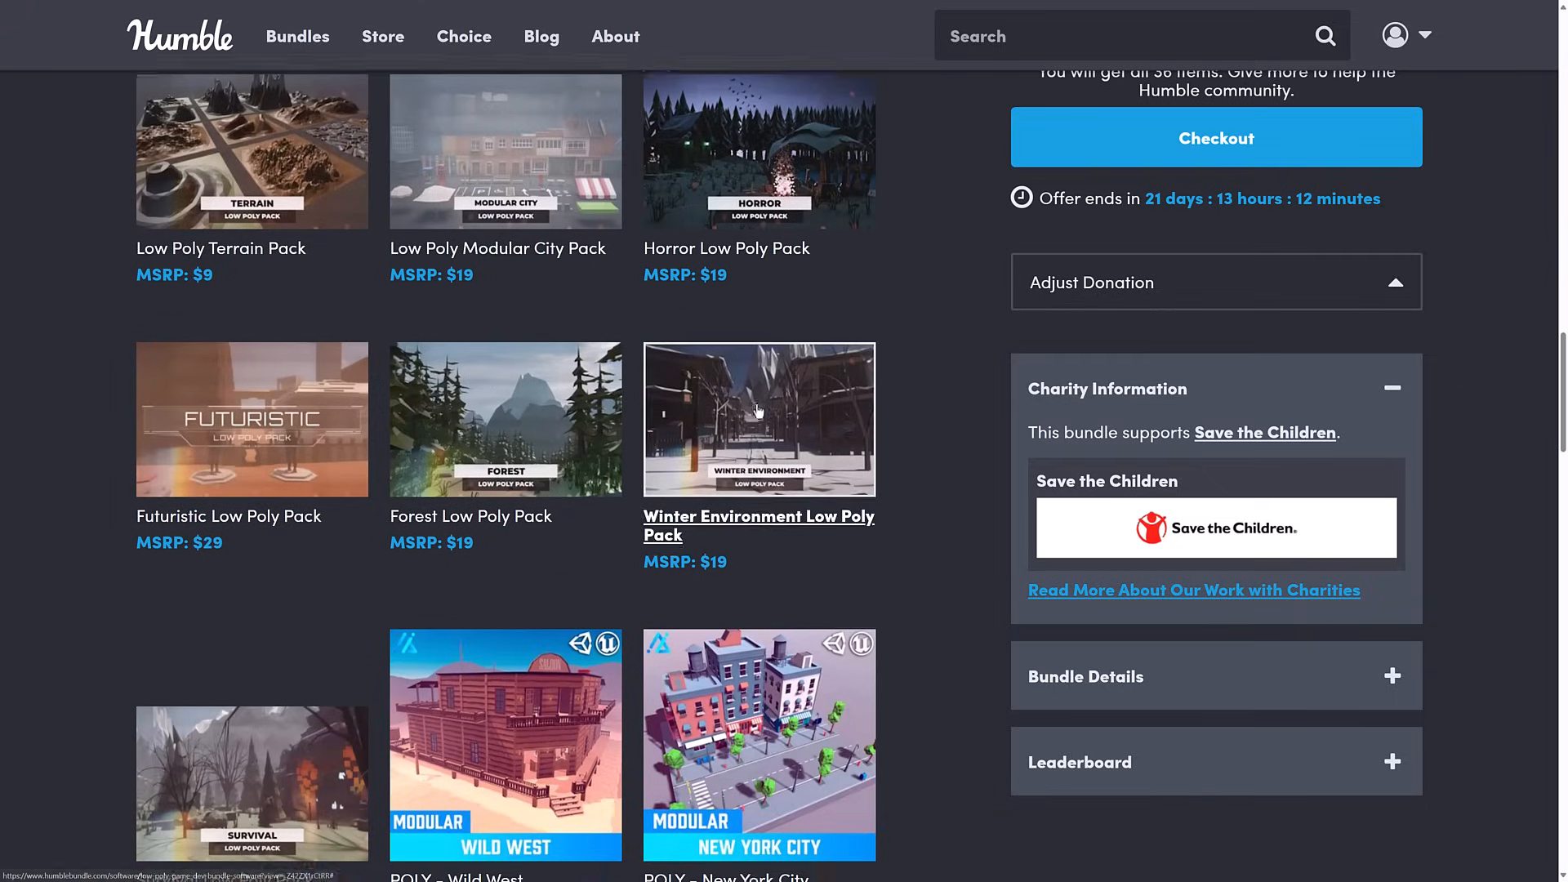
scroll(down, 3)
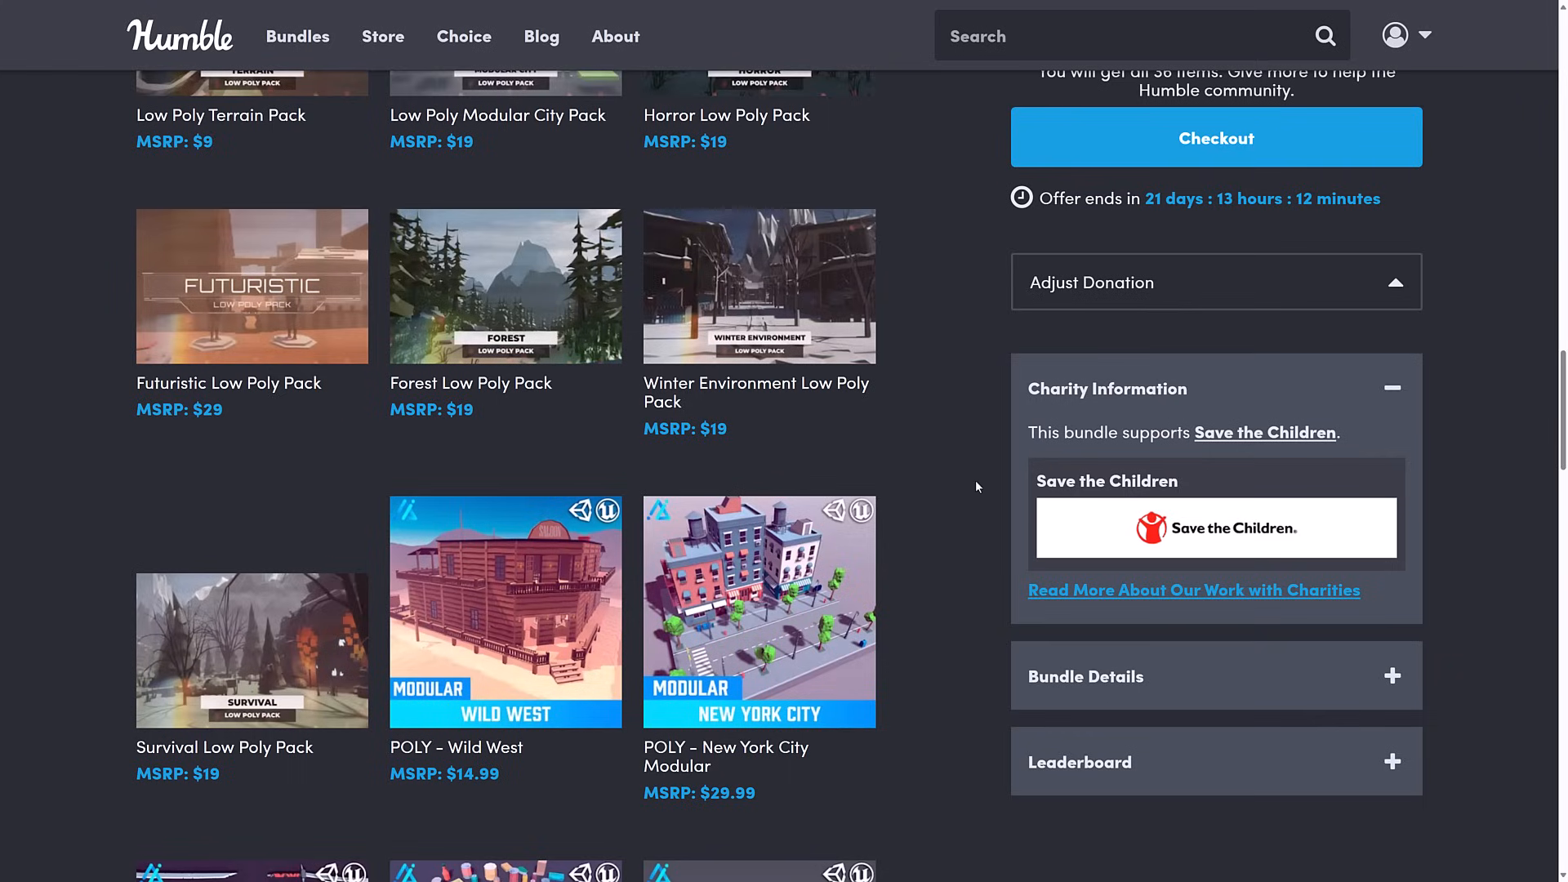